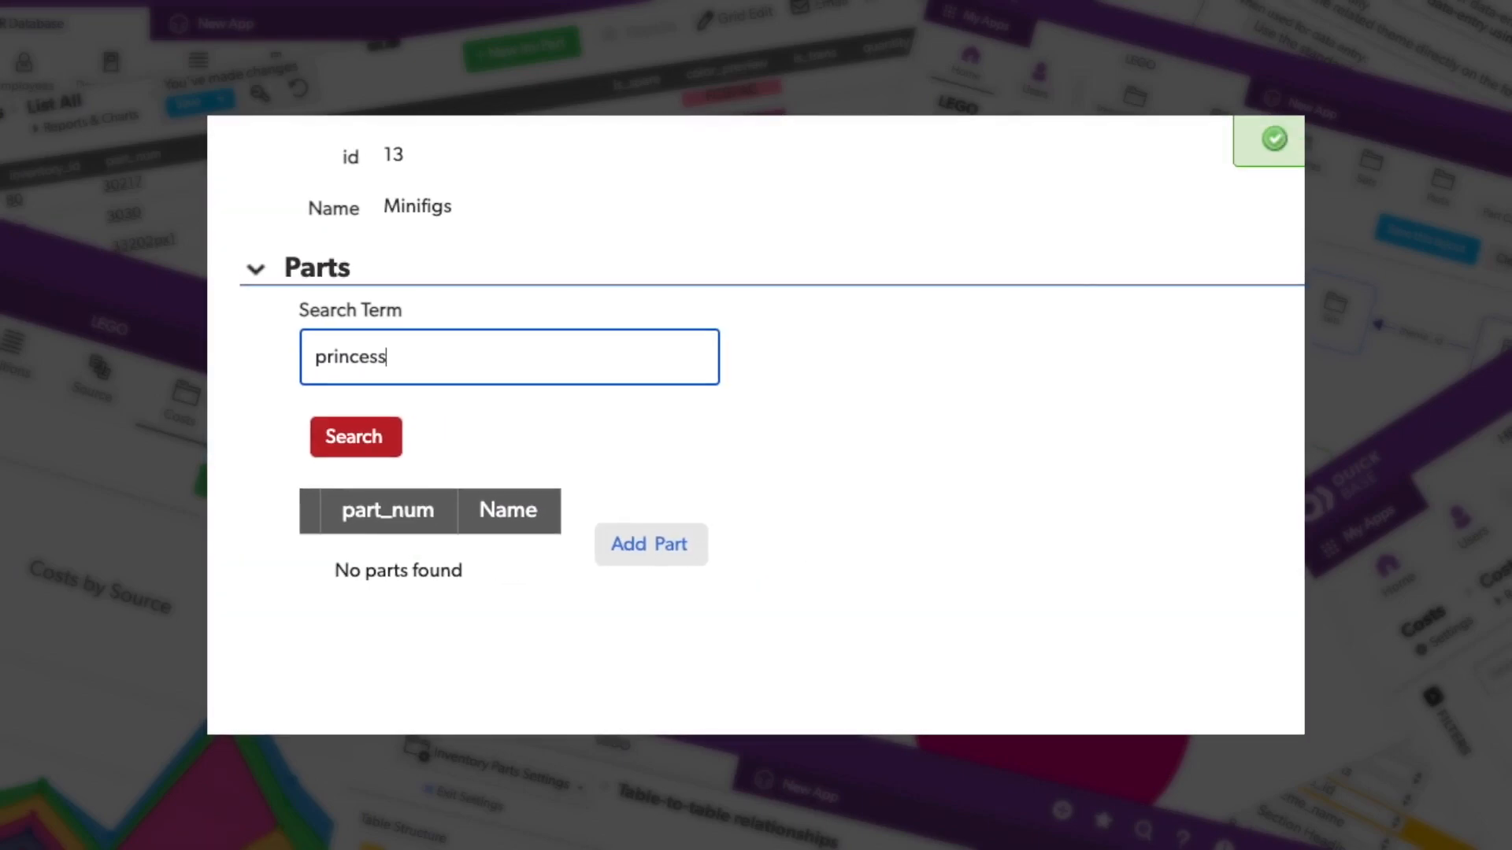
Step: Open the LEGO Demo app's Part Categories table, listing all 57 categories with part counts
left_click(355, 437)
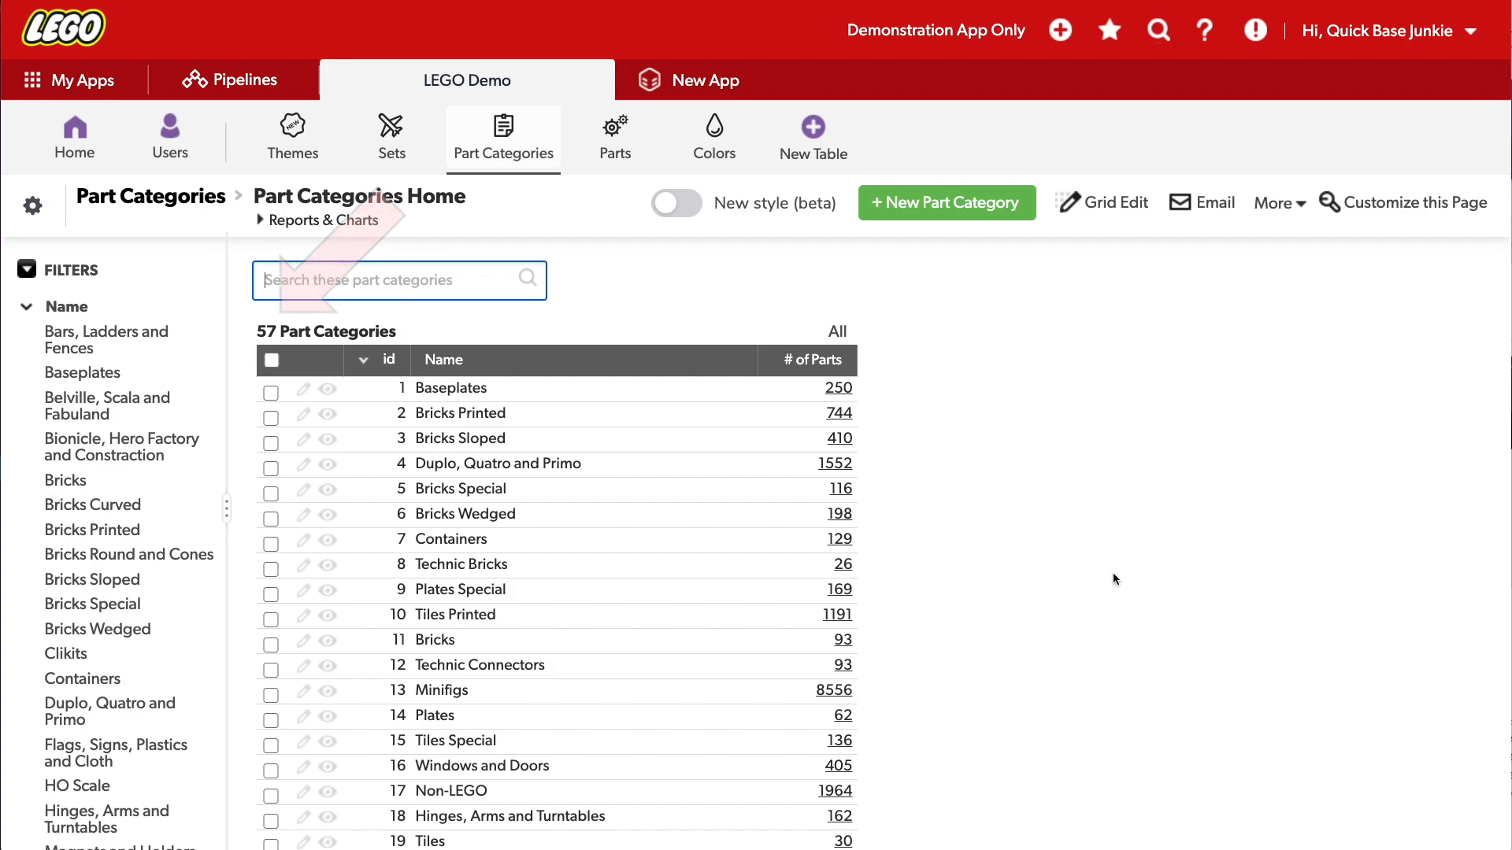
Step: Open the Minifigs category record (id 13) and scroll through its 8556-part report
scroll("down", 3)
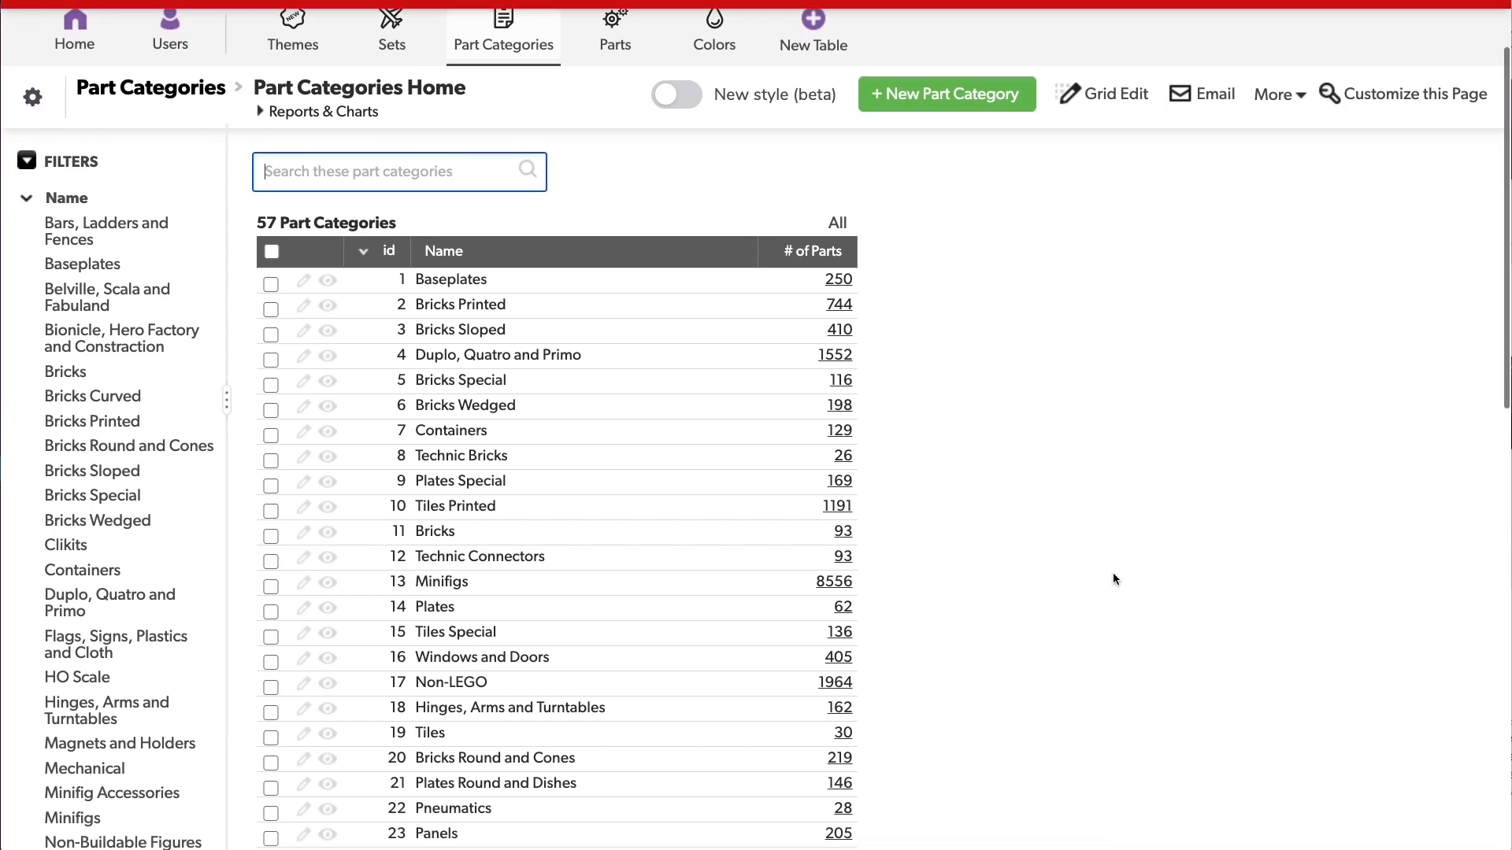
scroll("down", 3)
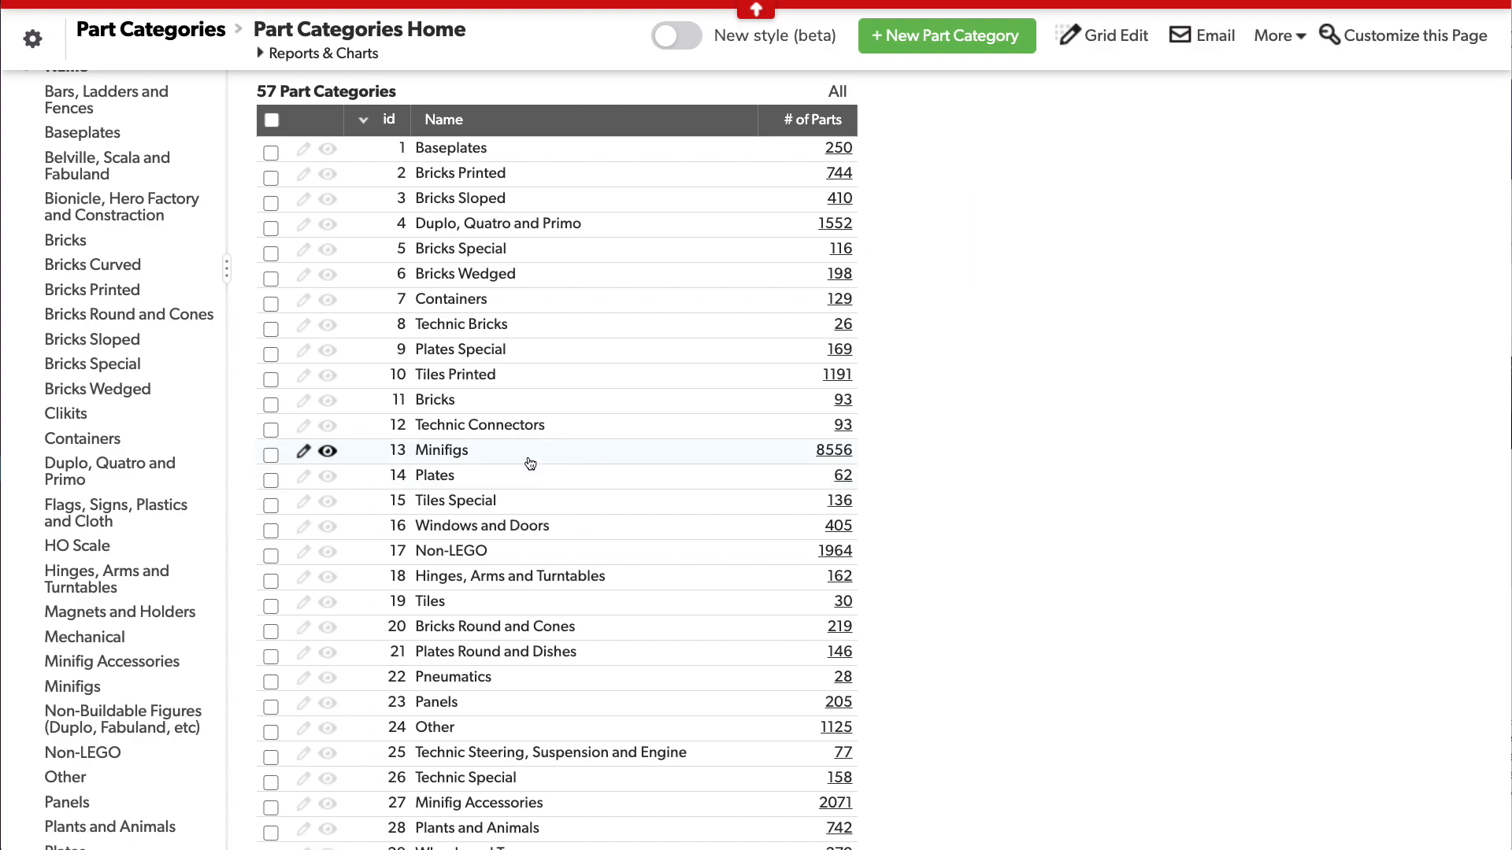
left_click(328, 450)
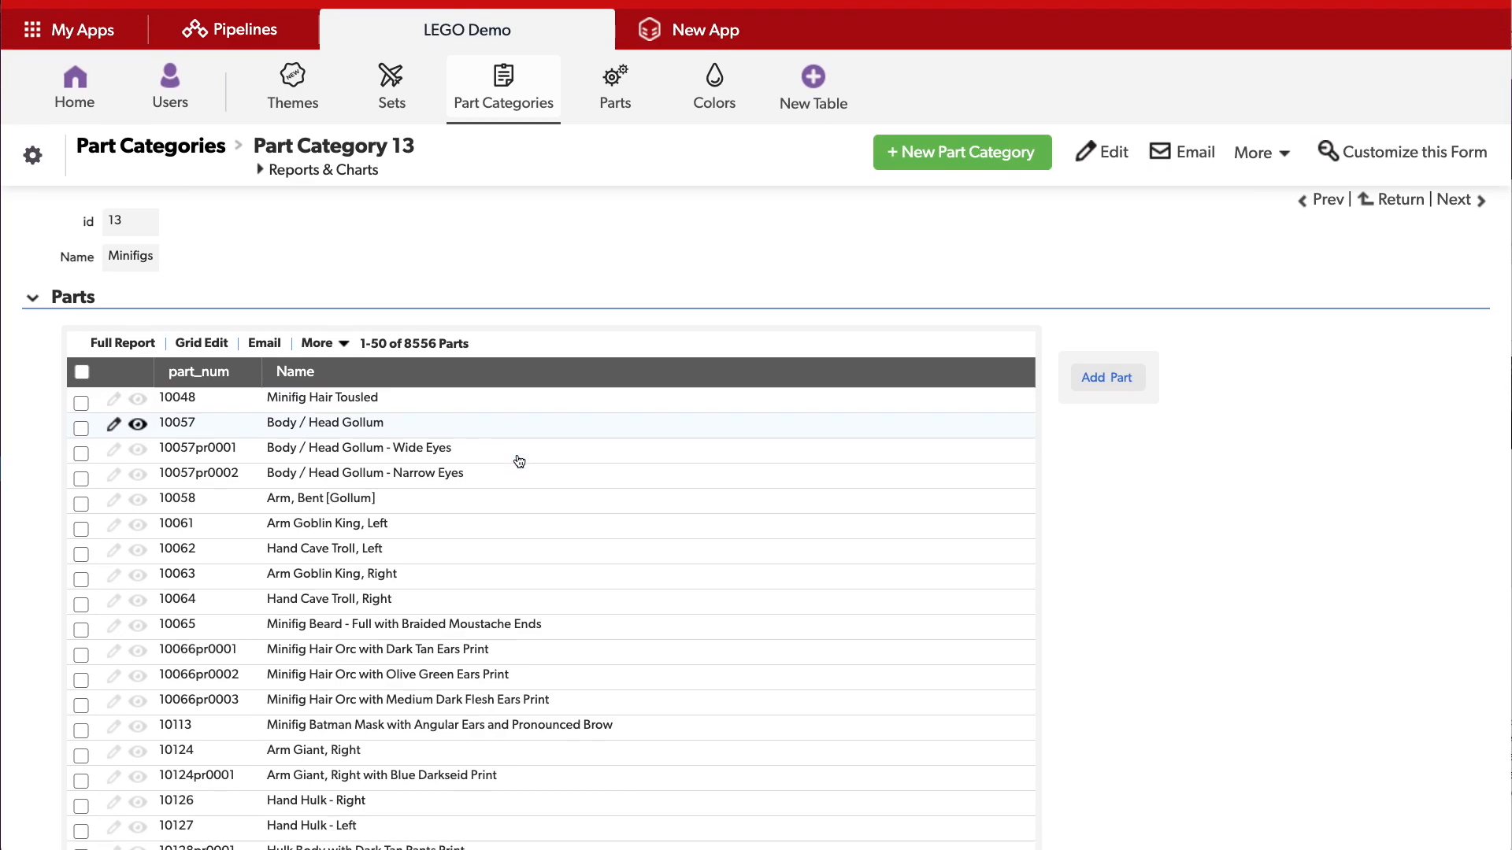
scroll("down", 3)
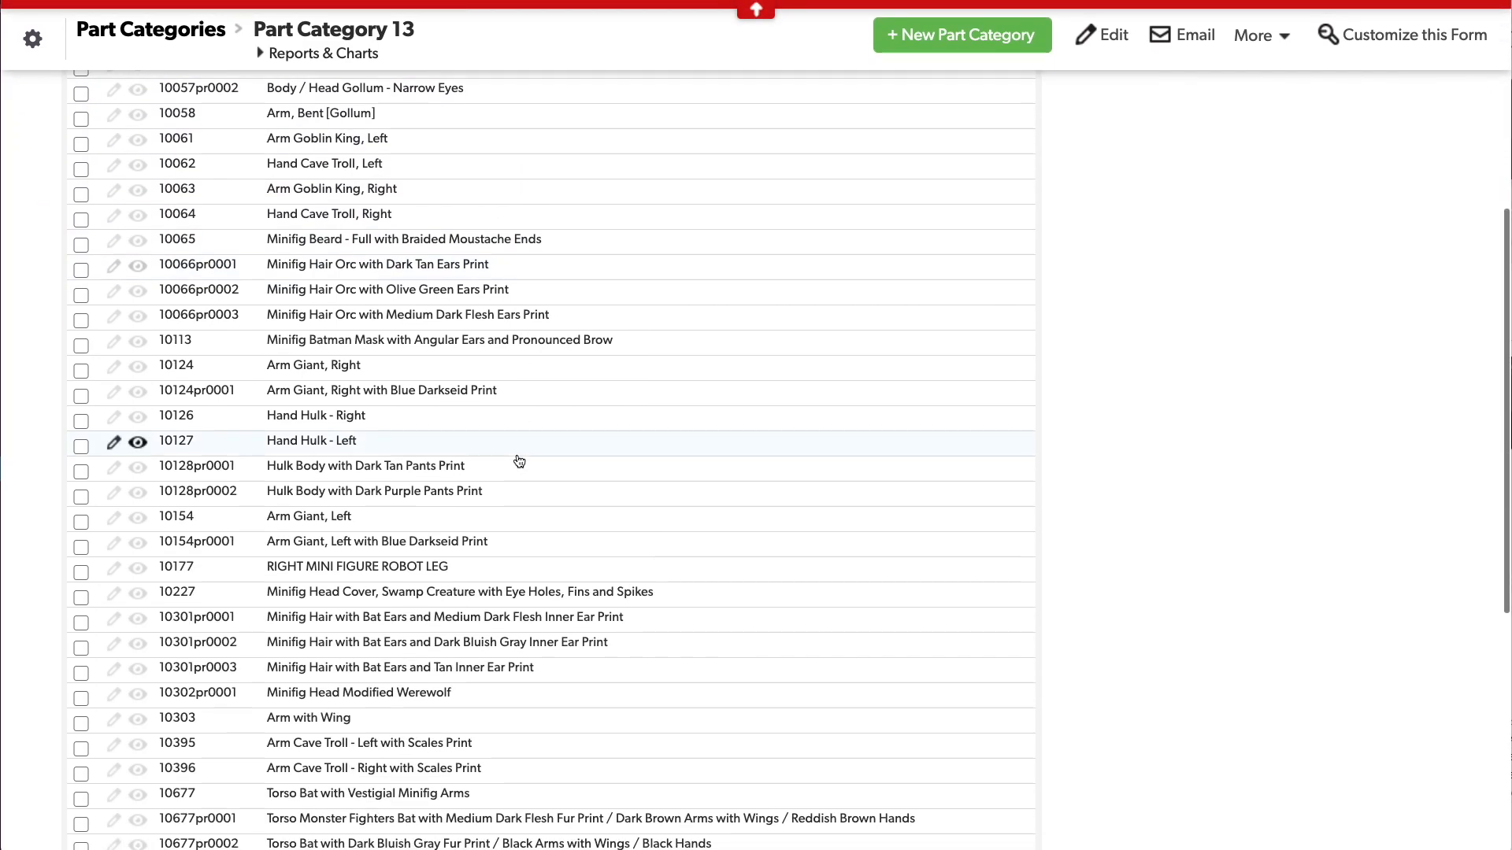
scroll("down", 3)
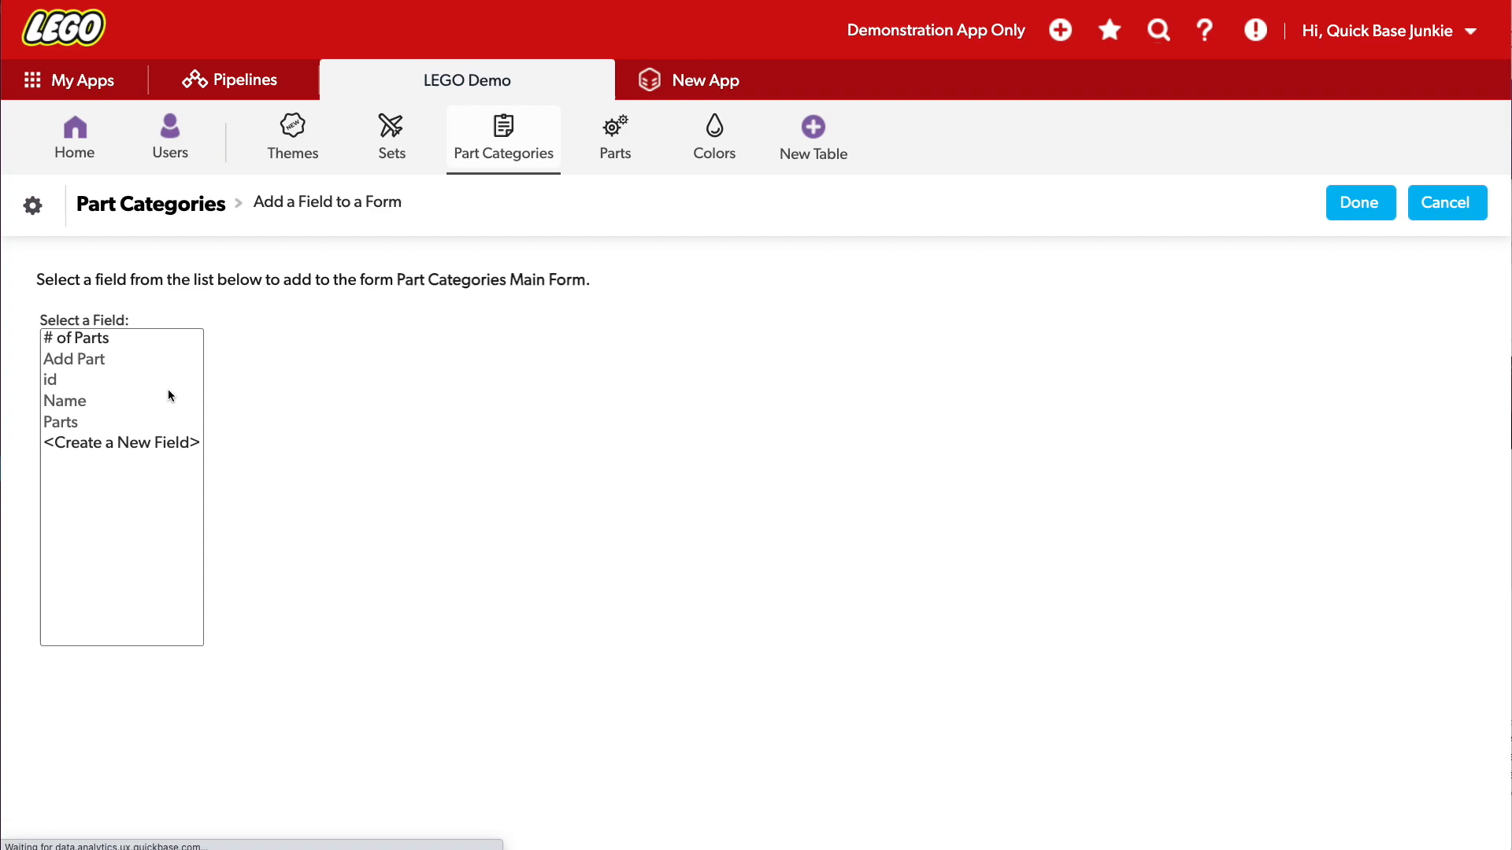
Step: Create a new Text field labelled 'Search Term' for the Part Categories form
left_click(119, 443)
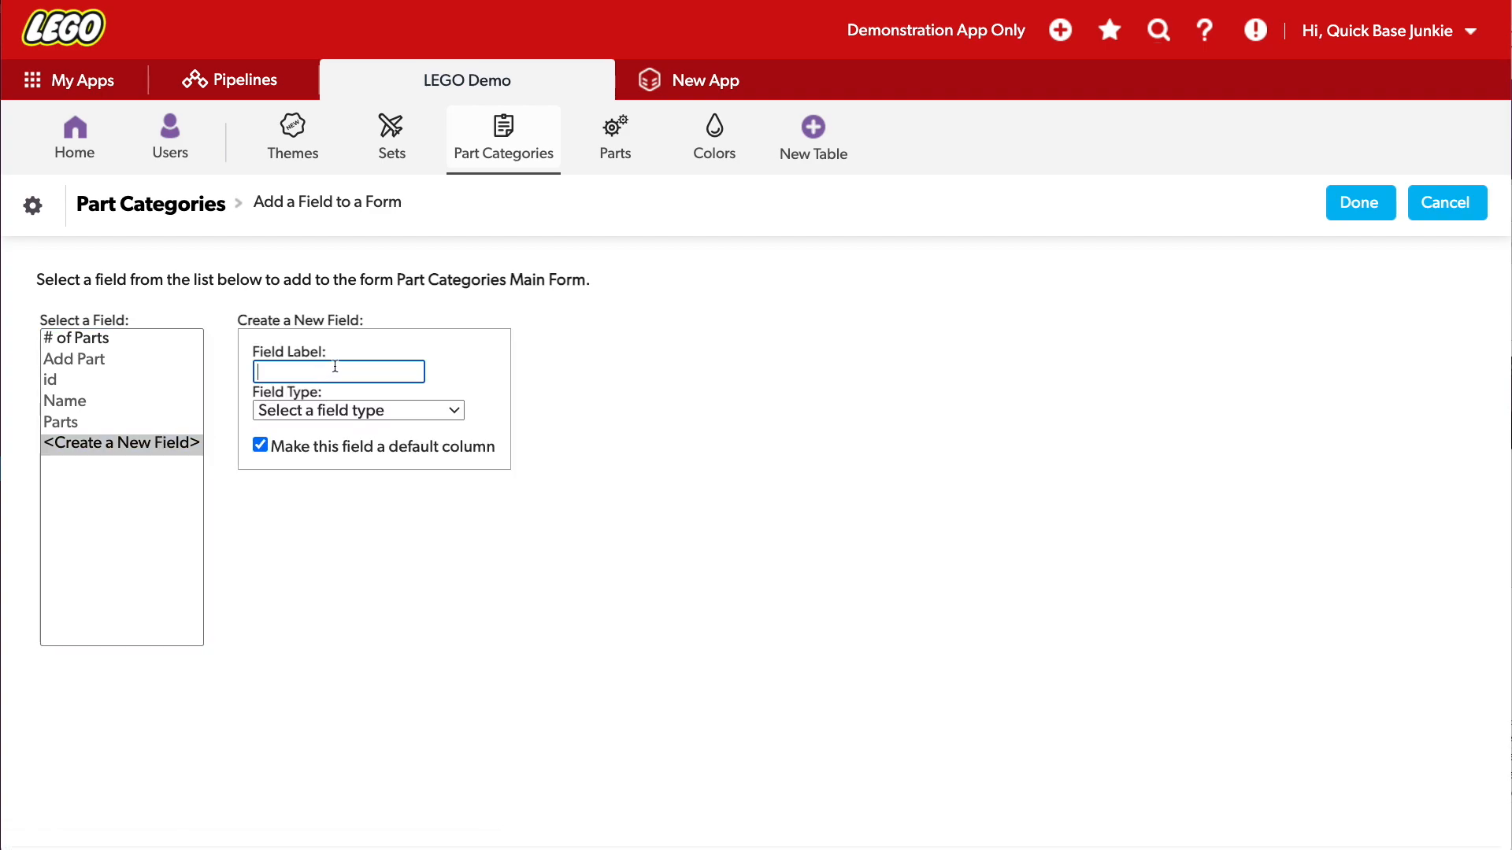
type("Search Term")
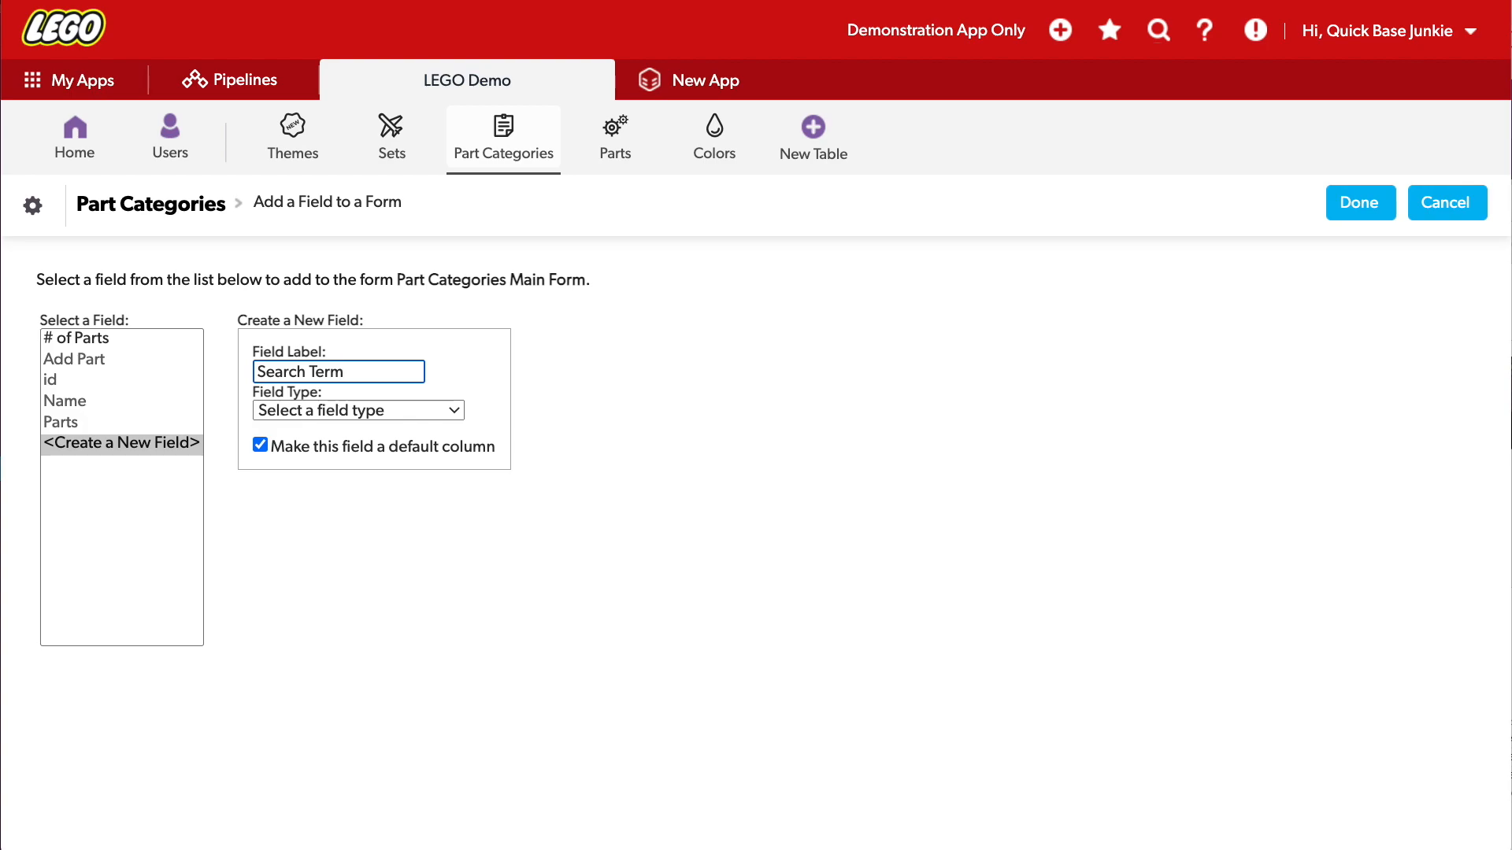
left_click(356, 409)
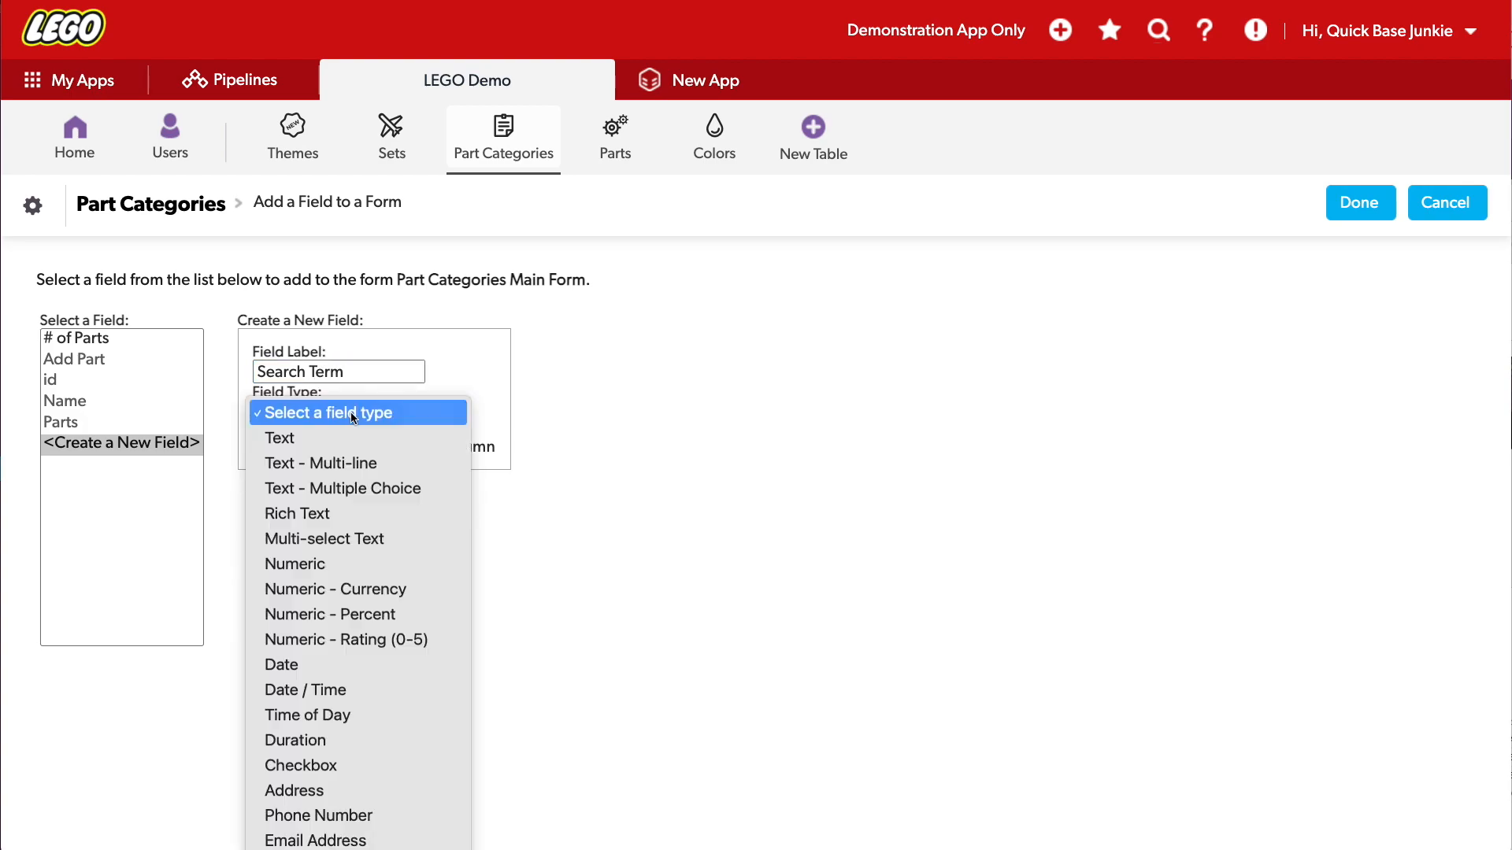
left_click(279, 438)
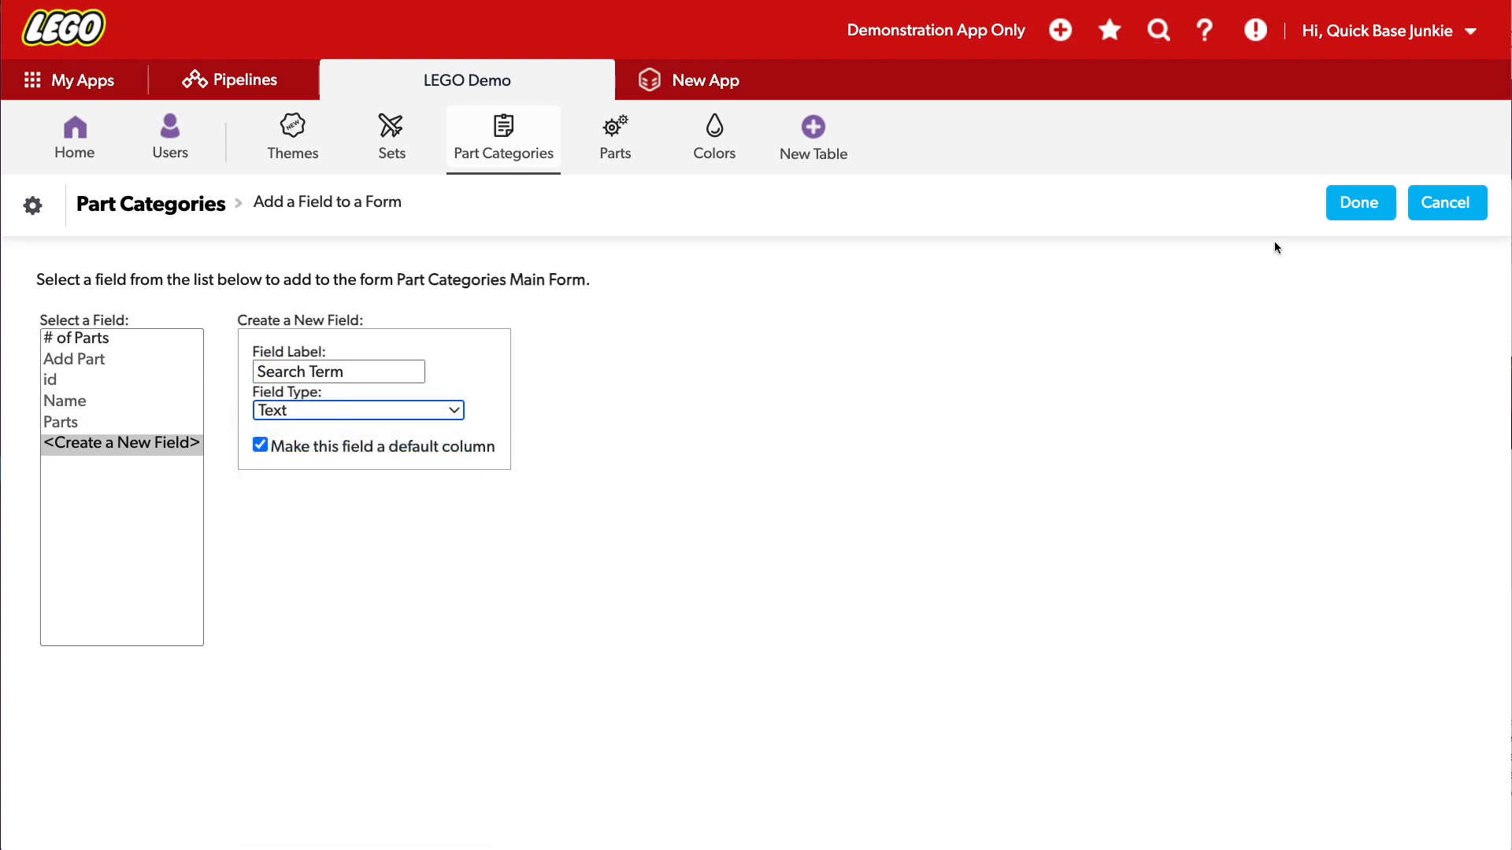
left_click(1360, 202)
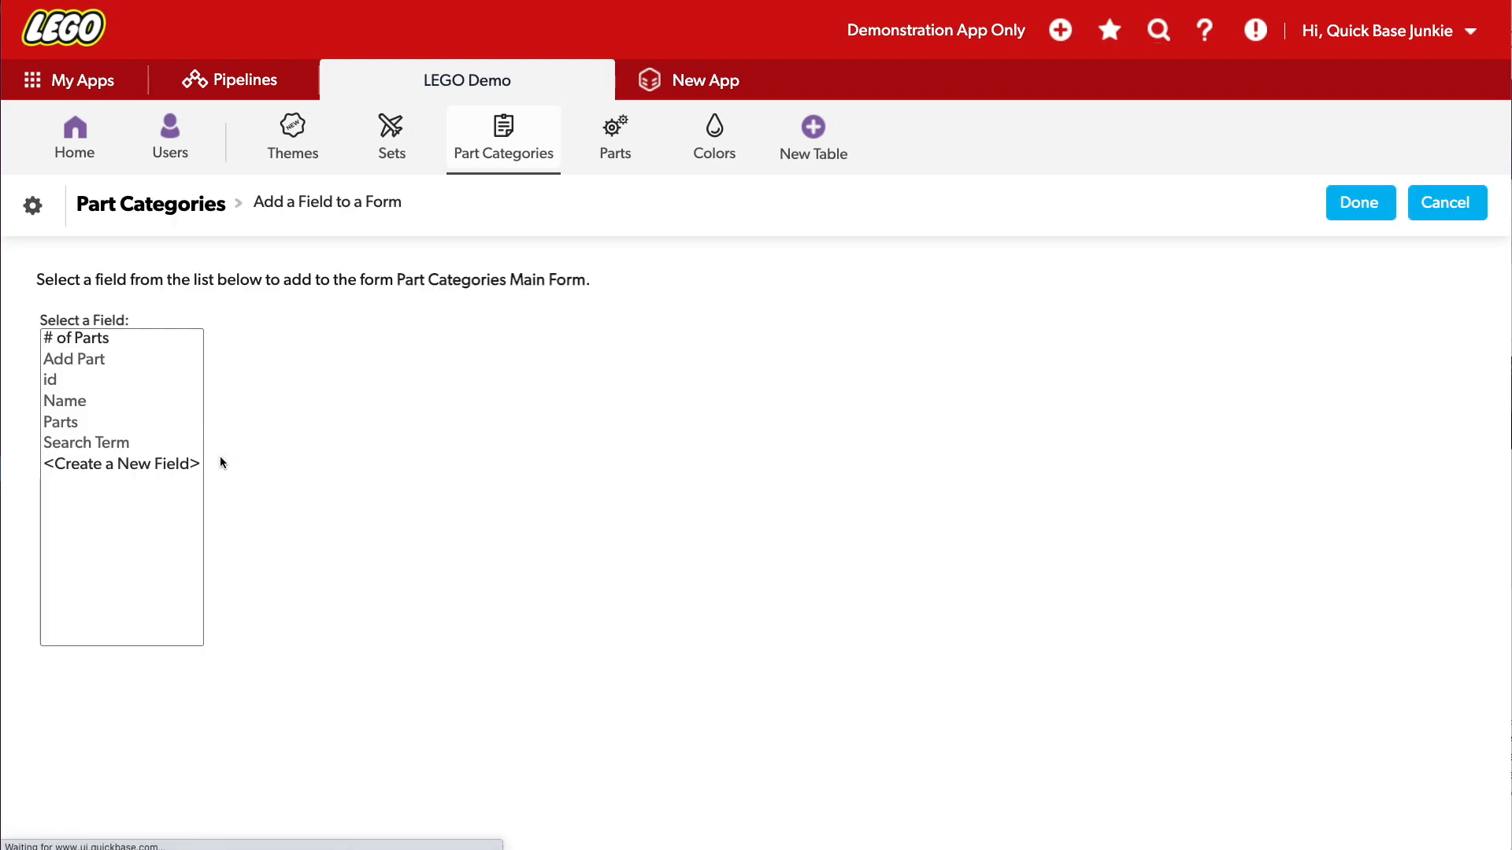
Step: Create a Formula - URL field named 'Search' that is not a default column
left_click(119, 464)
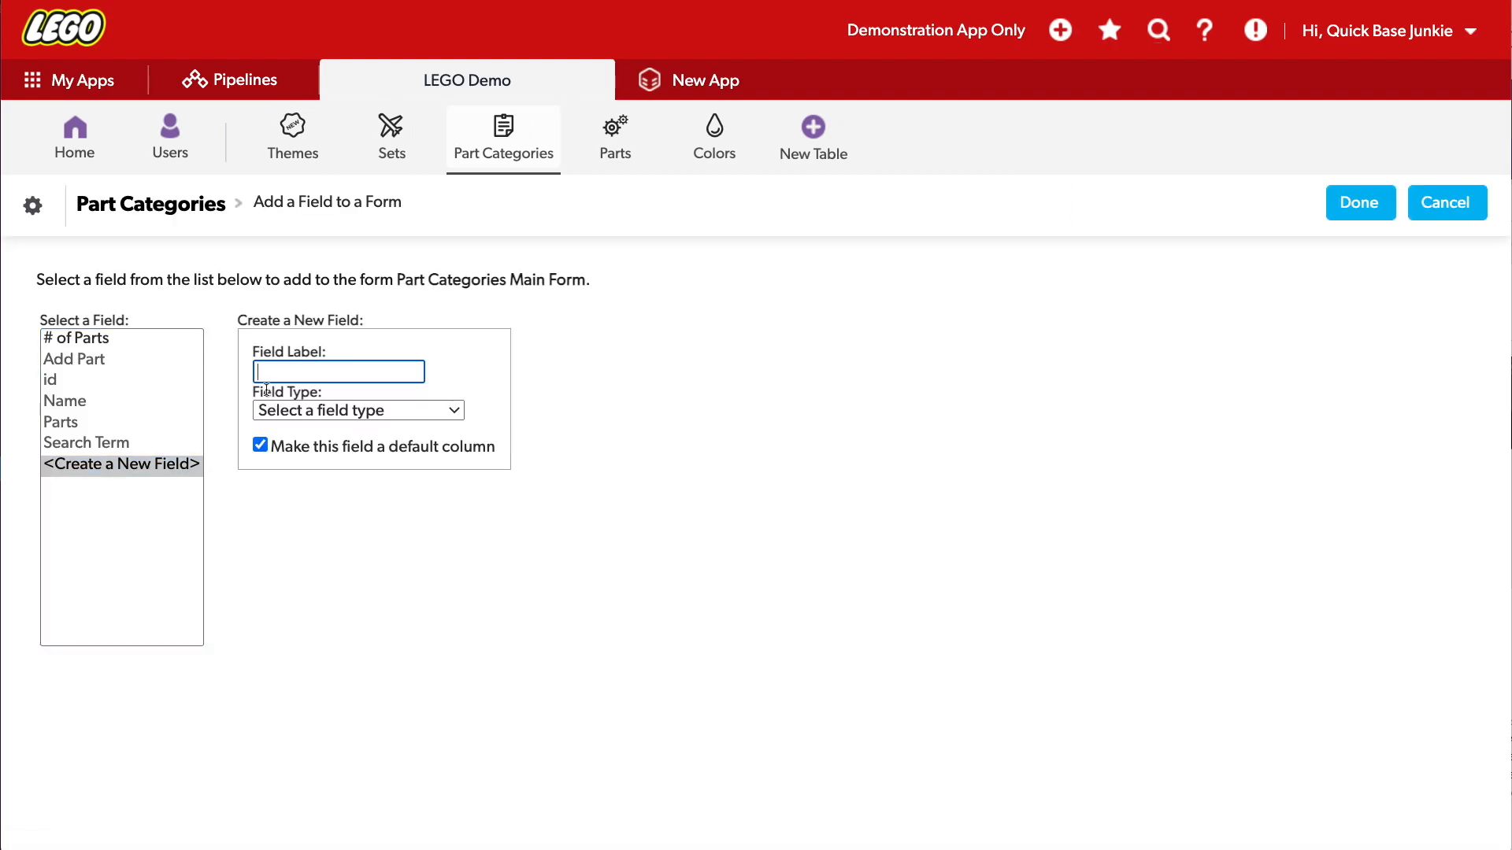
type("Se")
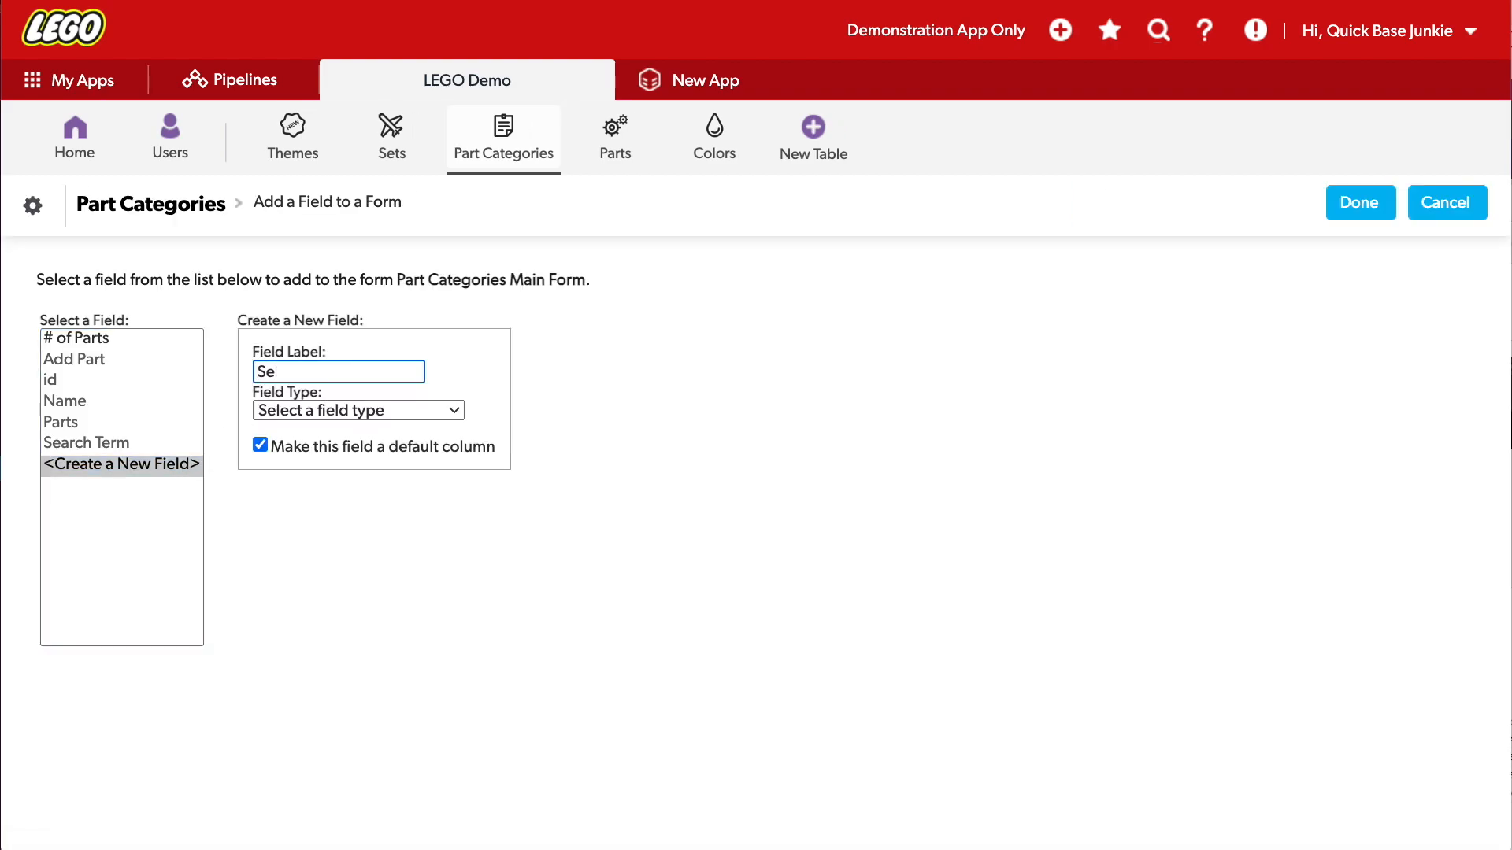
type("arch")
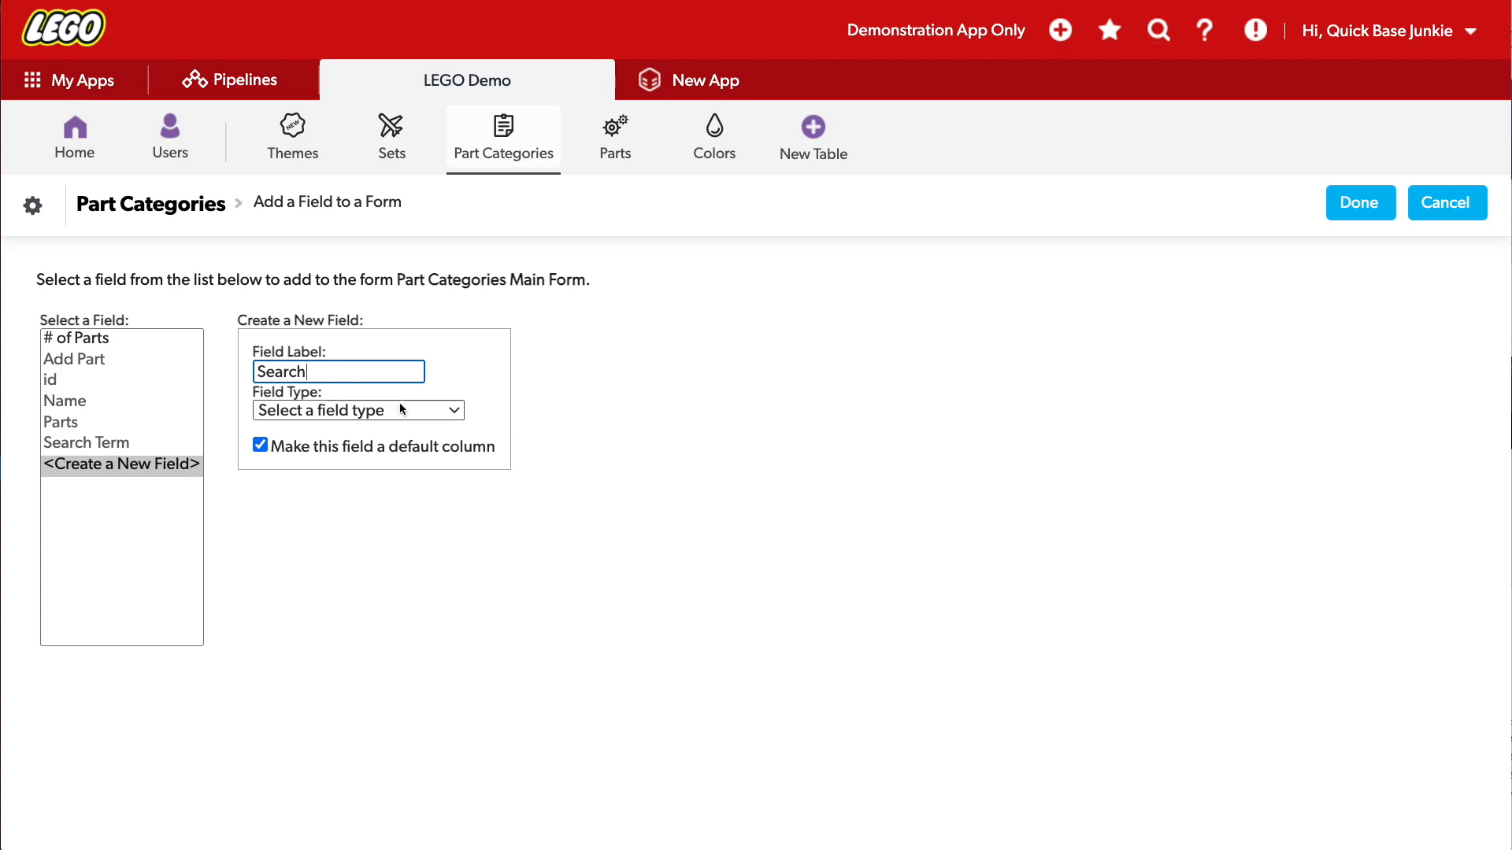
left_click(358, 409)
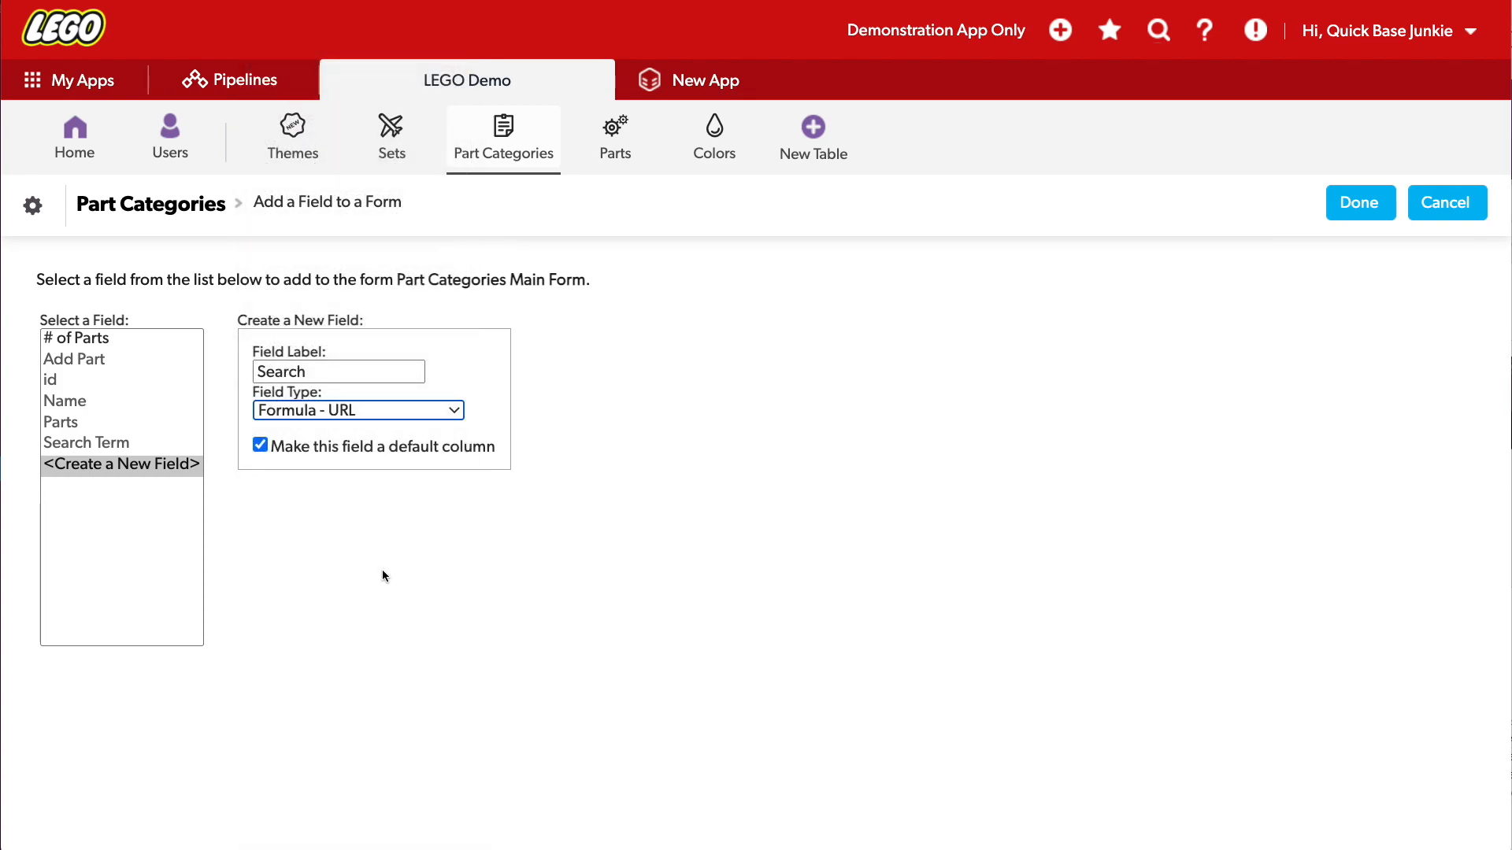
left_click(1360, 203)
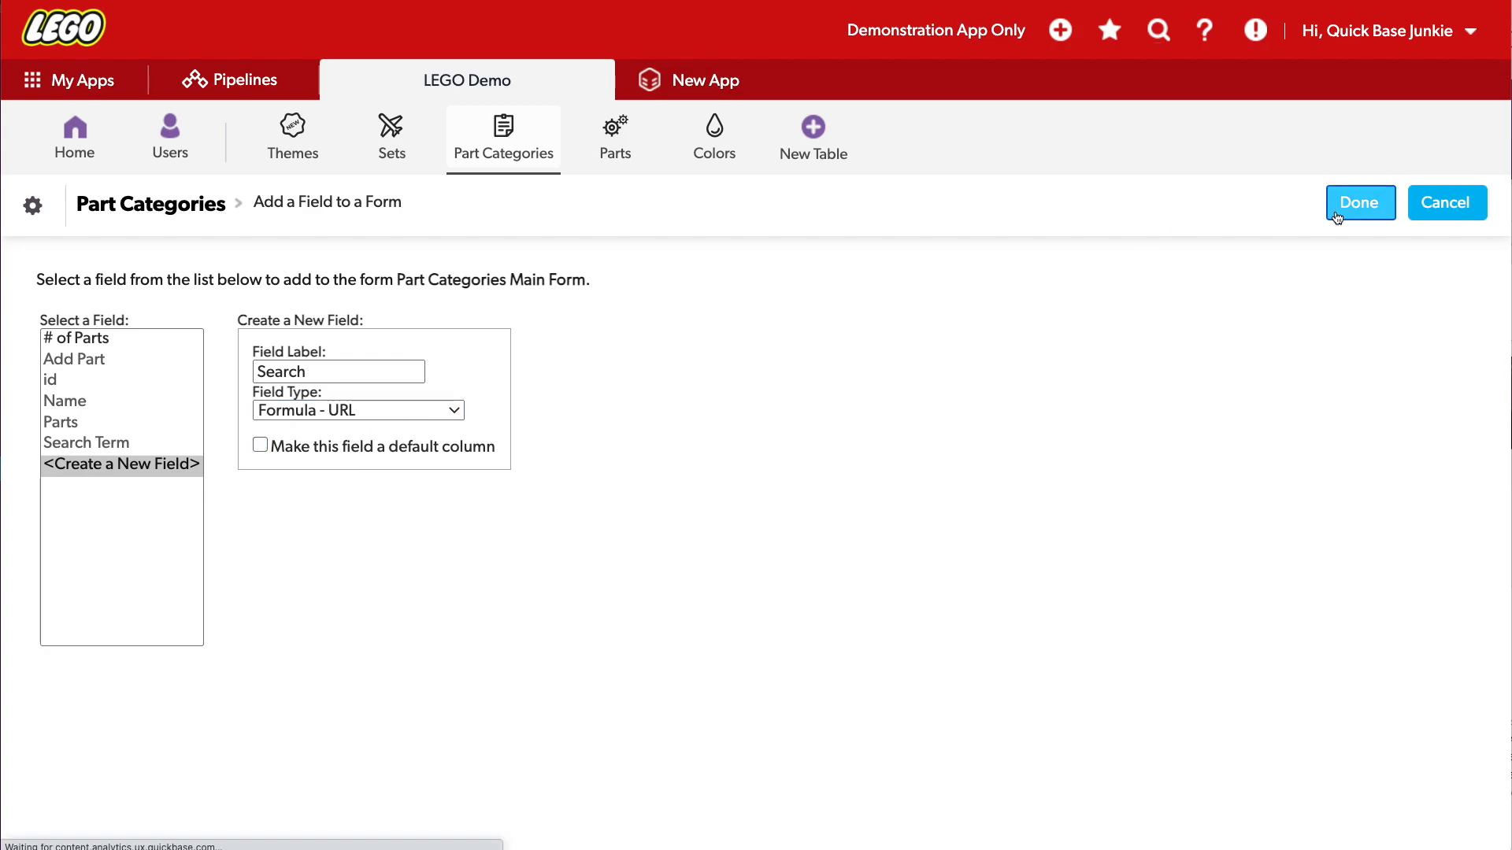
left_click(1358, 202)
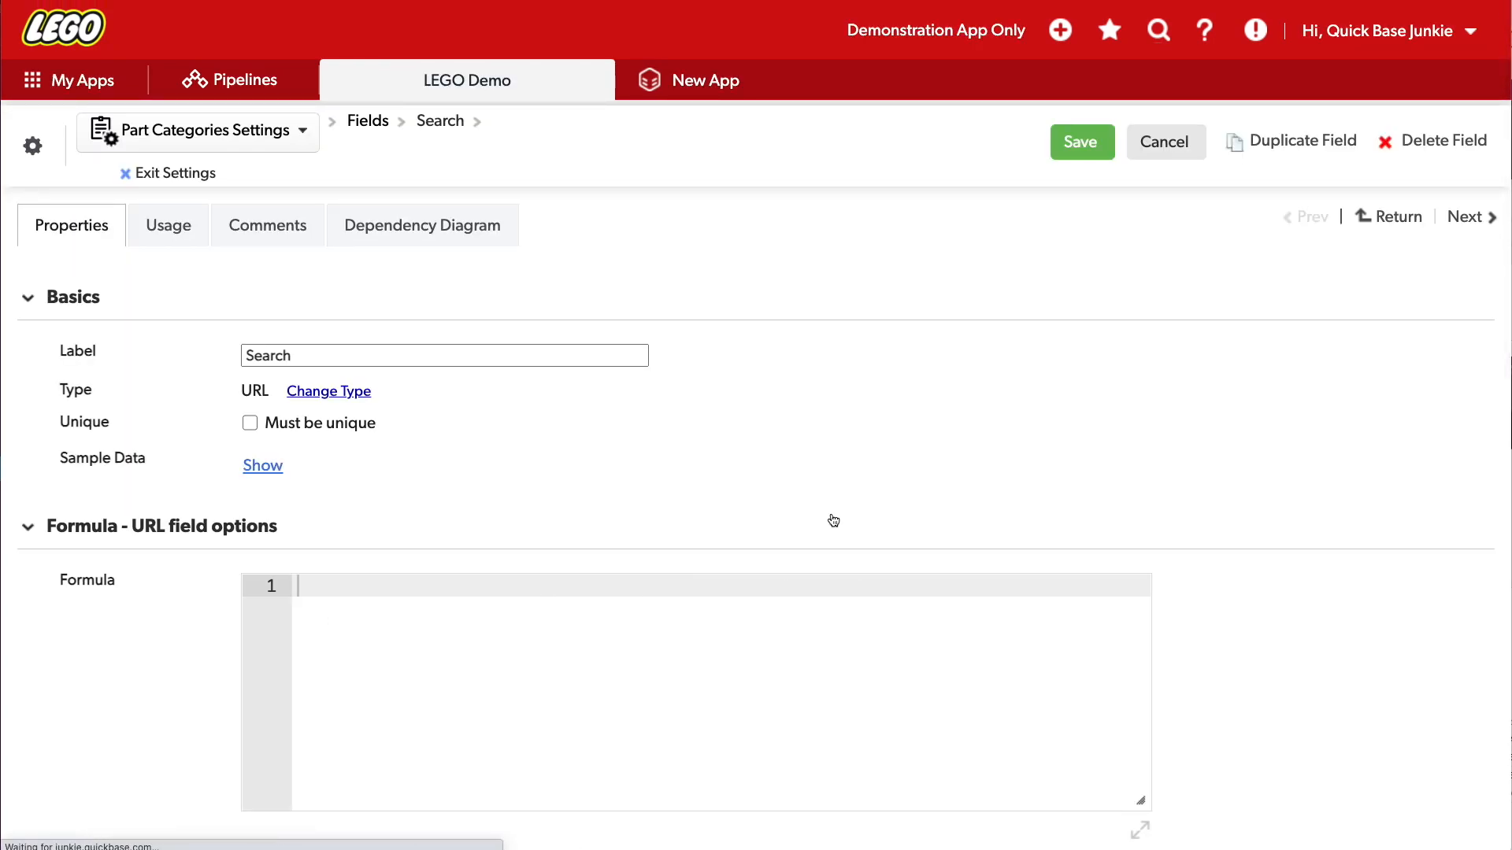
Step: Enter the formula URLRoot() & "db/" & DBID() & "?a=er&rid=" & [Record ID#]
scroll("down", 3)
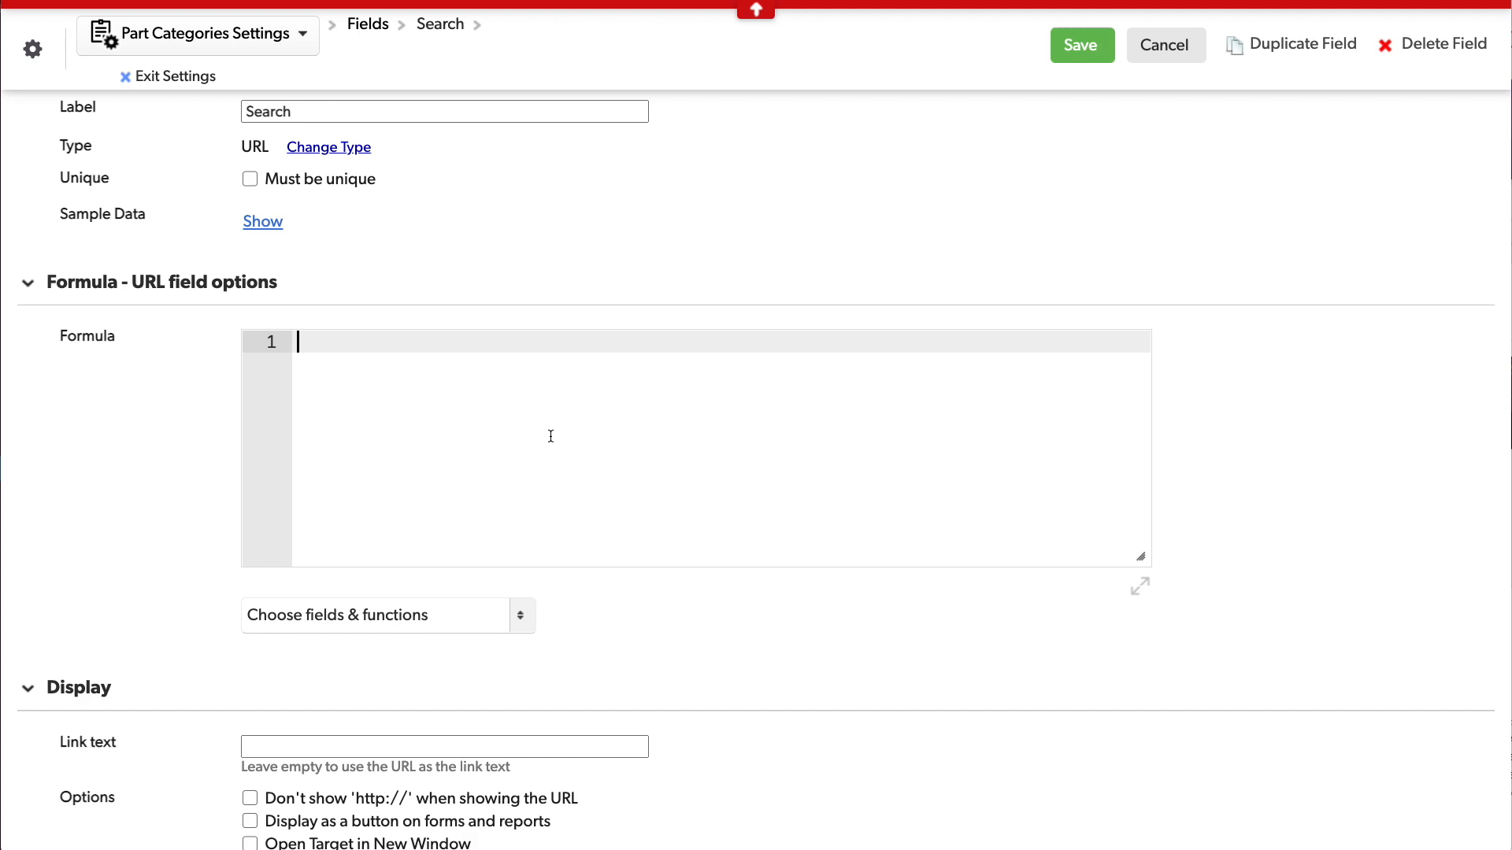
type("URLRoot() & \"d\"")
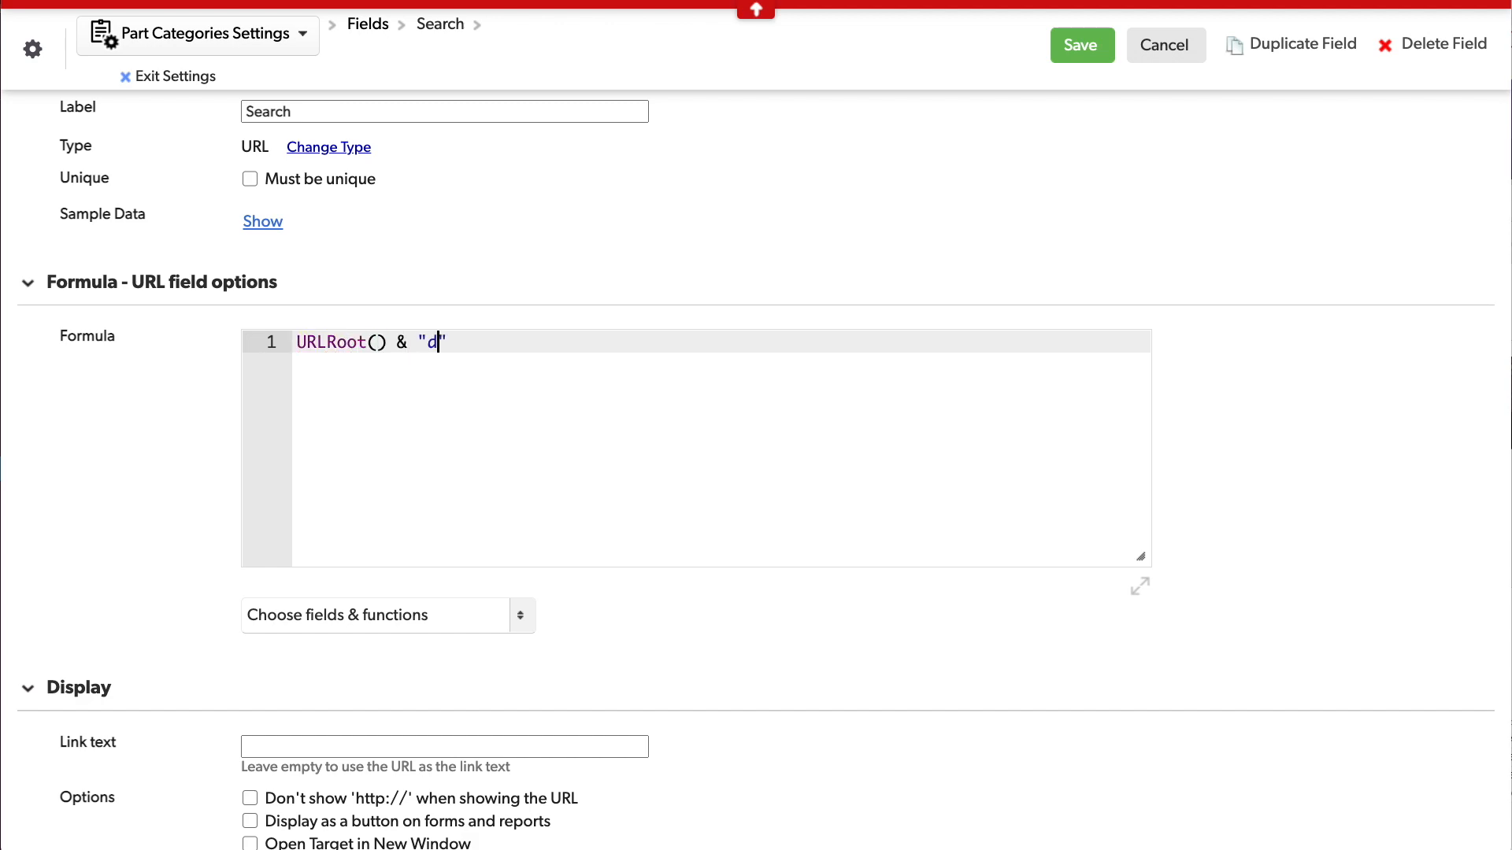
type("b/\" & DBID() & \"?\"")
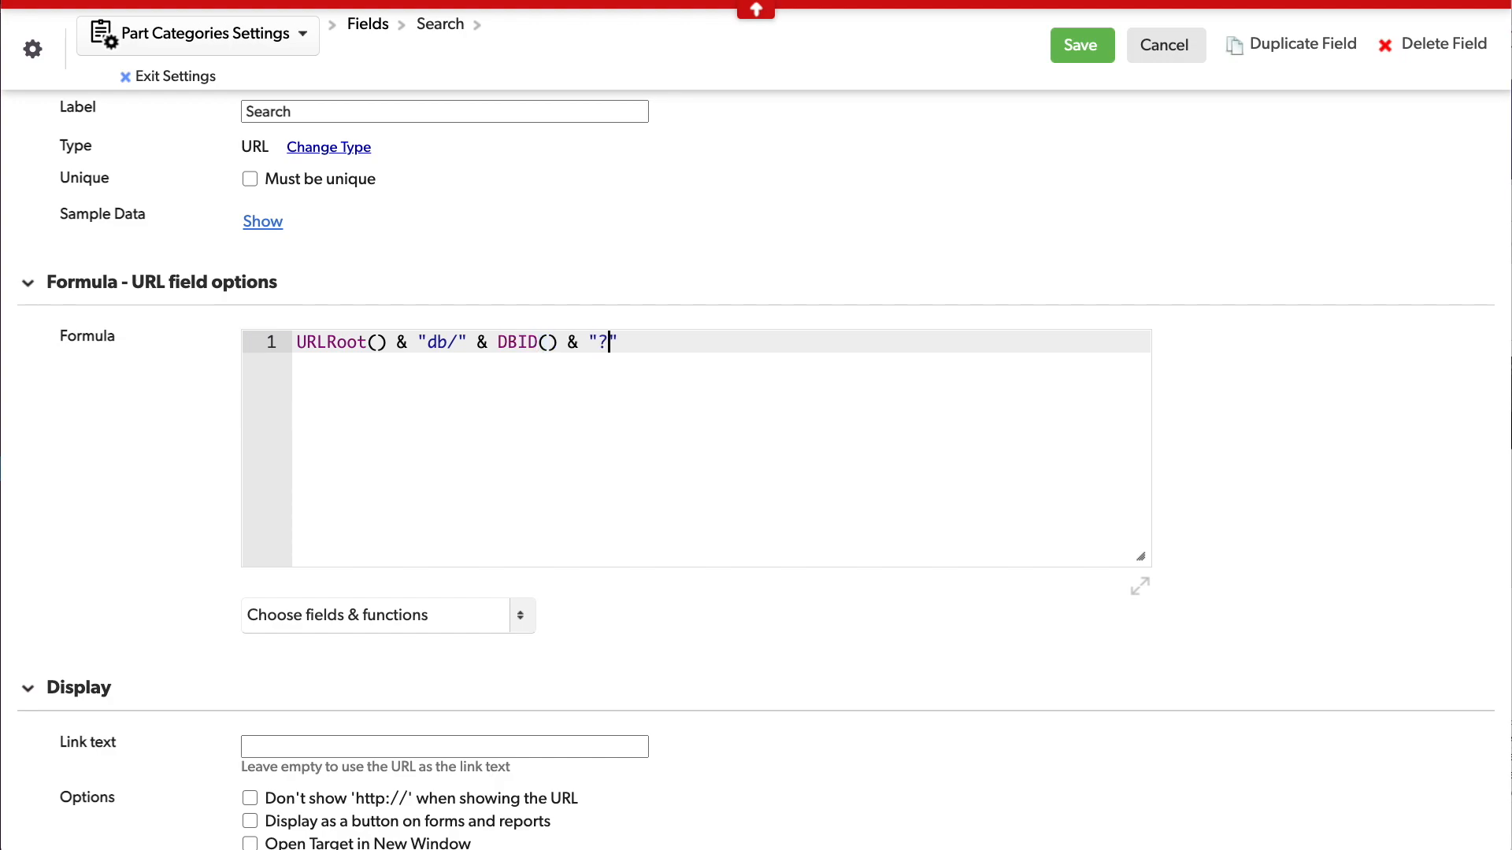
type("a=er&rid=\" &")
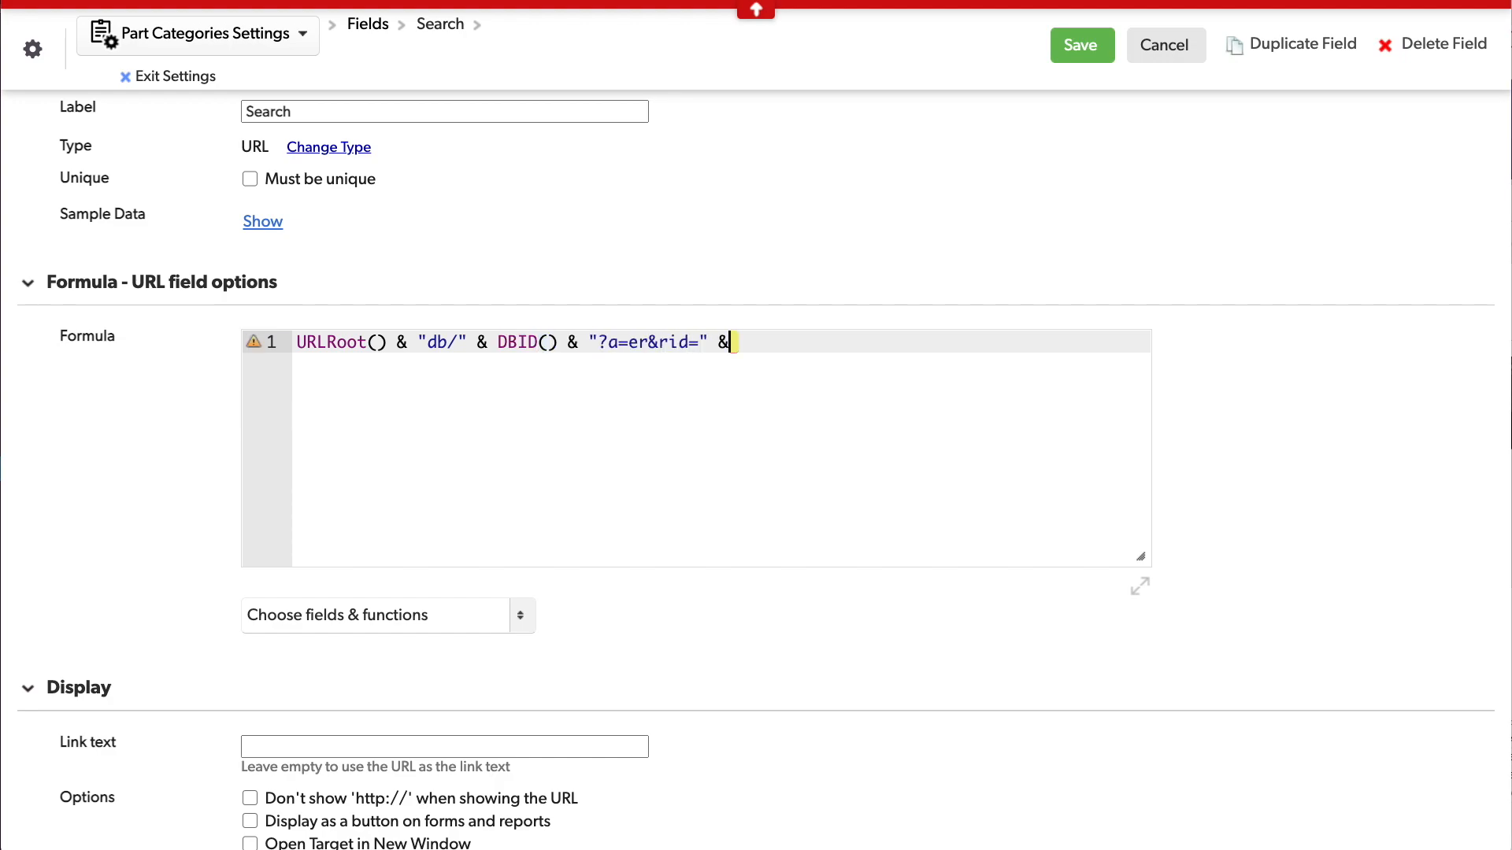
type("[Record ID#]")
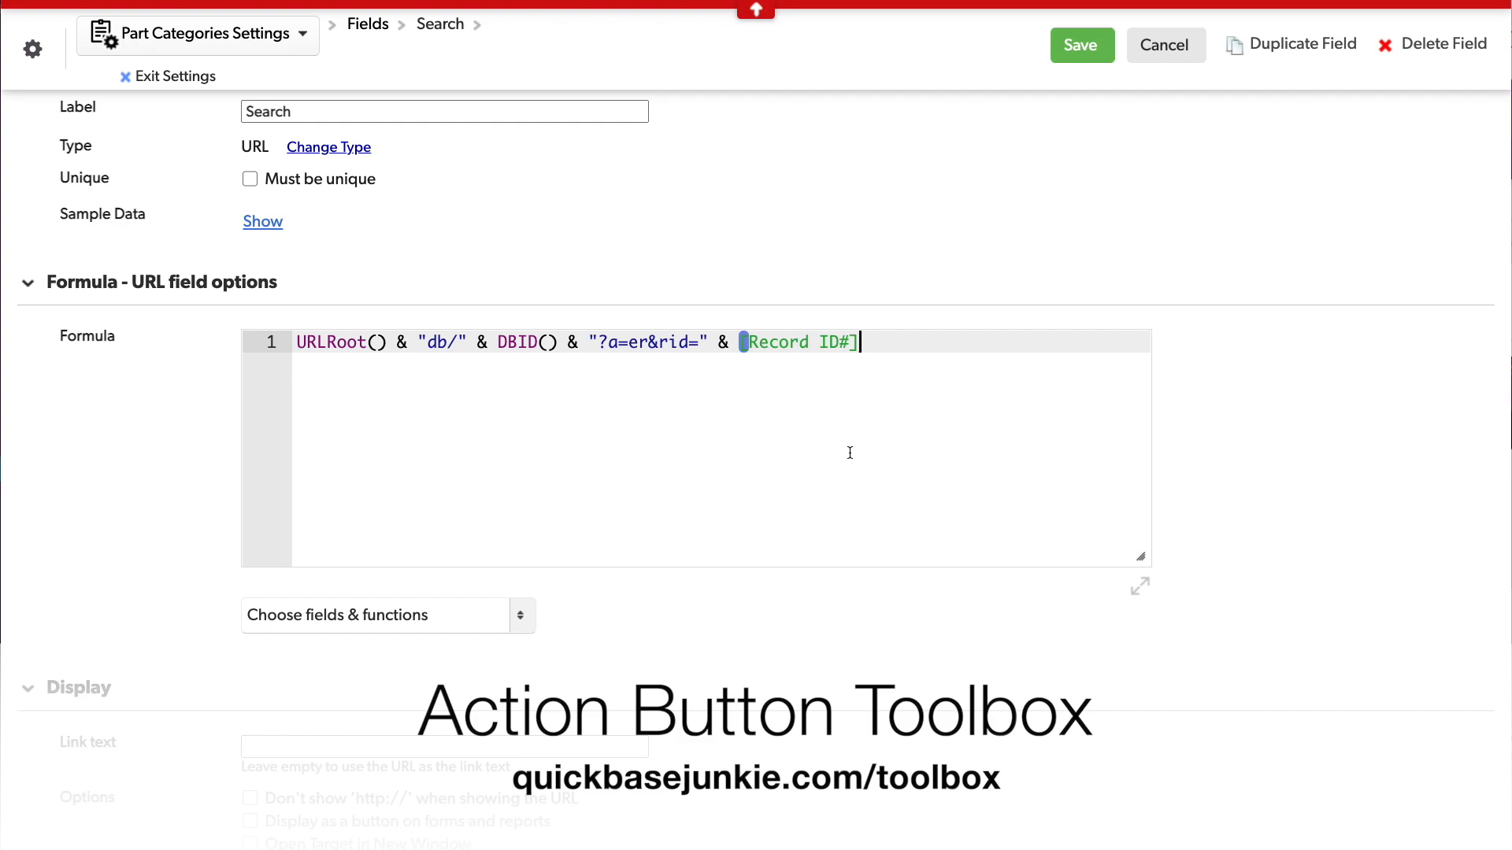
Step: Set link text to 'Search' and display it as a dark red button
scroll("down", 3)
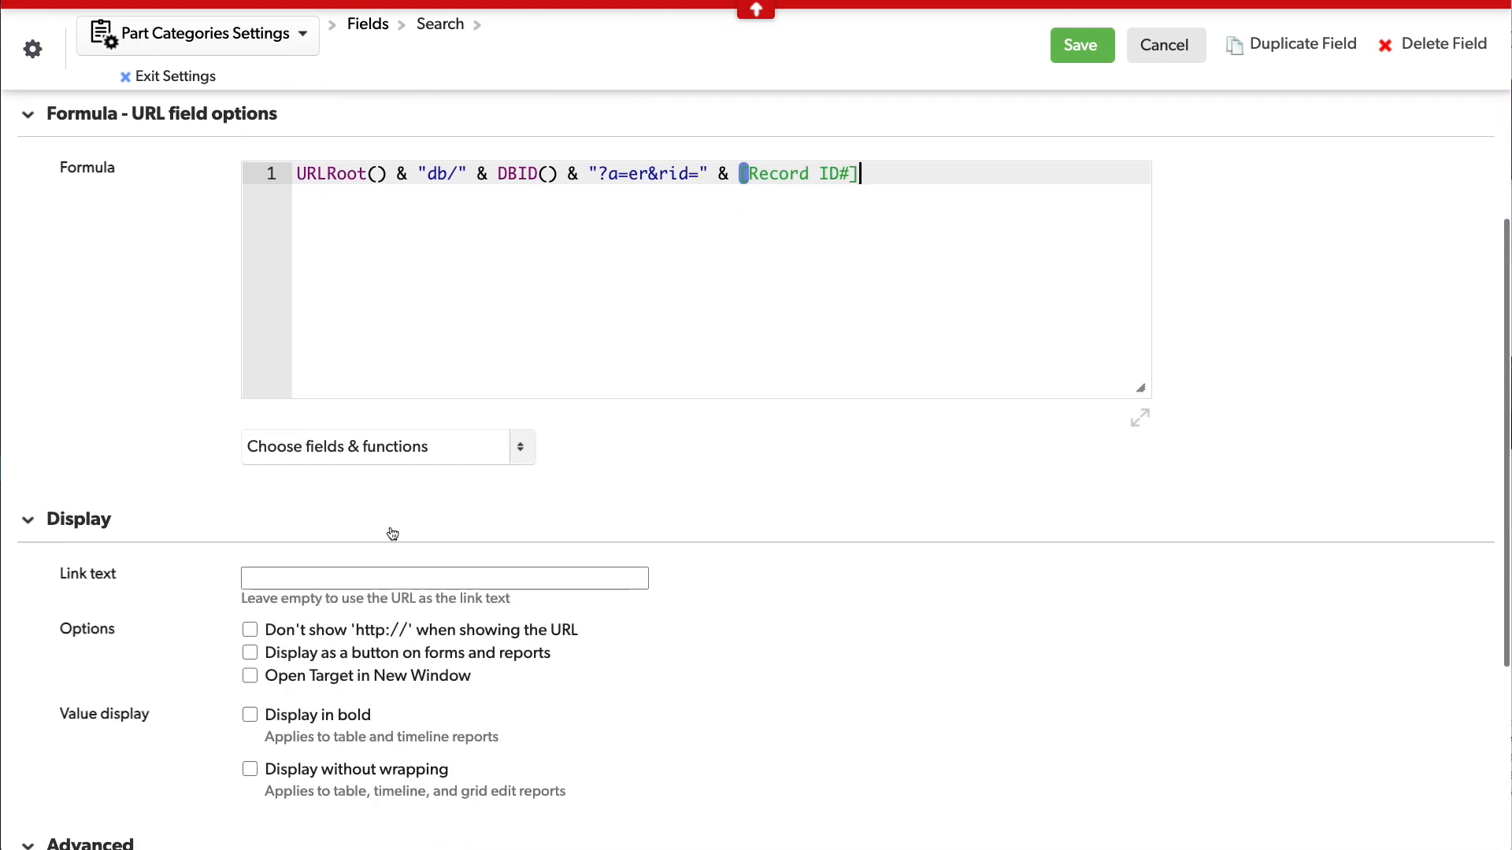
type("Search")
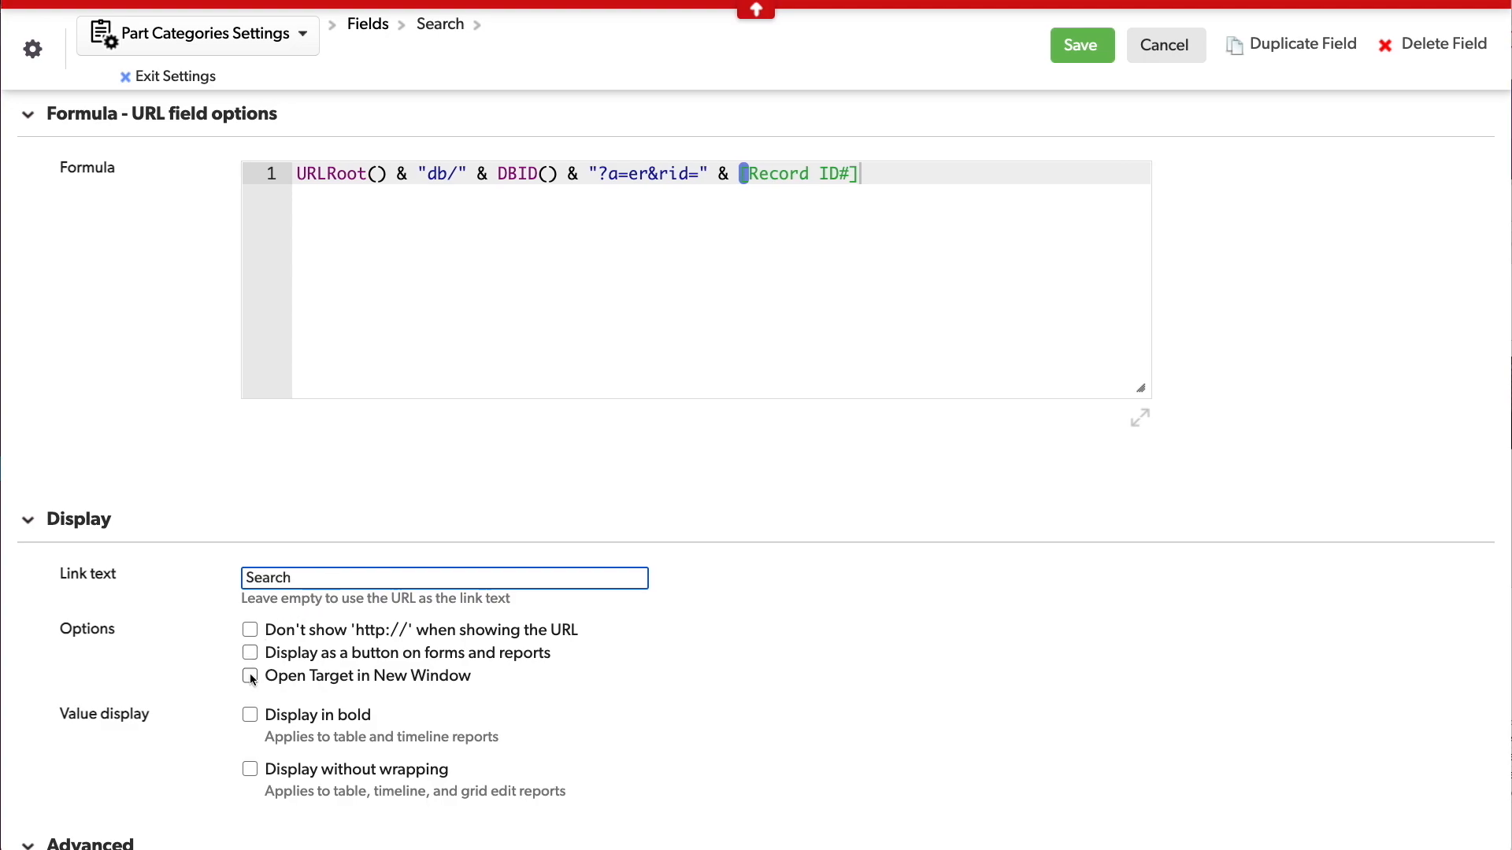
left_click(250, 653)
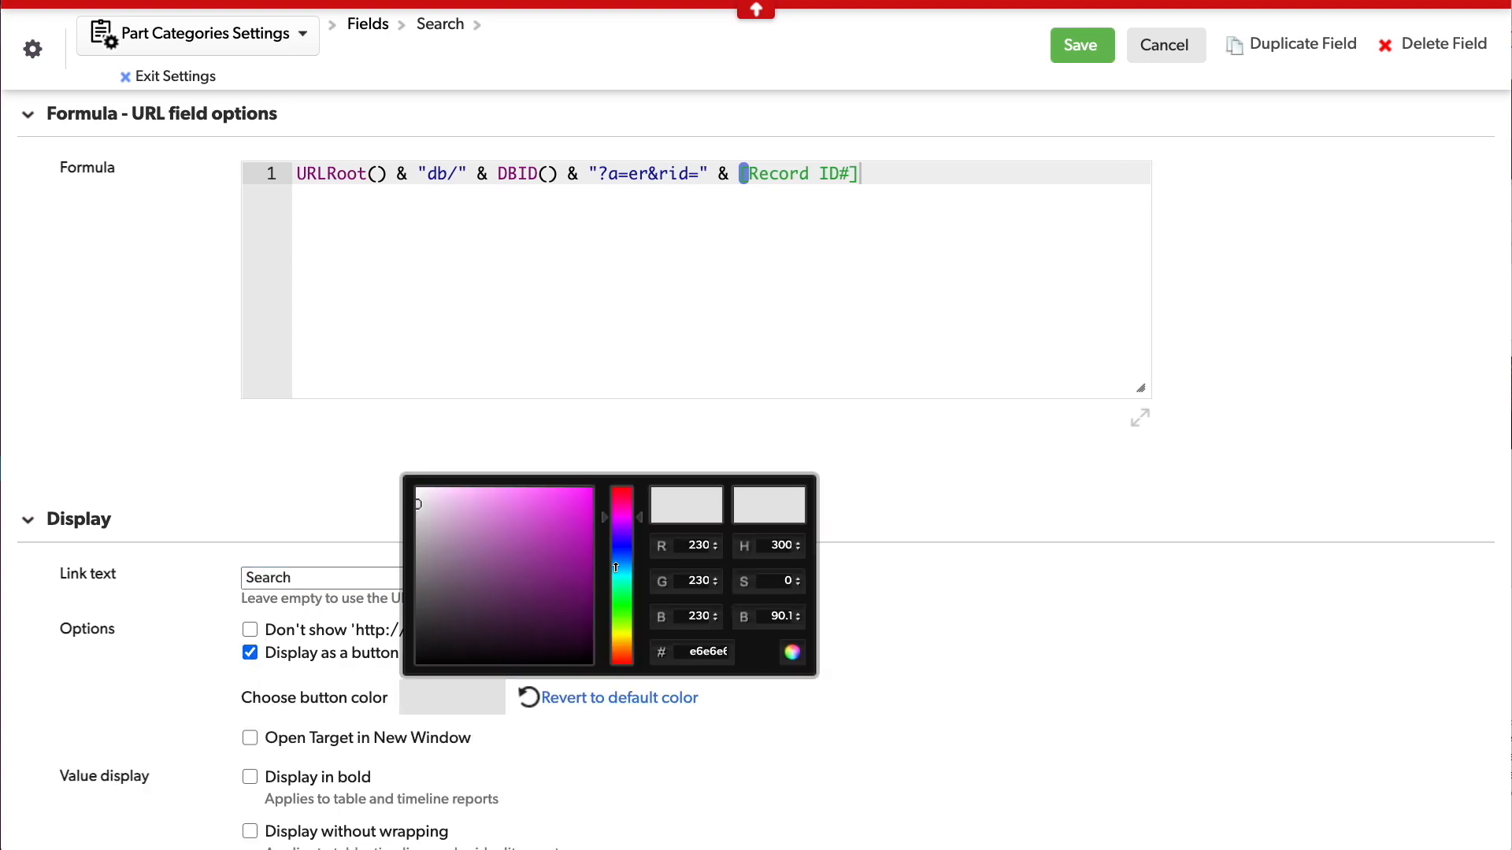
left_click(562, 533)
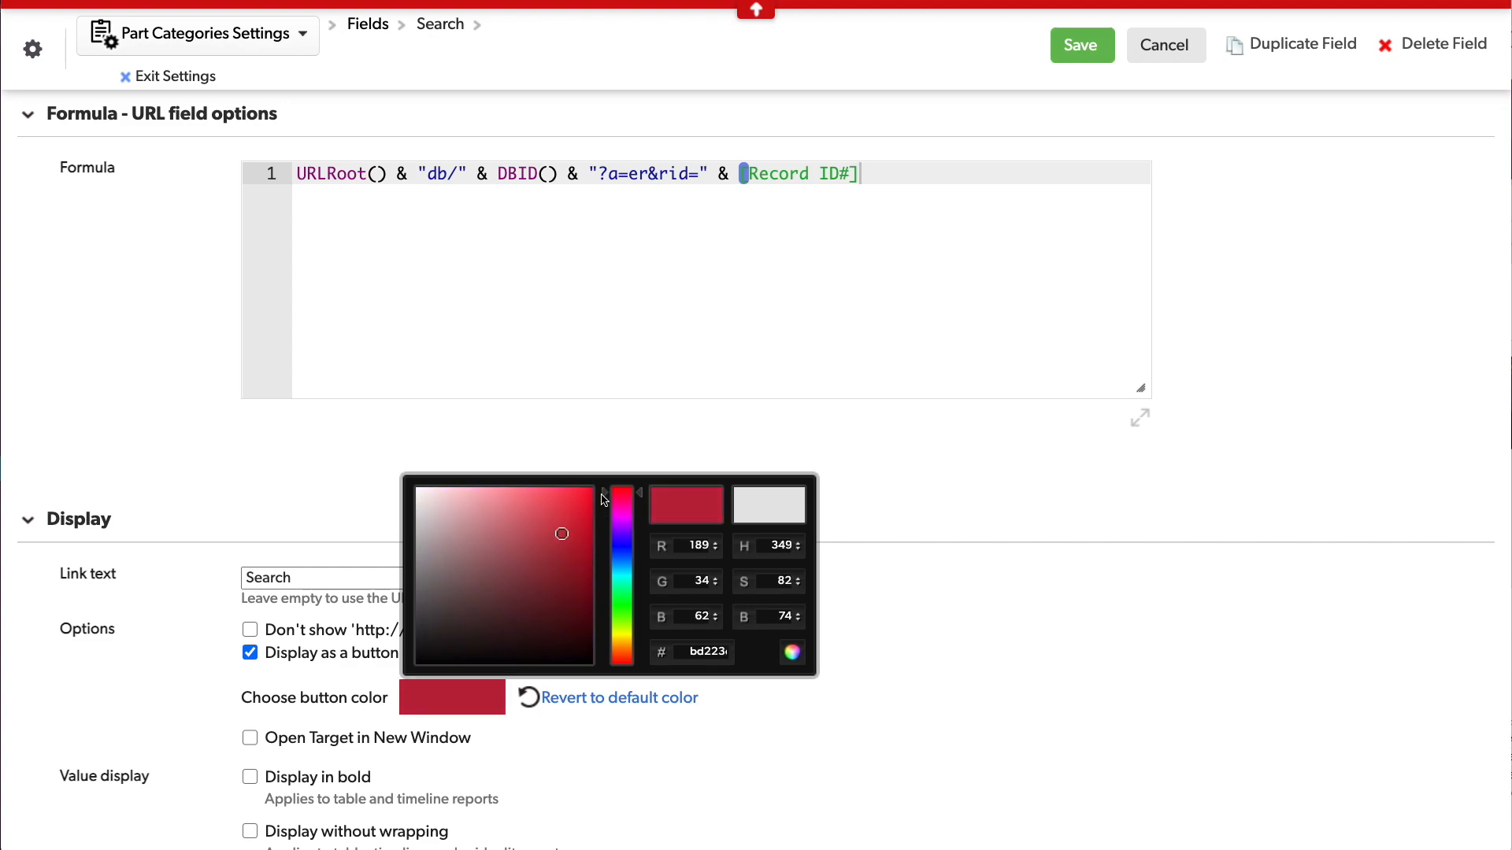
left_click_drag(623, 499, 622, 490)
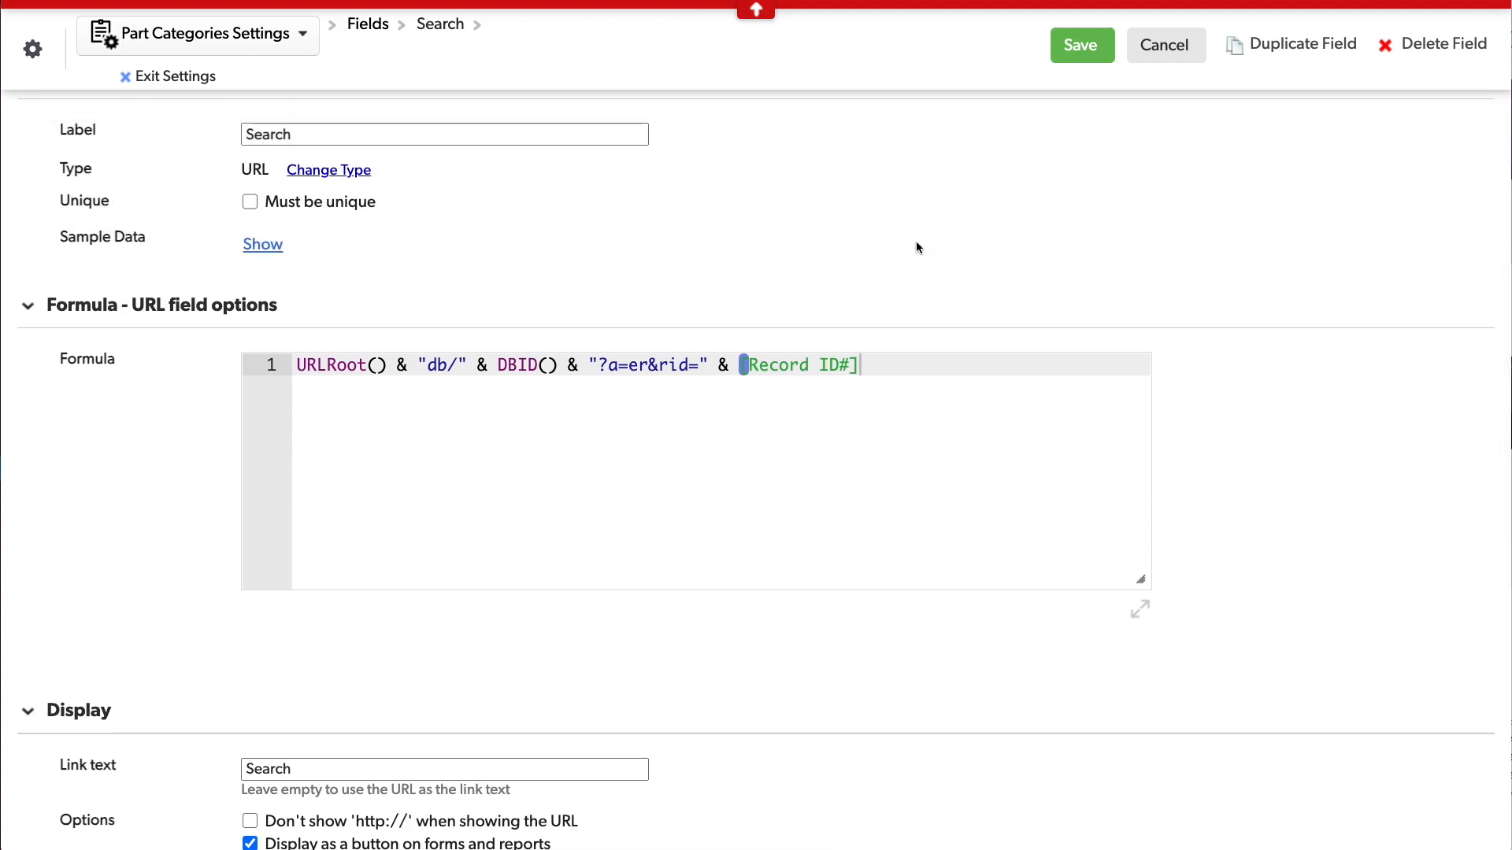
mouse_move(619, 277)
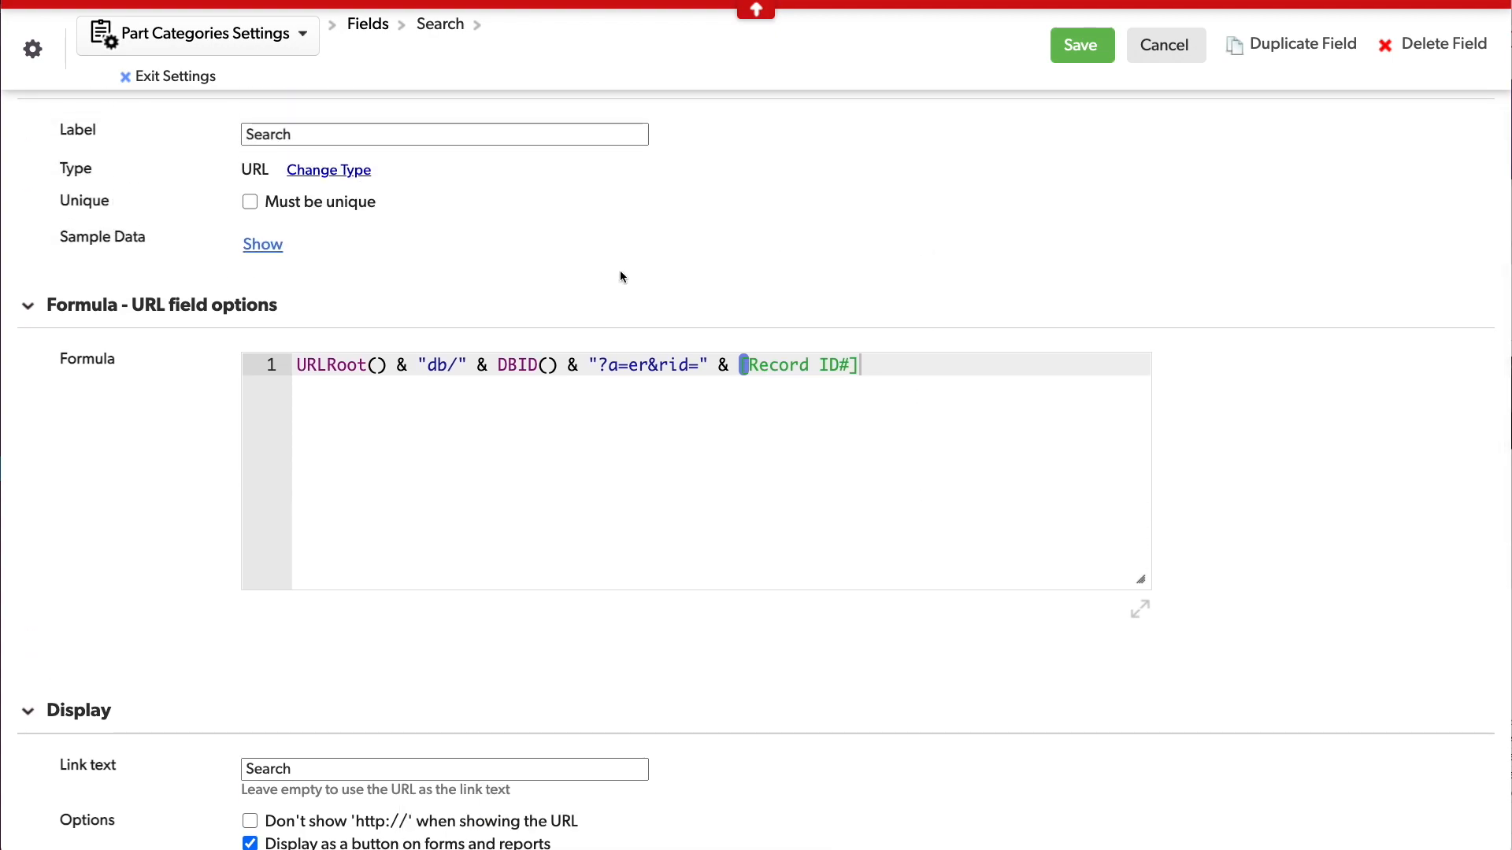
Step: Wrap the formula in If(isnull([Record ID#]),"", …) and save the Search field
left_click(348, 365)
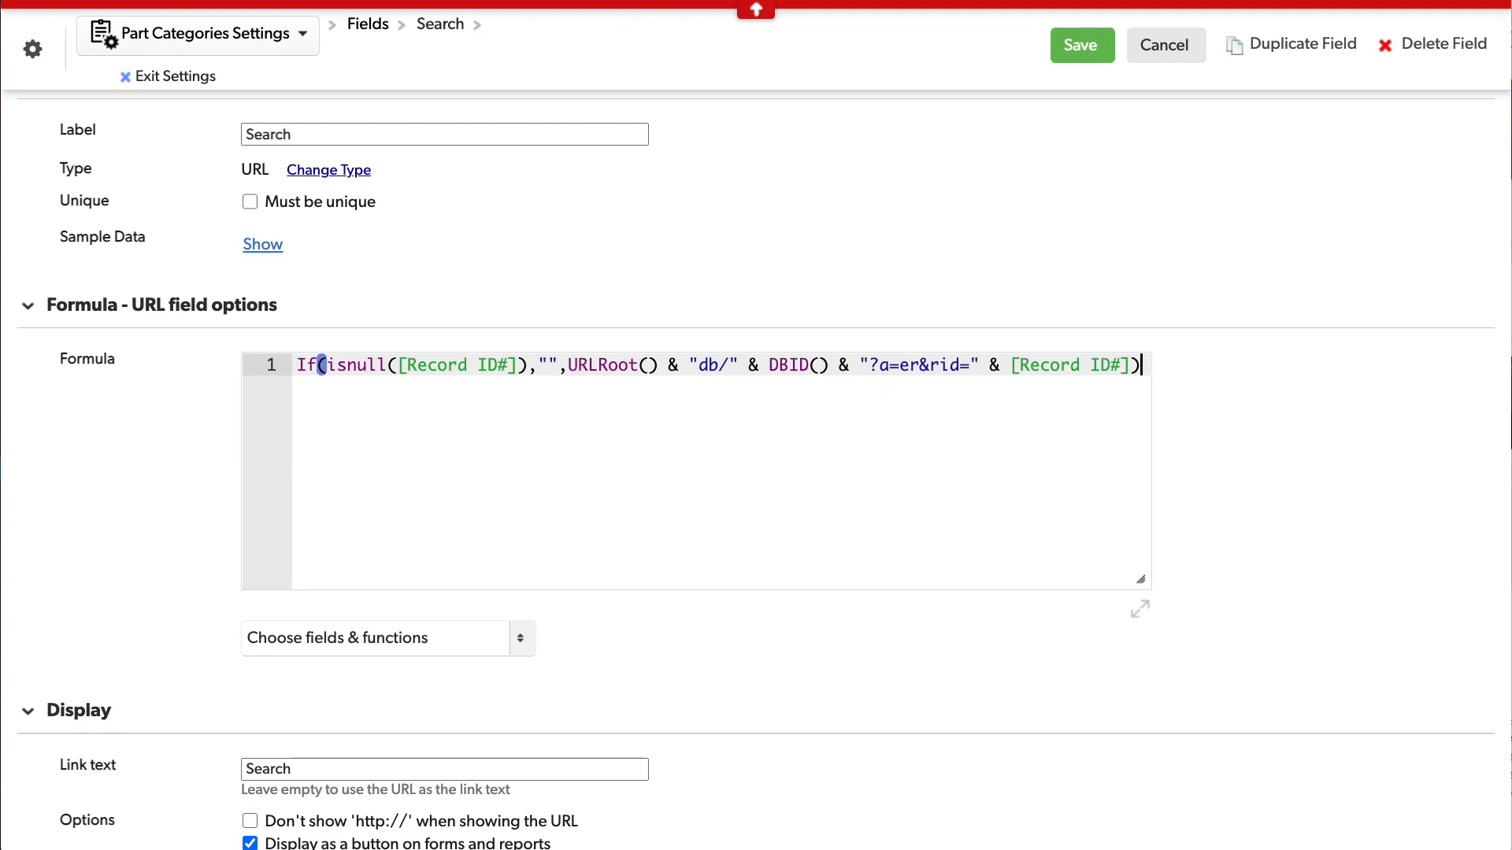
left_click(1080, 45)
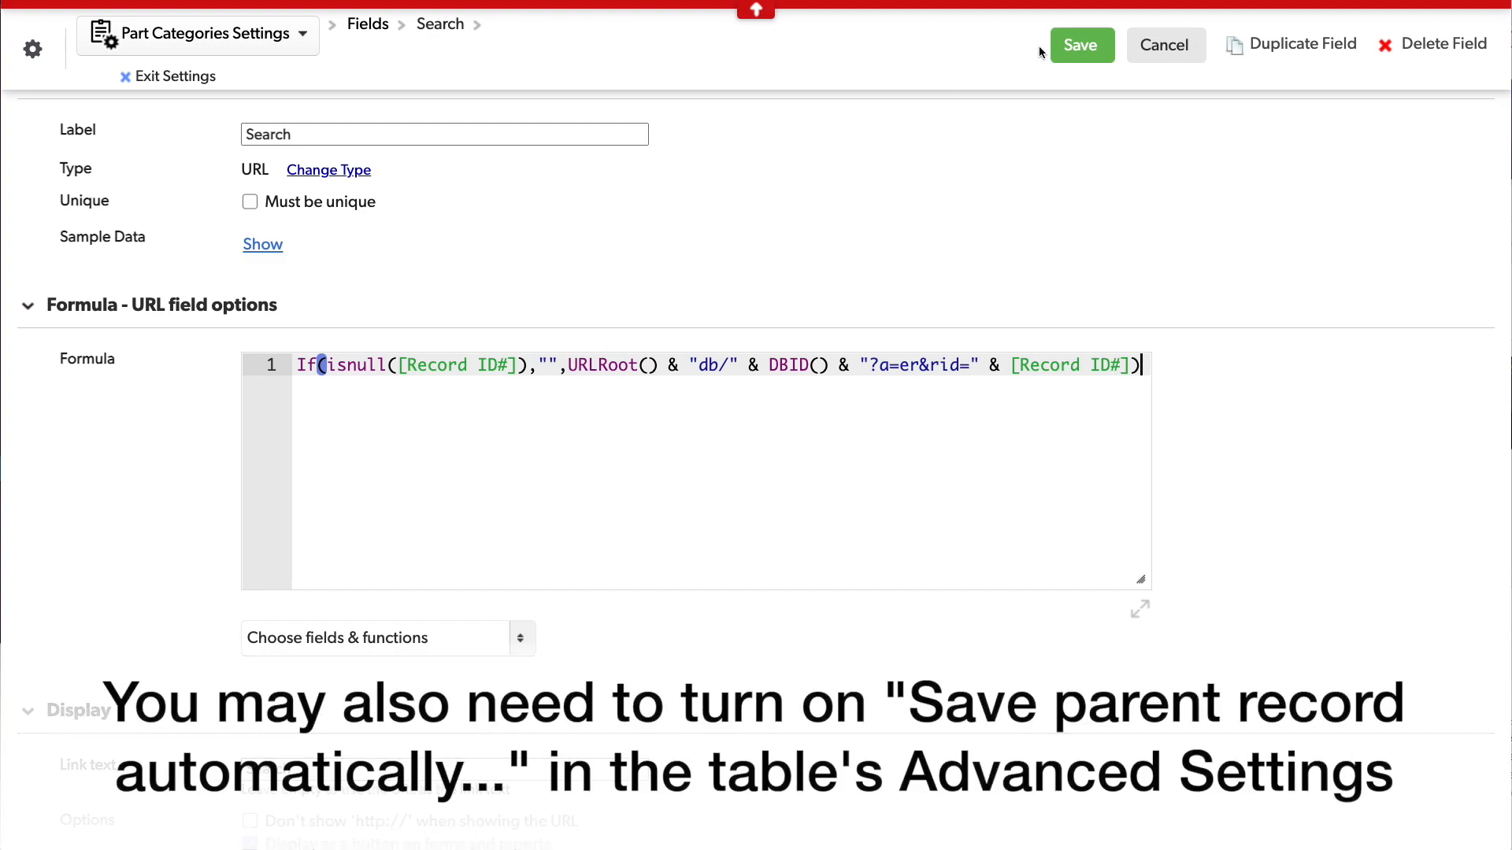
left_click(1080, 44)
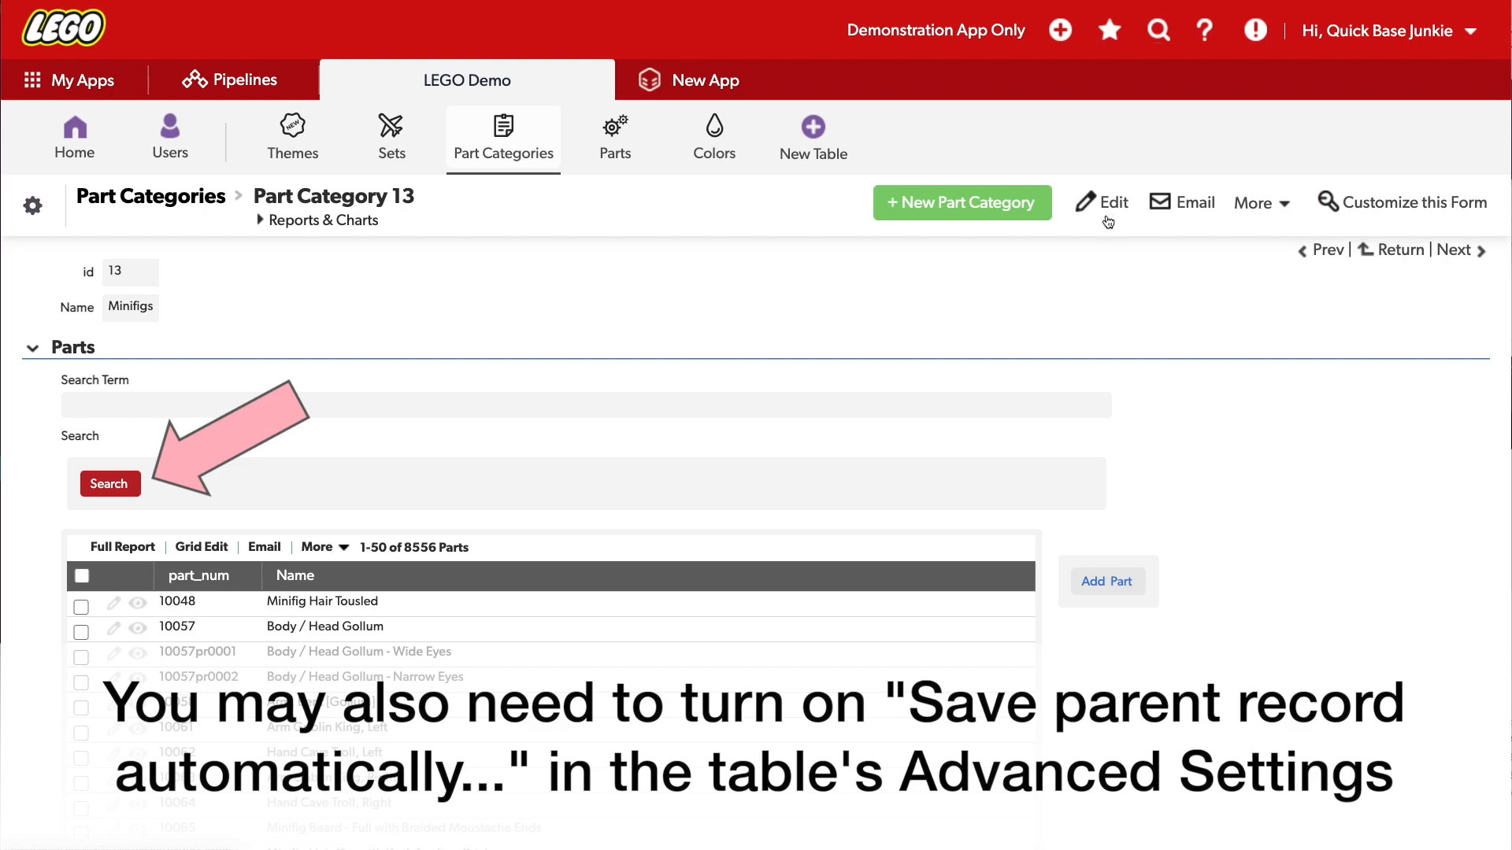
Step: Open the Part Categories table settings overview from the gear menu
left_click(1102, 202)
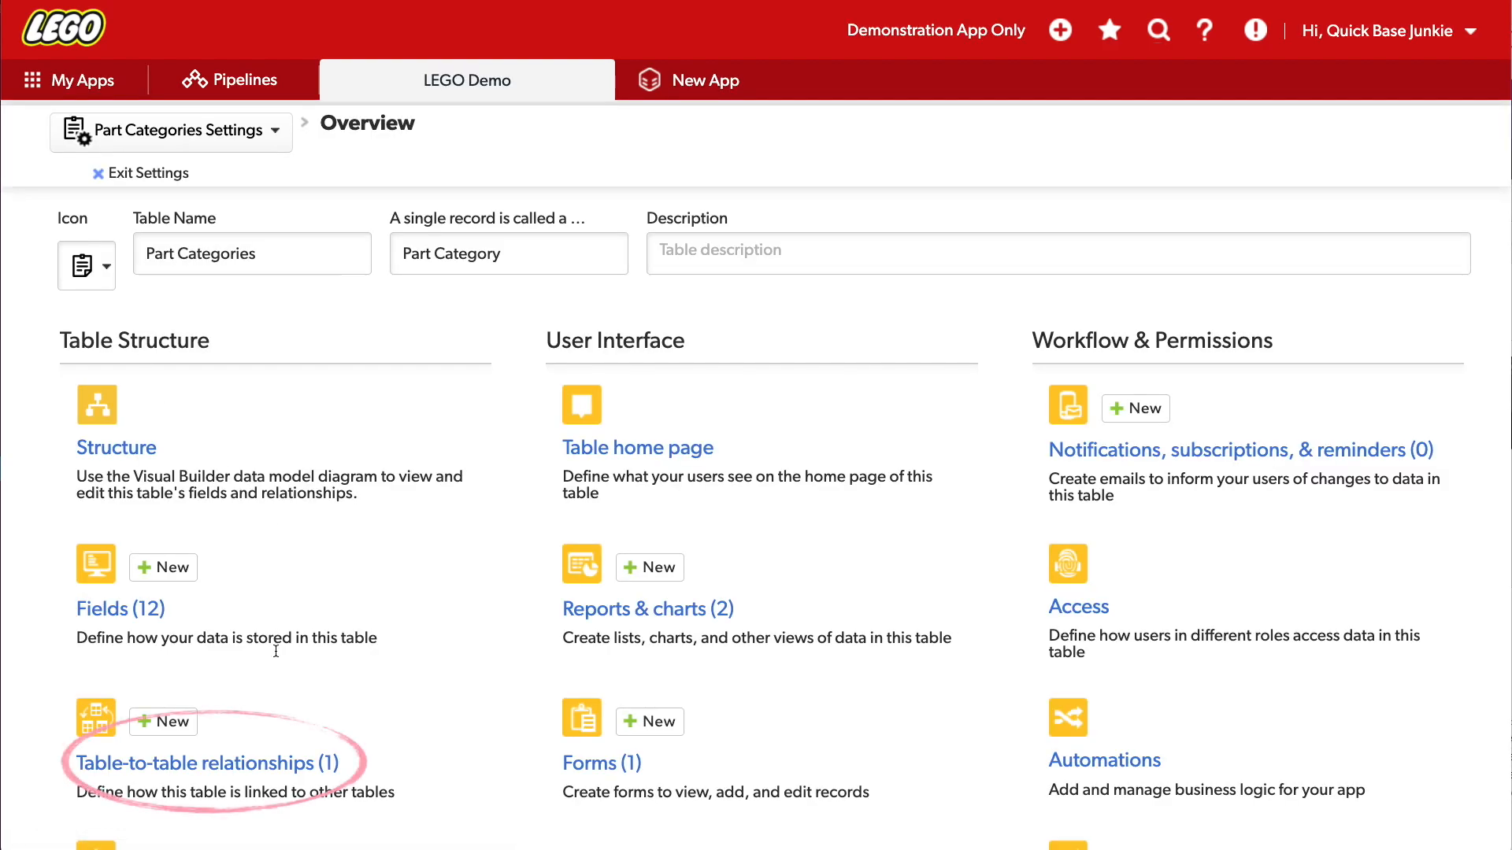
Step: Add a Search Term lookup field to Parts via the Part Categories–Parts relationship
left_click(202, 763)
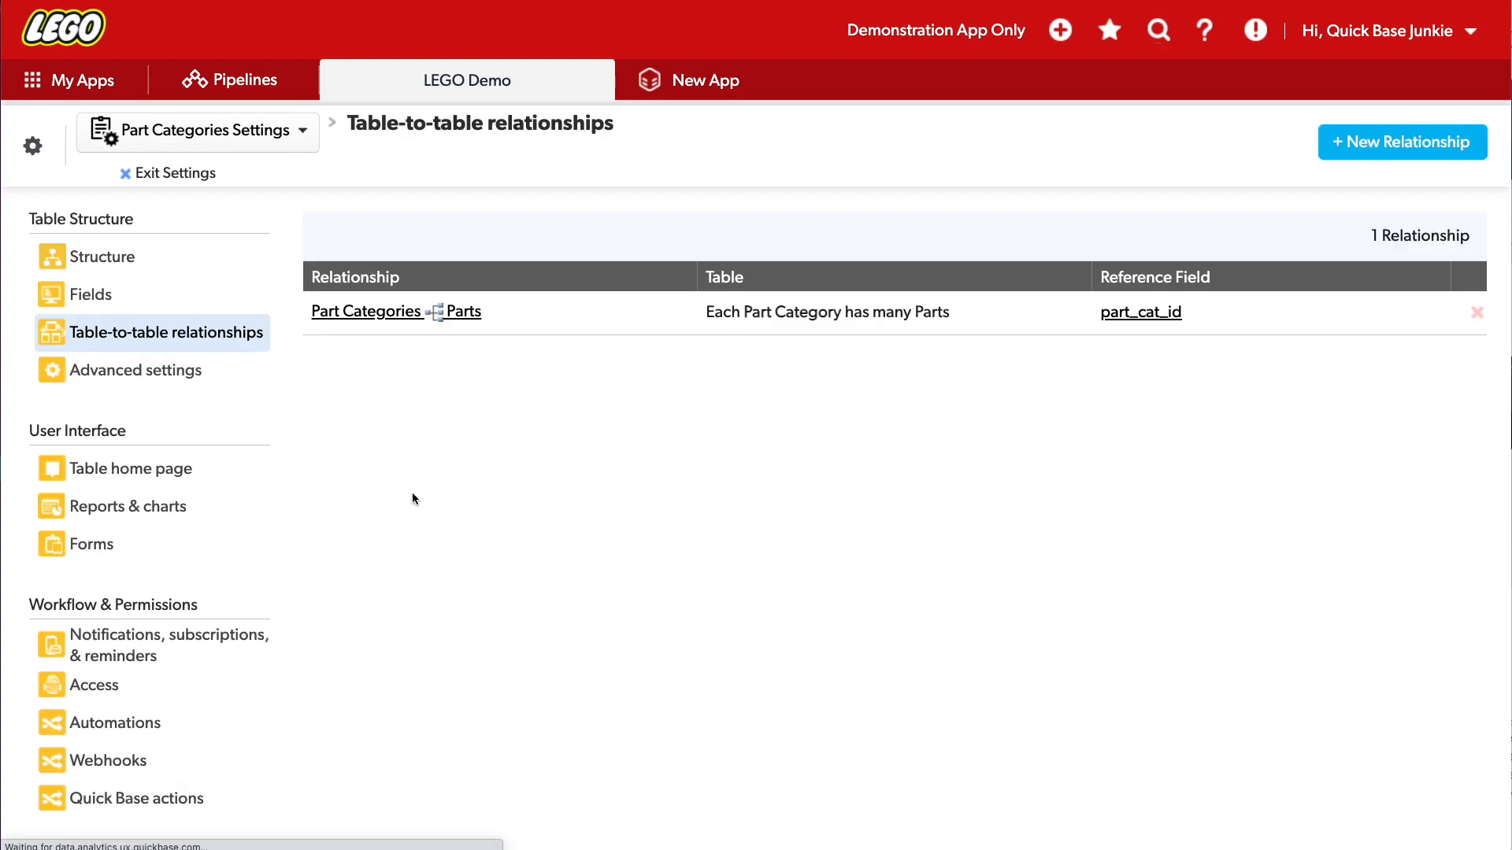
left_click(395, 311)
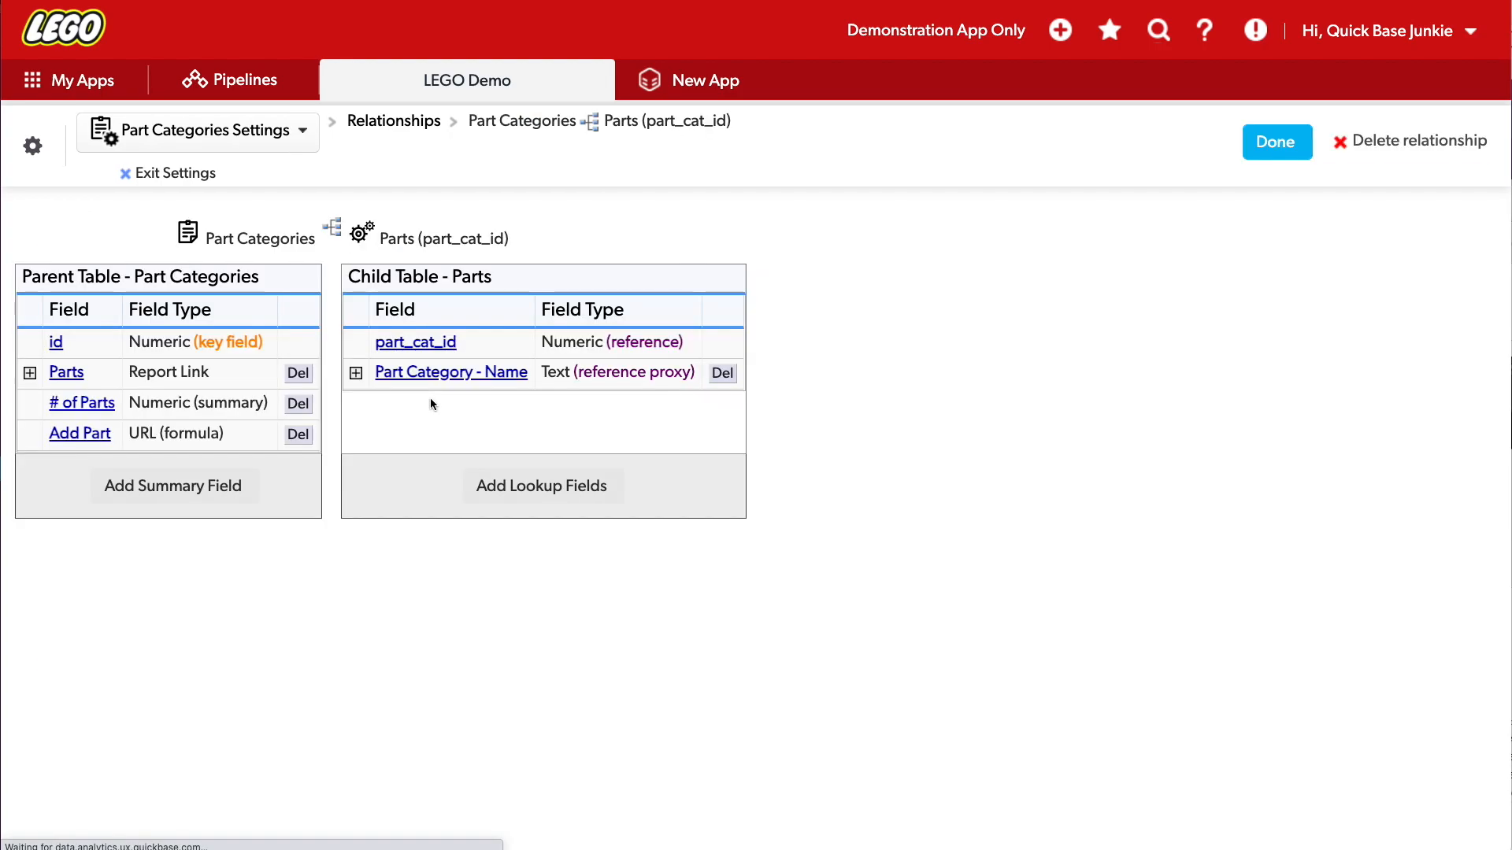
left_click(542, 485)
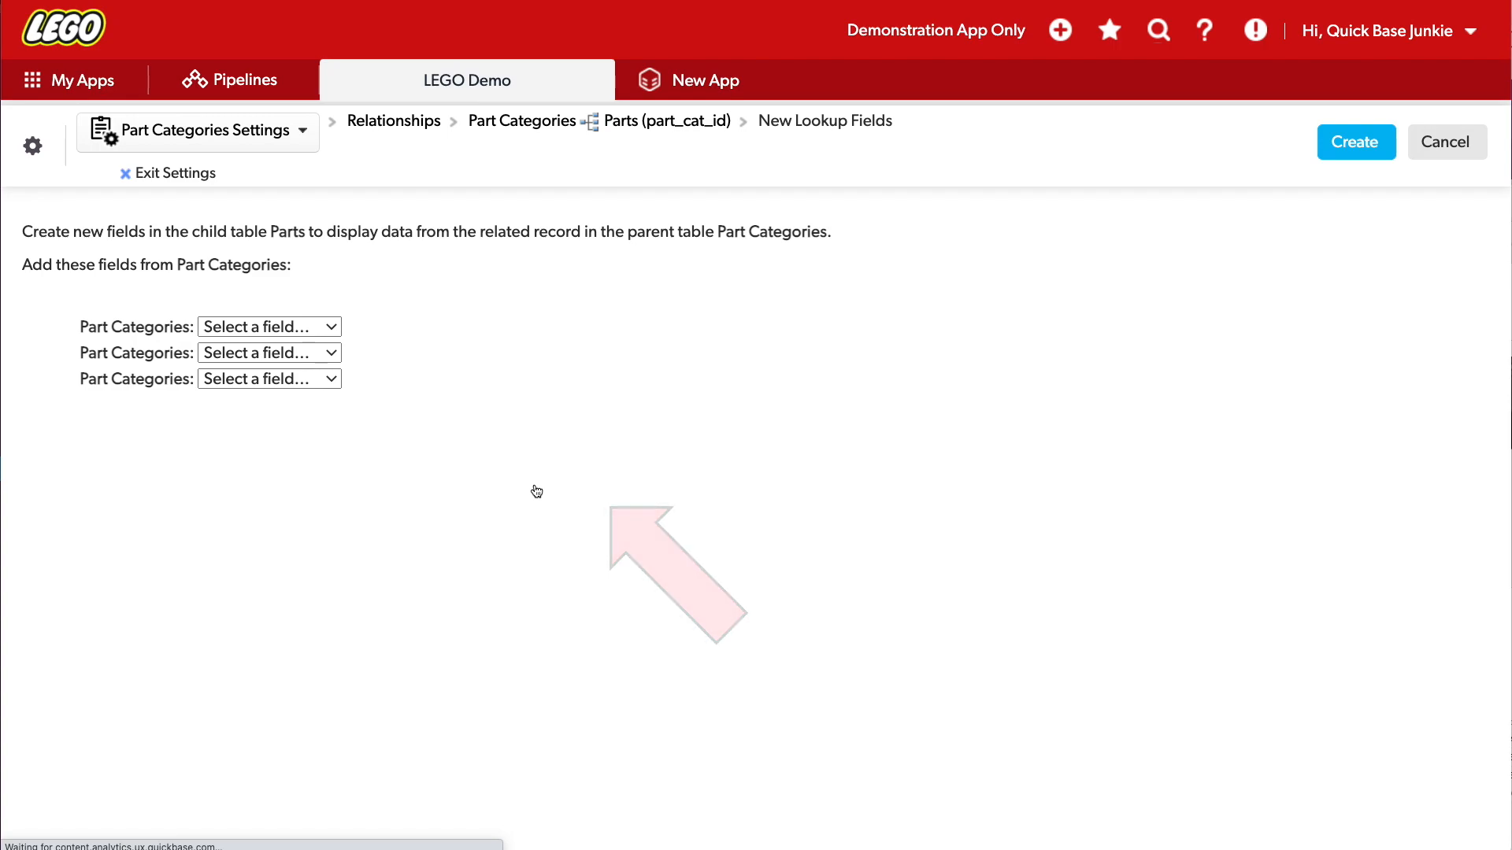
left_click(269, 326)
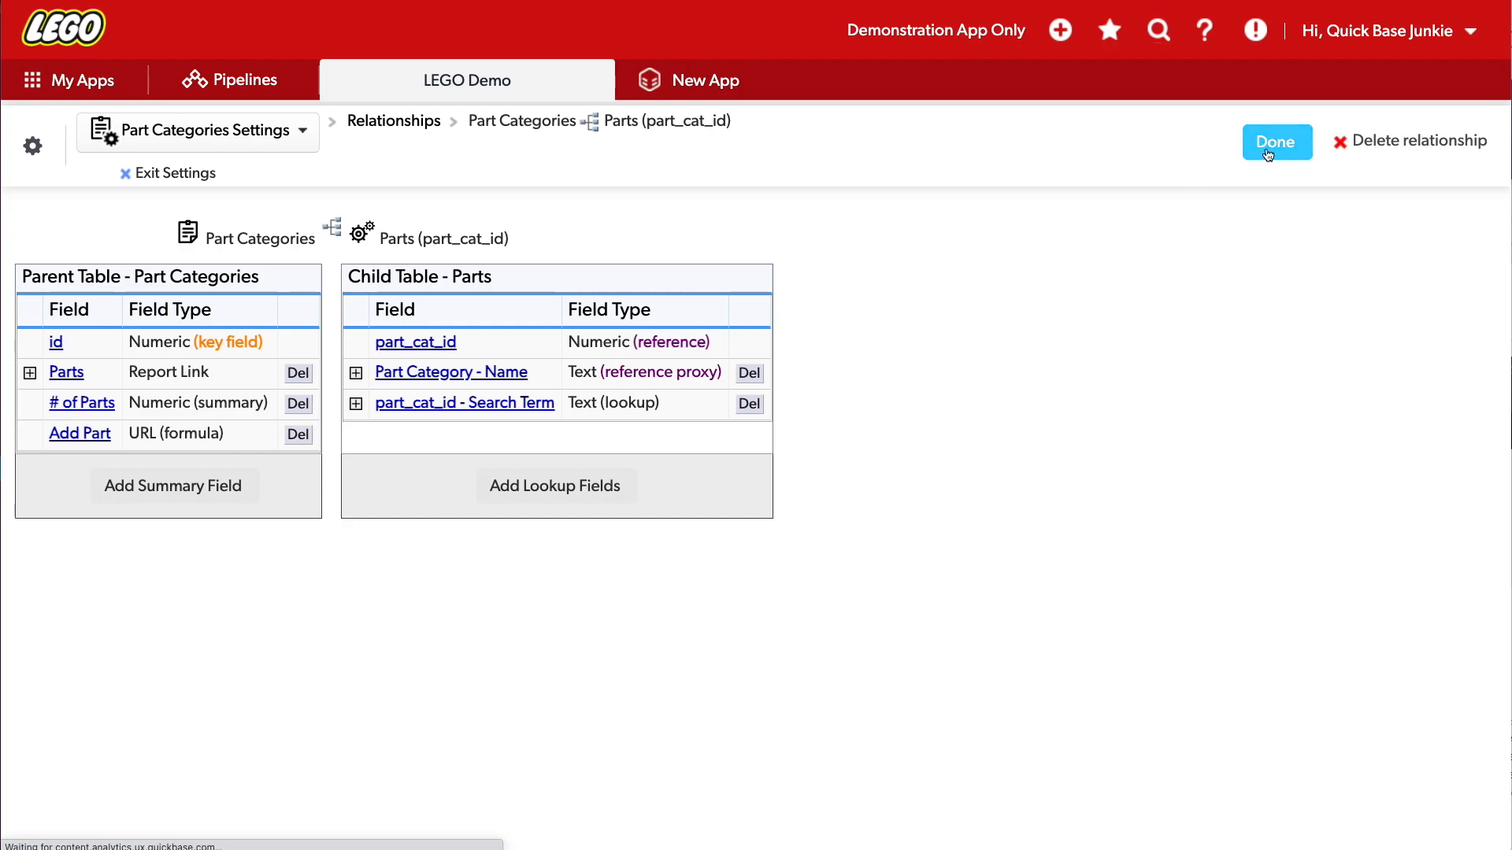
left_click(1276, 142)
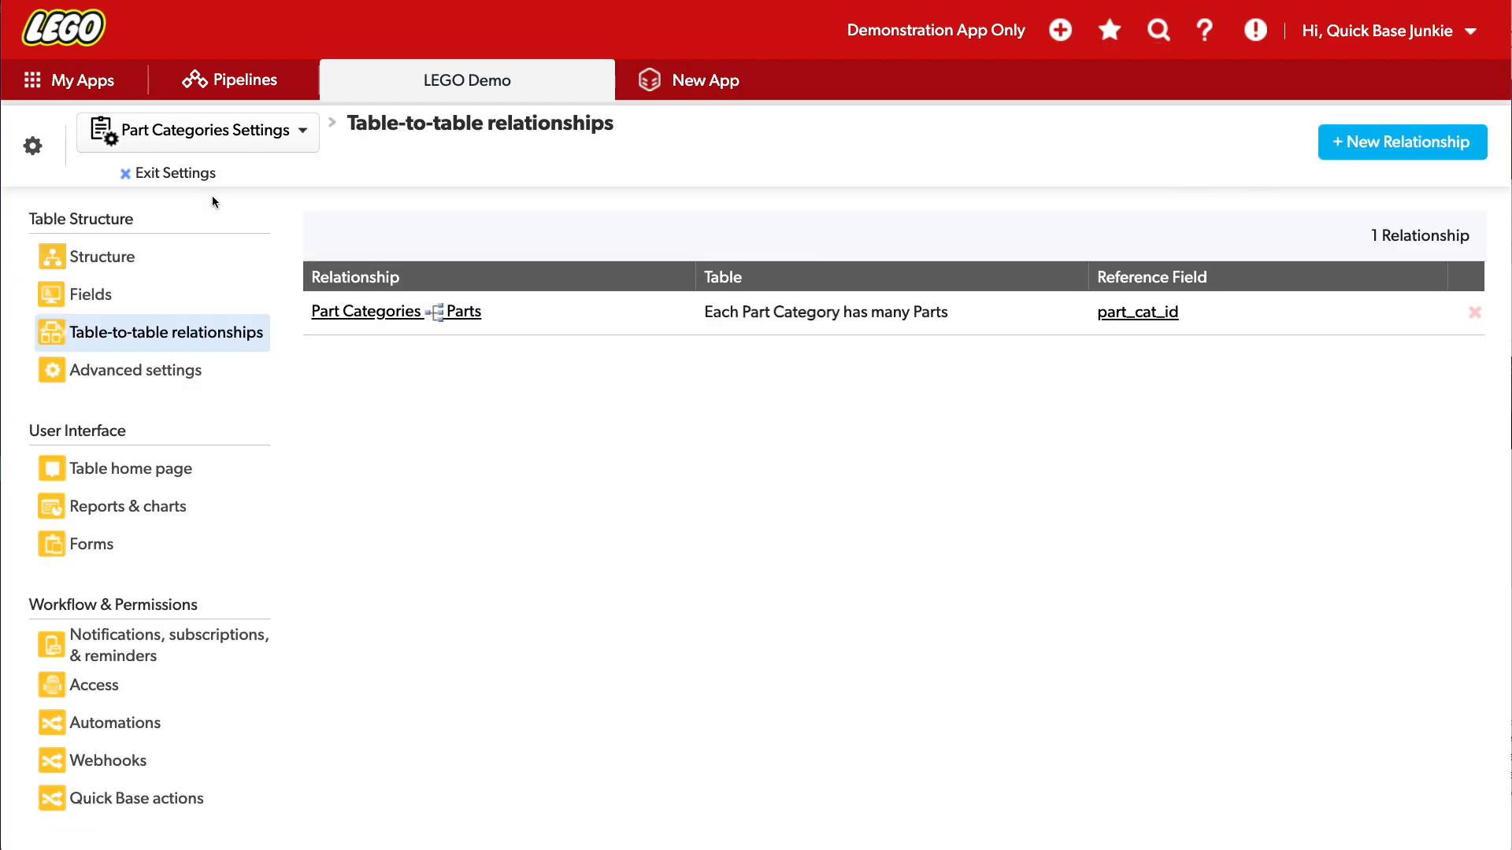
Step: Exit settings and open the Part Categories Main Form for customising
left_click(175, 173)
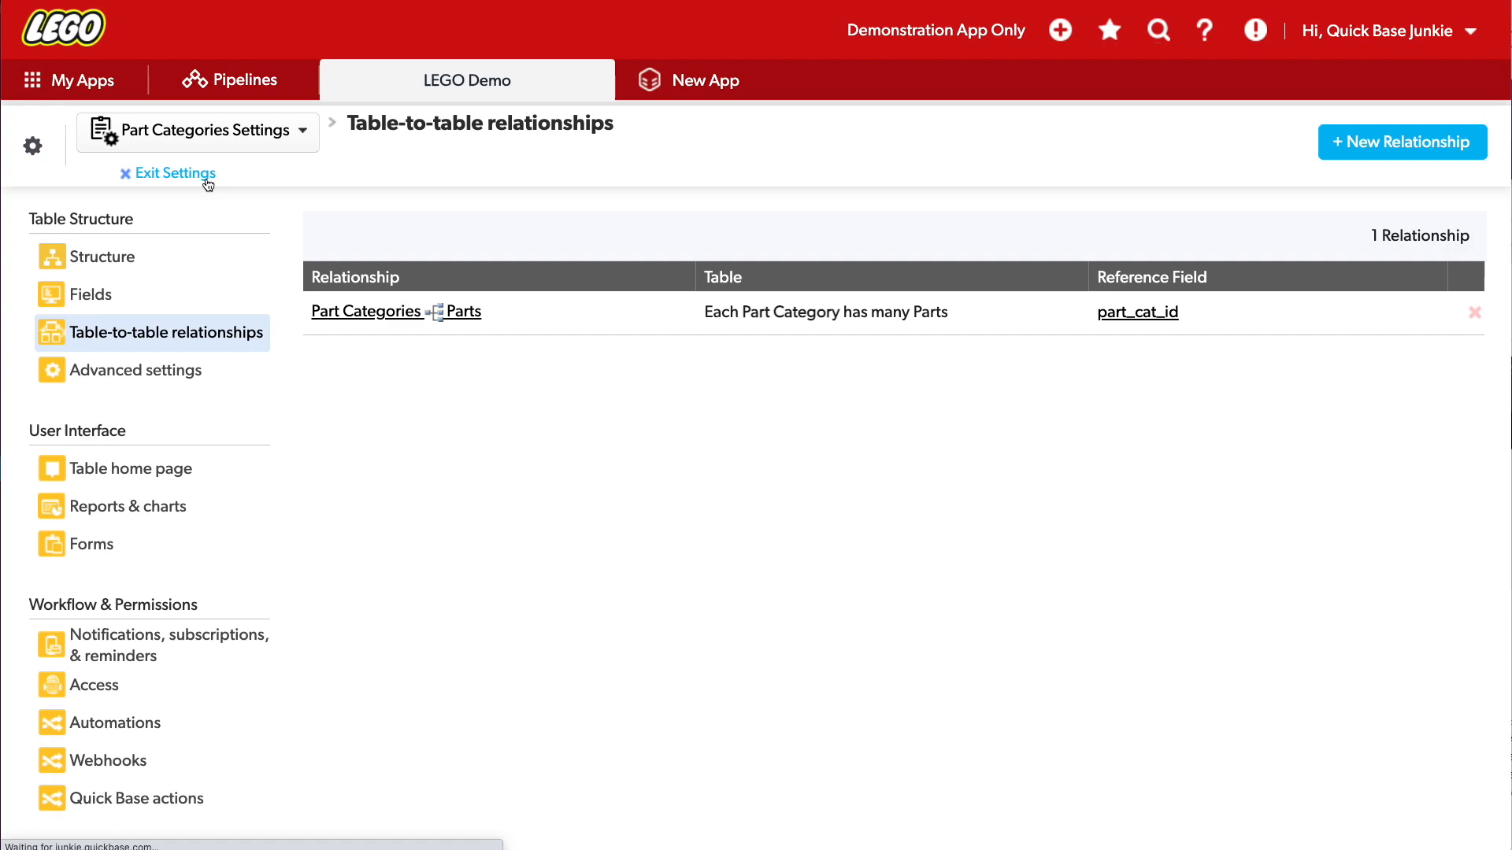
left_click(176, 172)
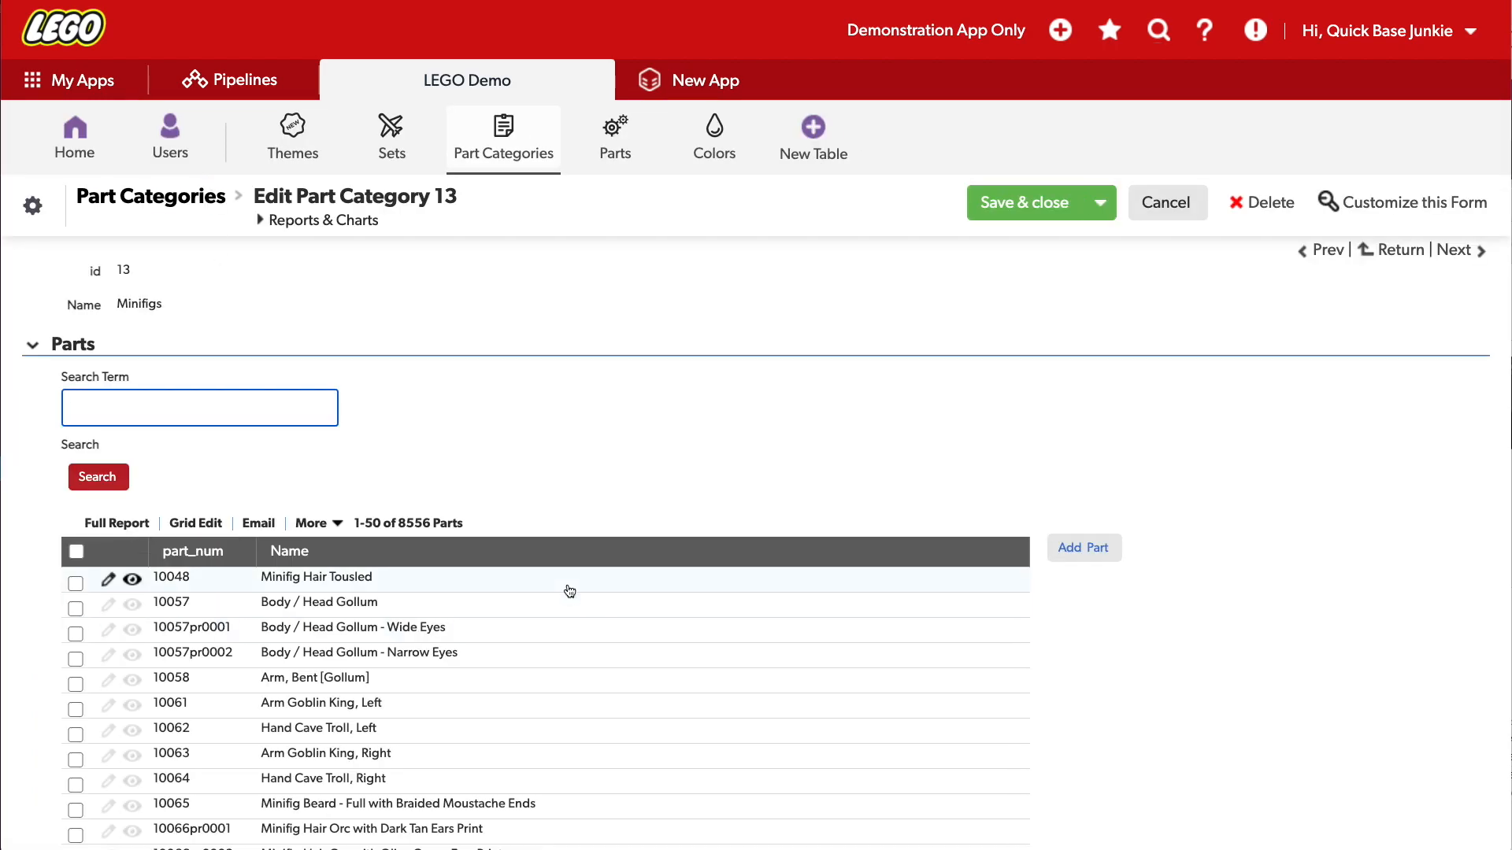
left_click(1413, 202)
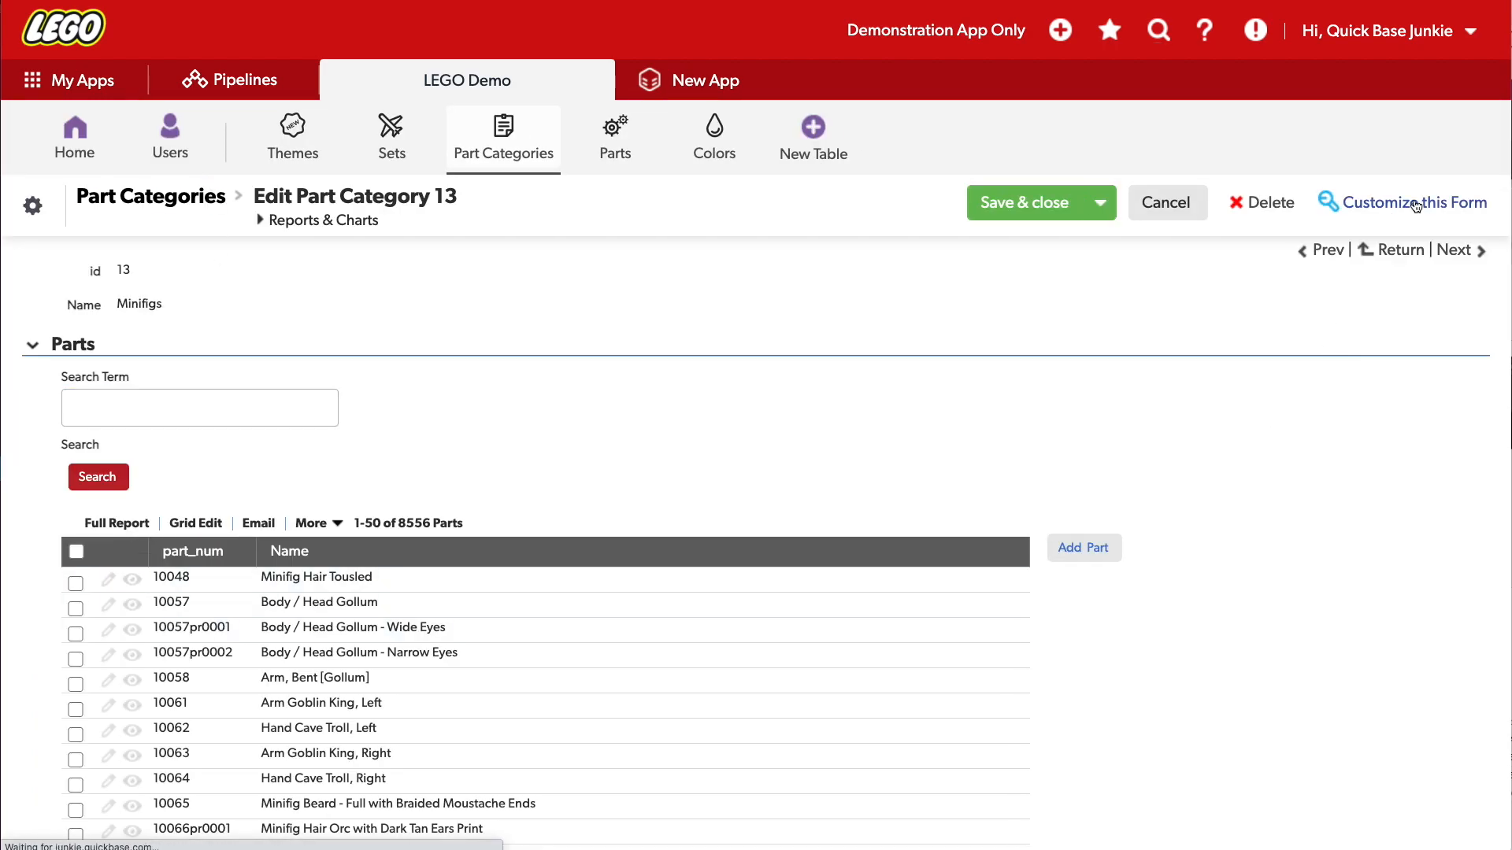
left_click(1410, 202)
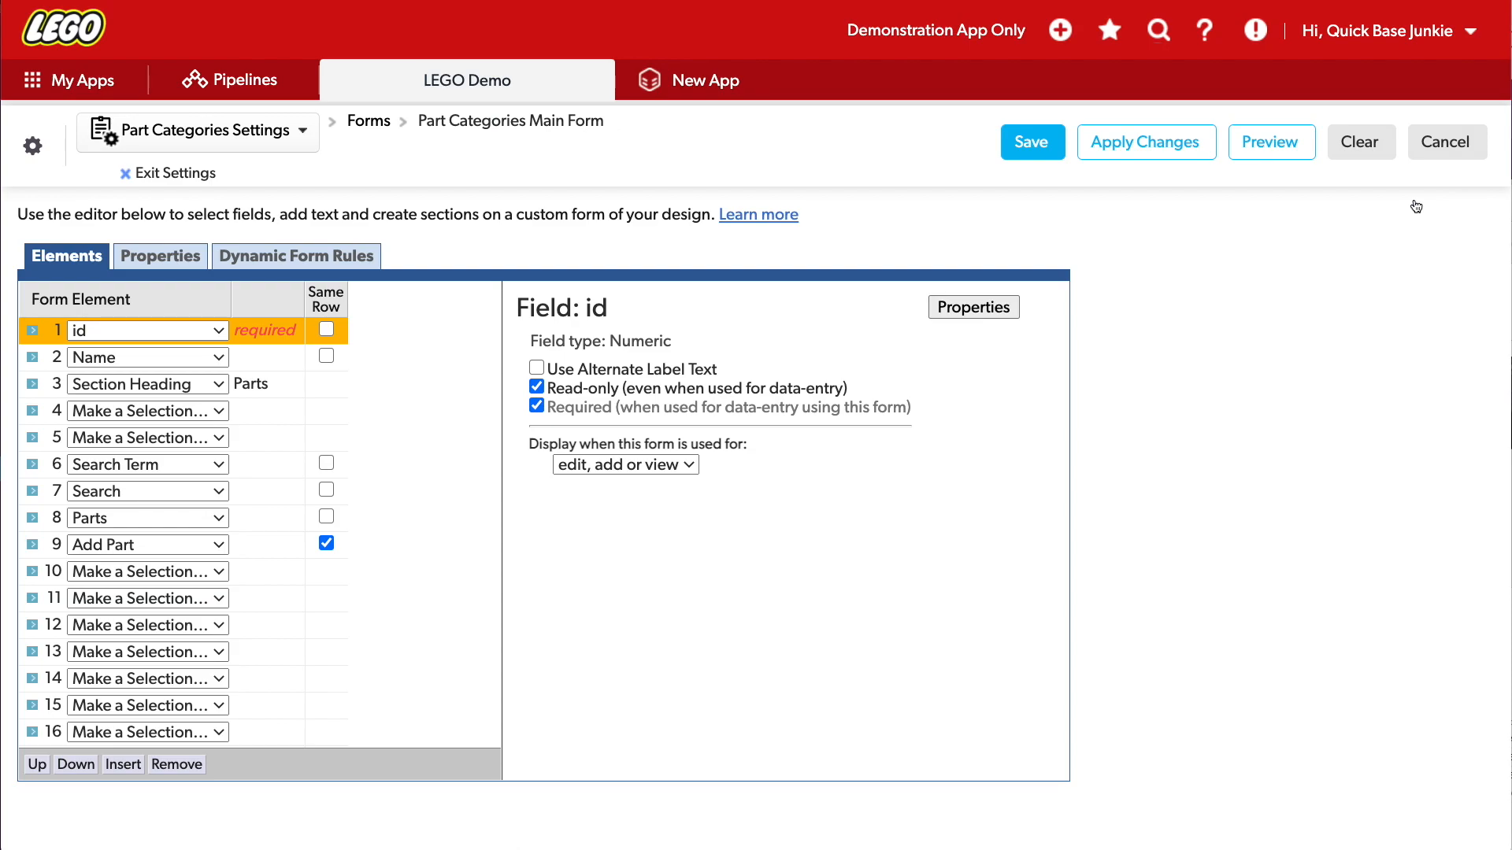
Step: Select the form's Parts element and edit the 'Embedded for Part Categories' report settings
left_click(145, 518)
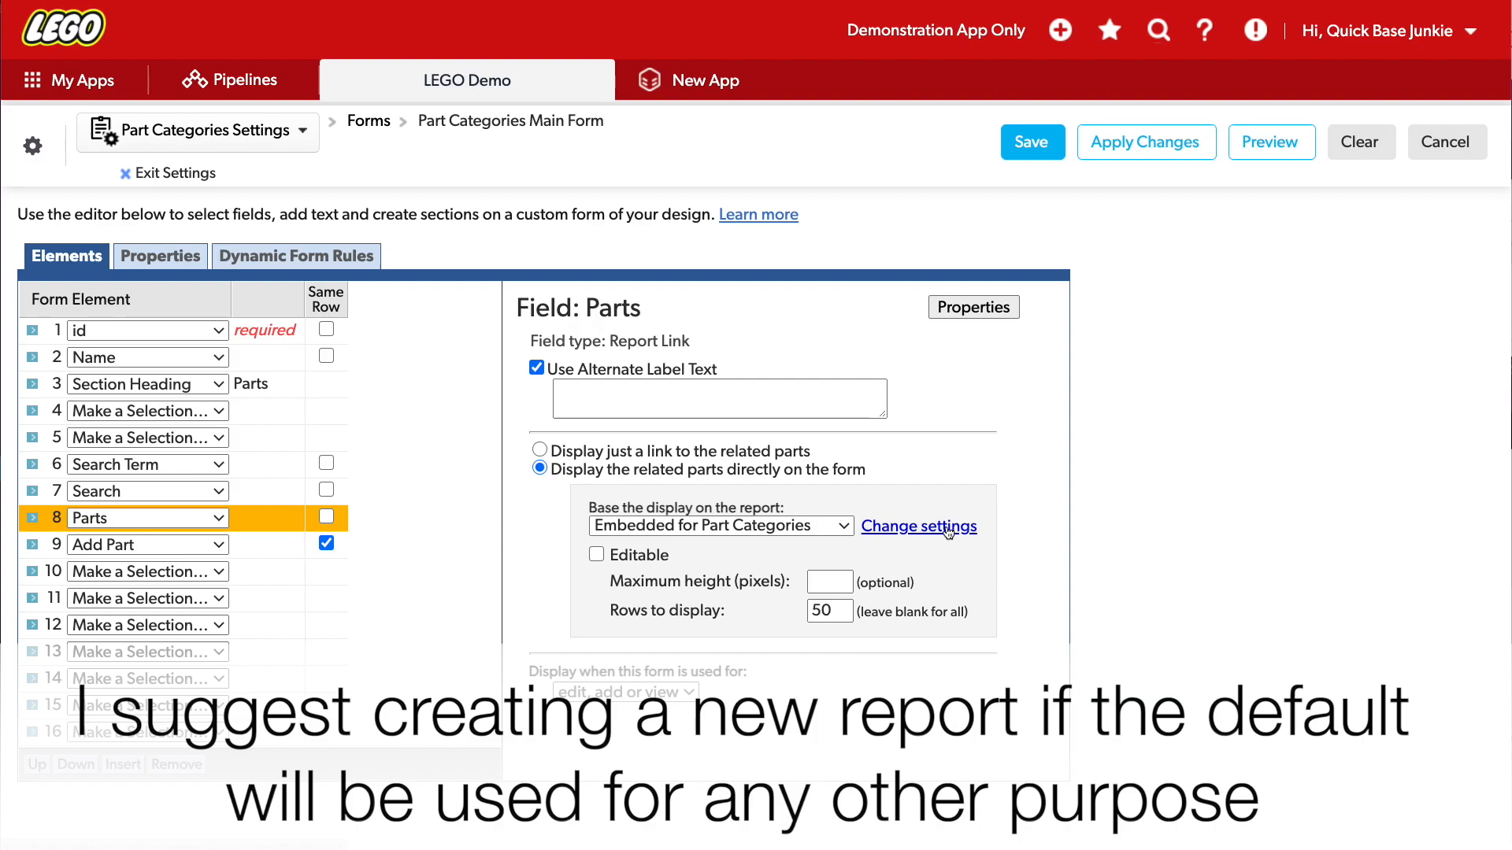
left_click(918, 527)
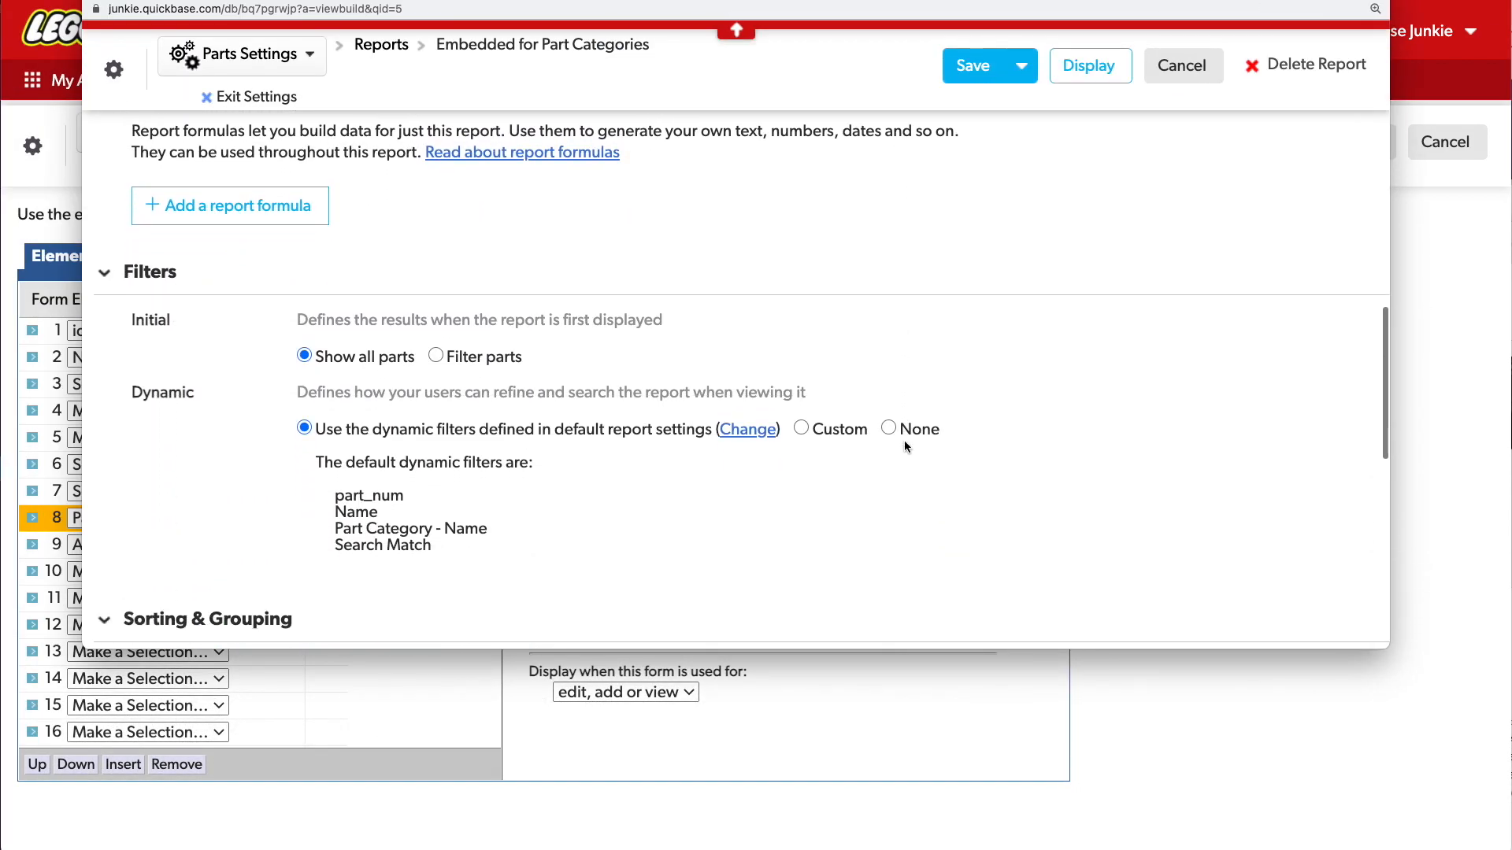
Step: Filter the embedded Parts report to Name contains field part_cat_id - Search Term, and save
scroll("down", 3)
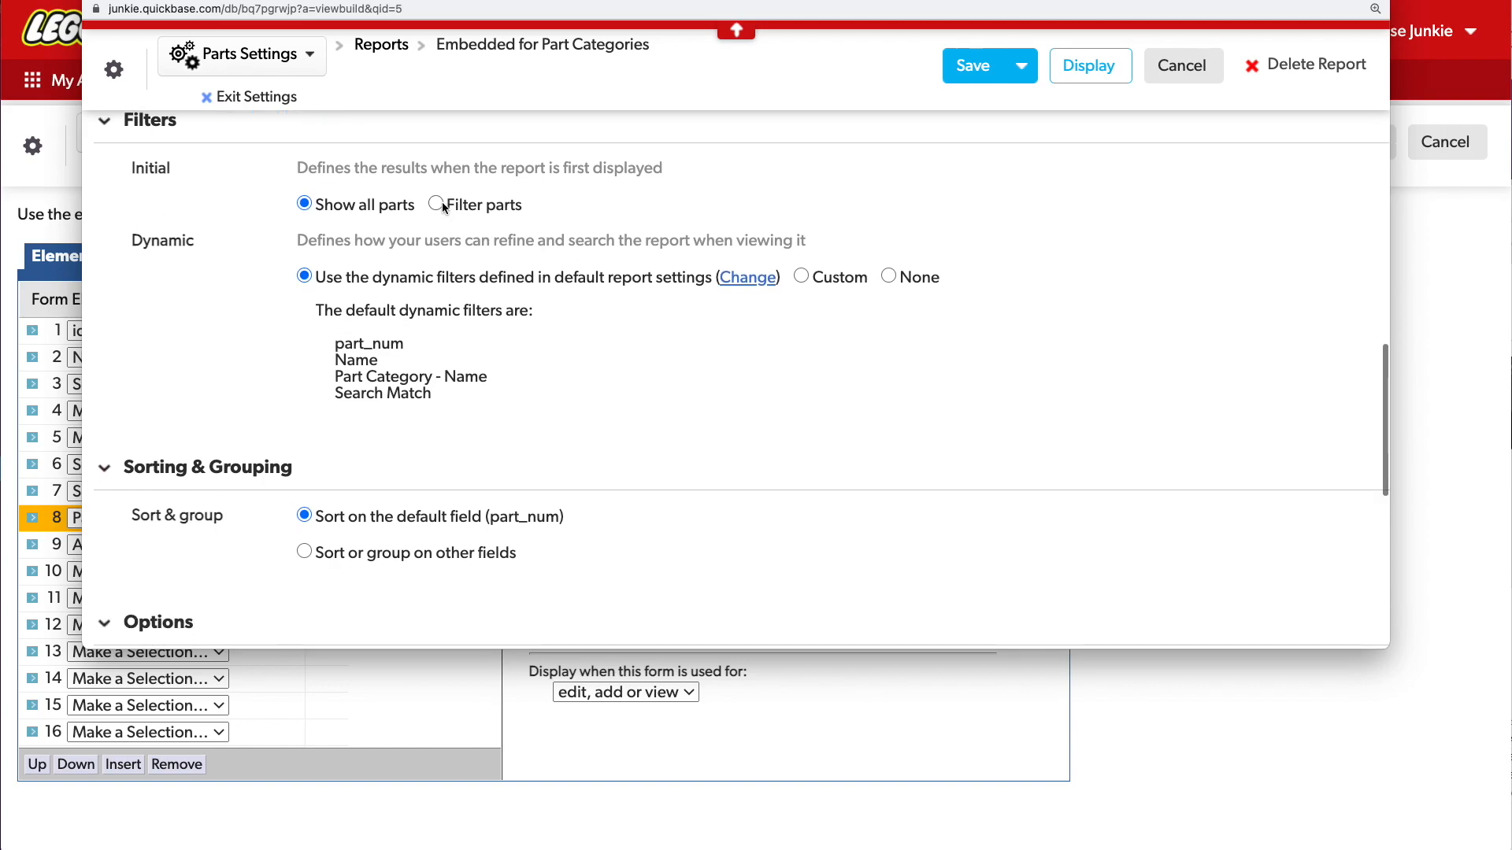
left_click(437, 205)
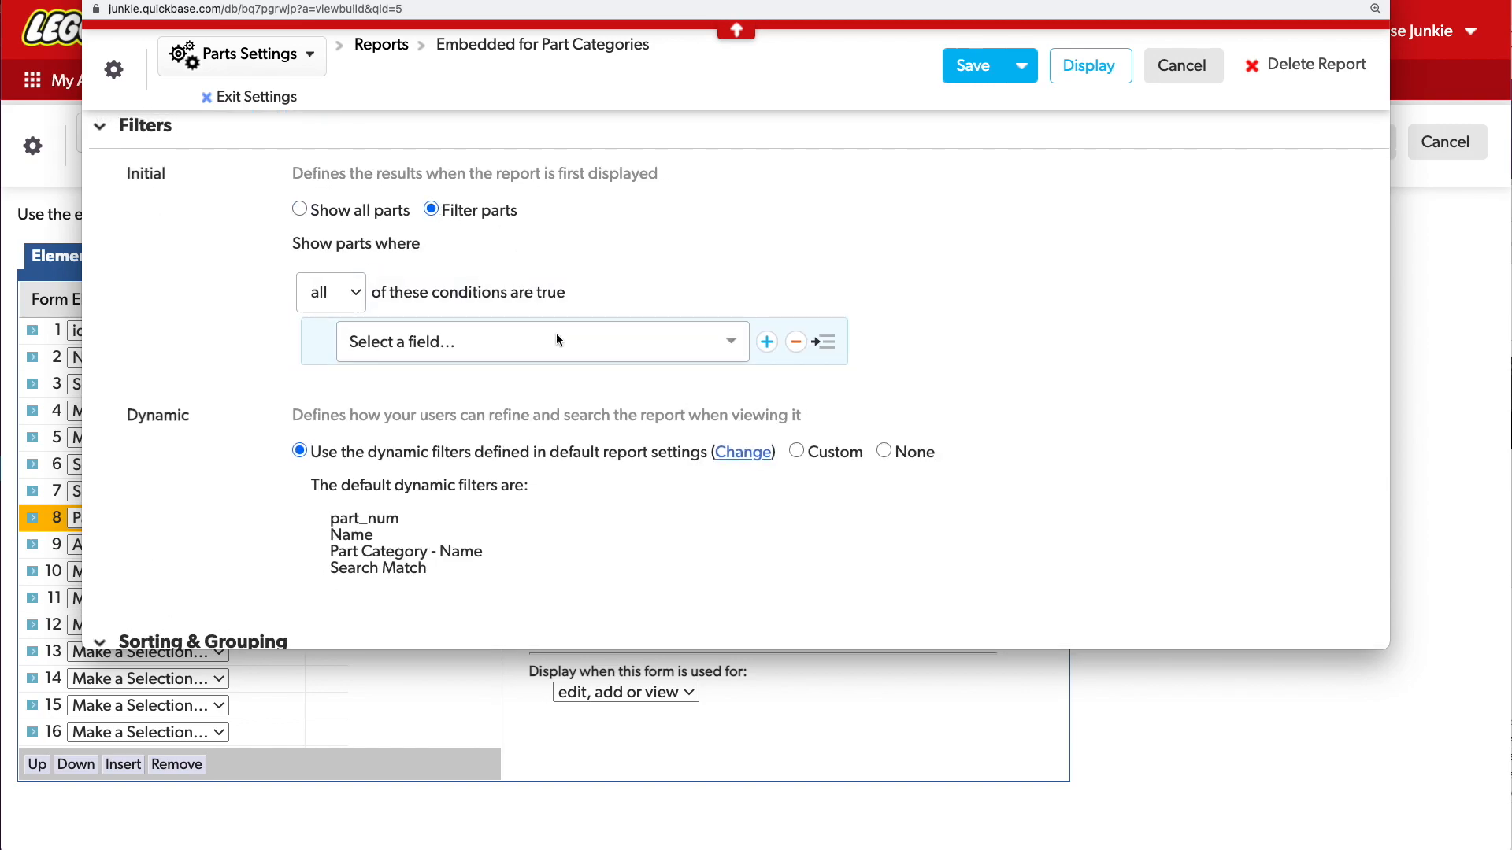
left_click(537, 340)
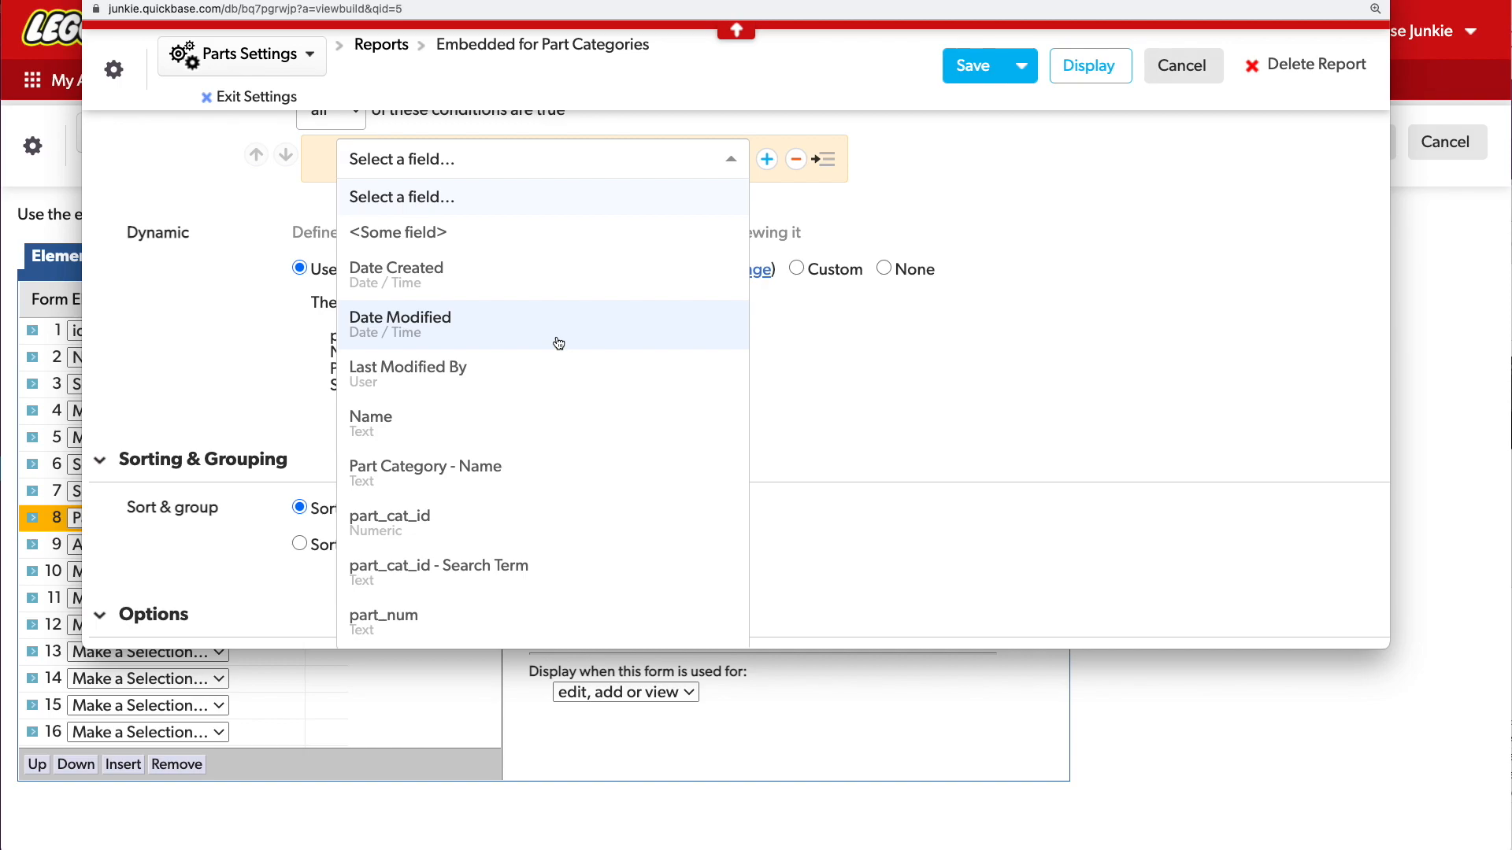
type("name")
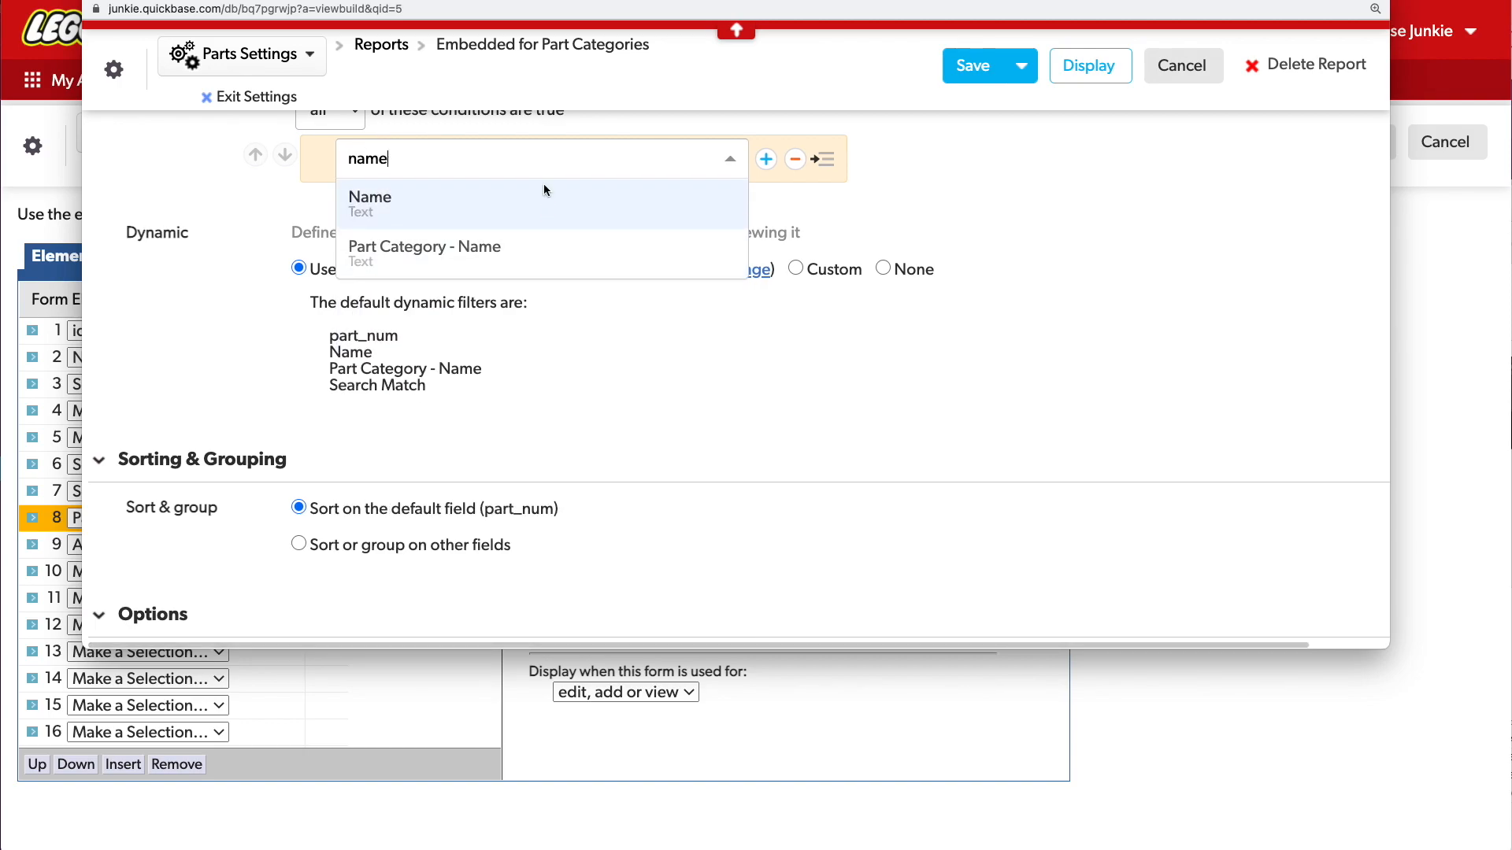
left_click(370, 197)
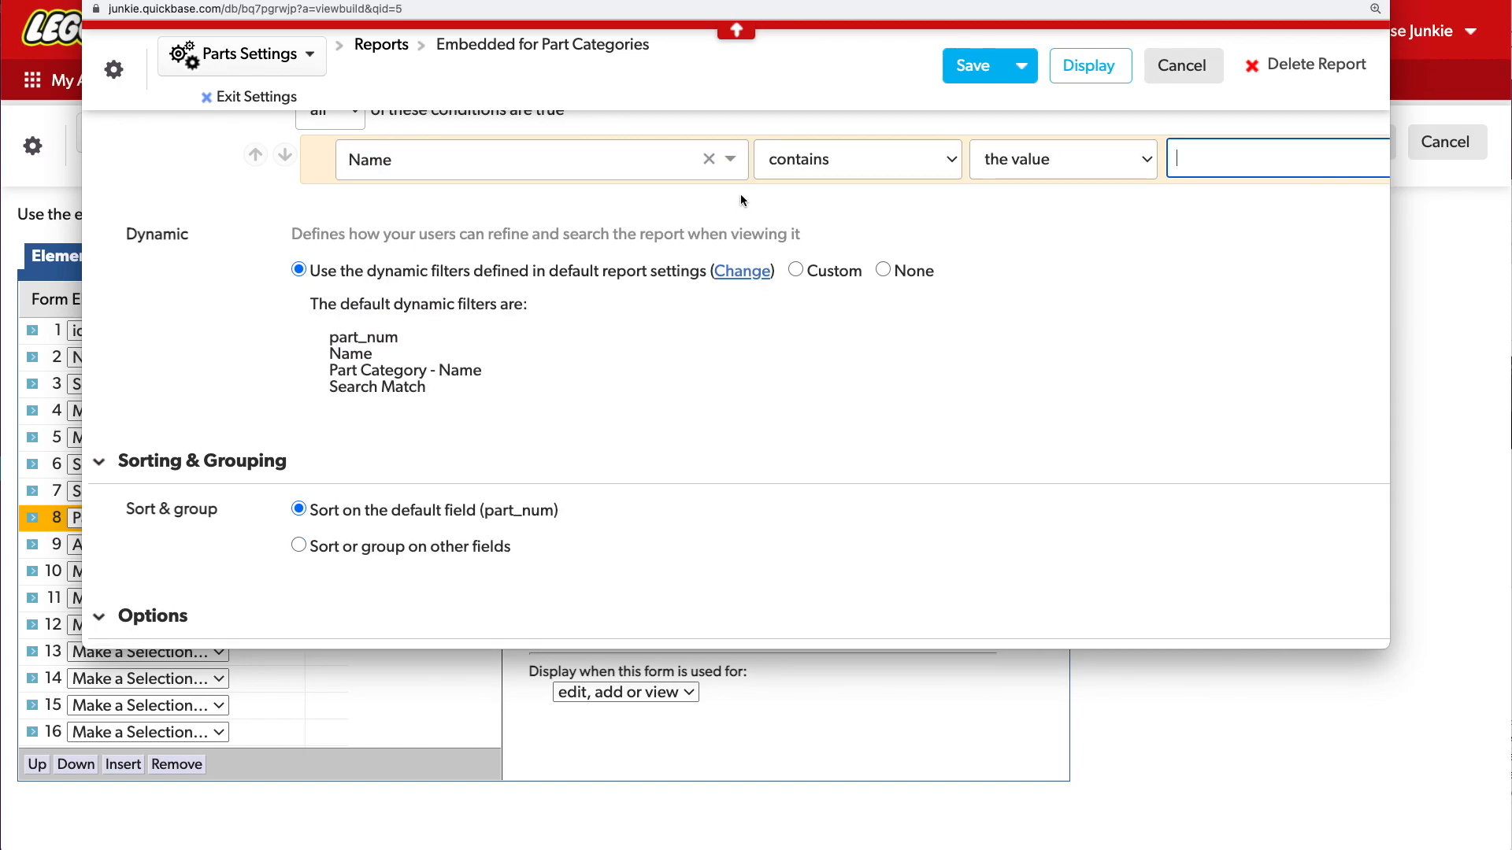
mouse_move(1118, 237)
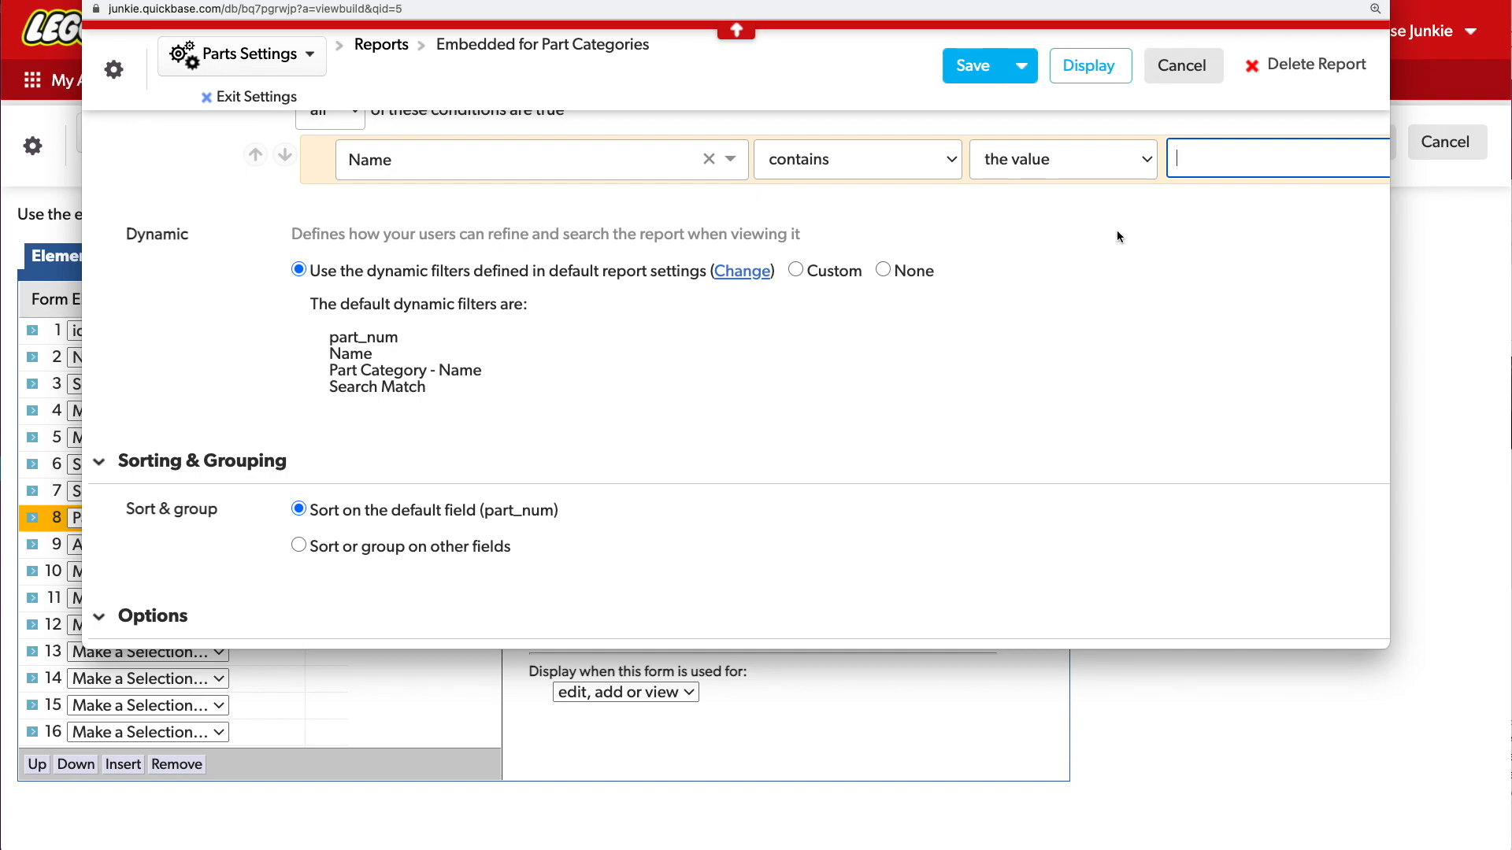
left_click(1061, 159)
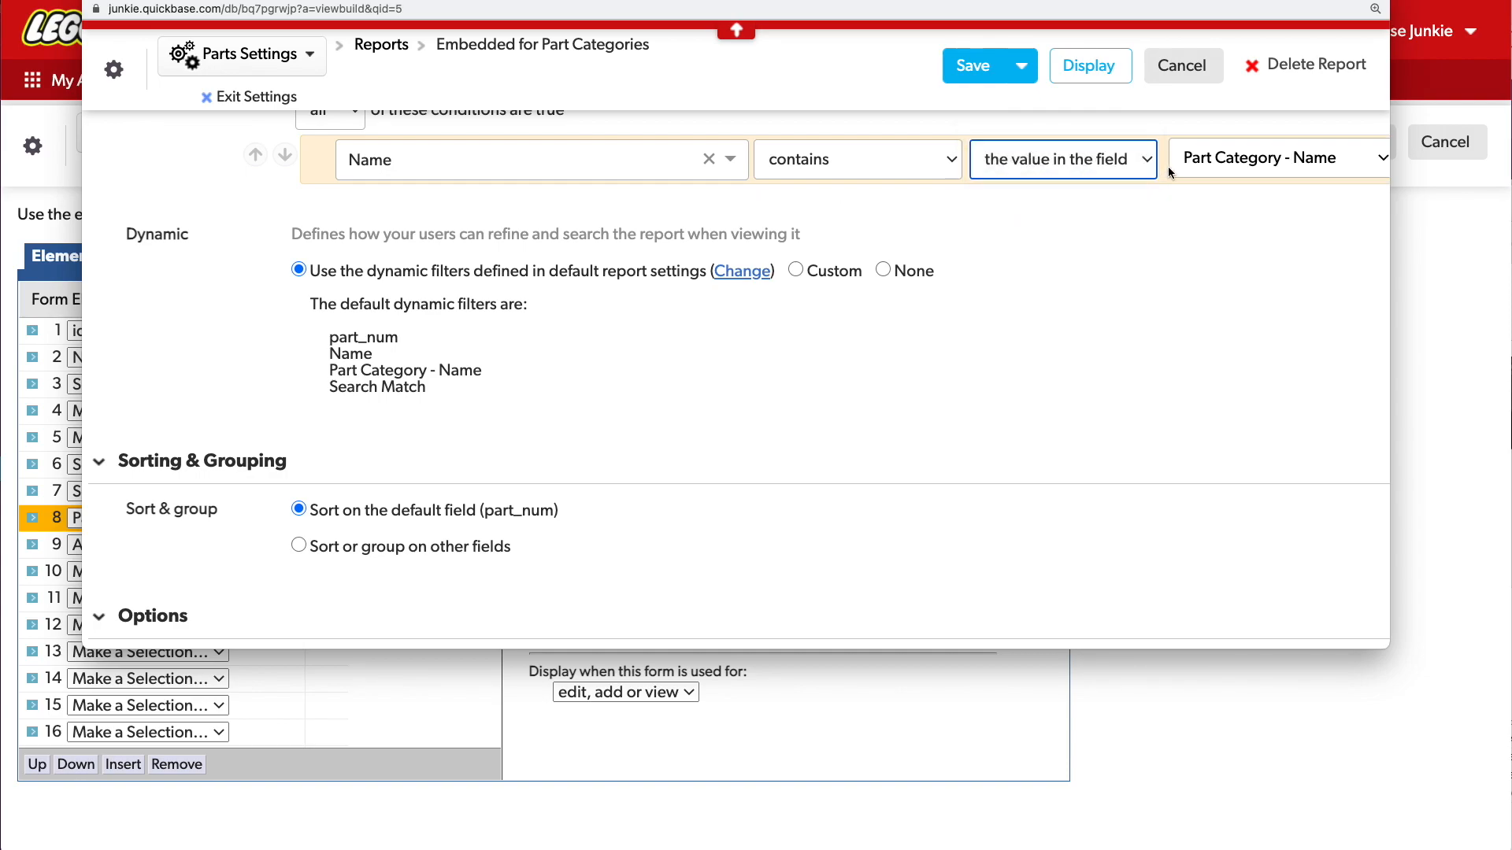
left_click(1277, 157)
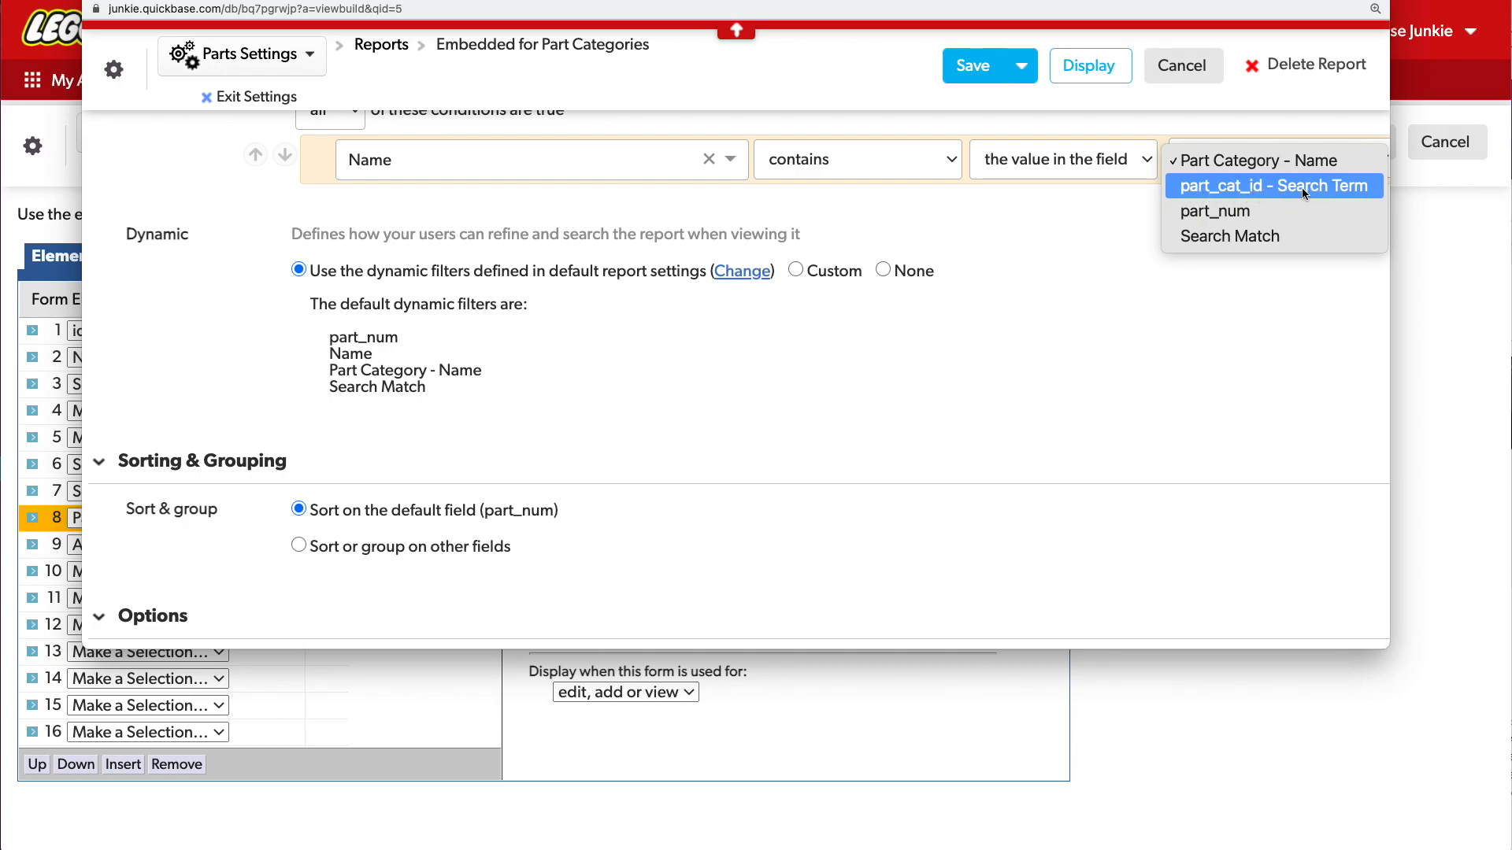
left_click(1273, 185)
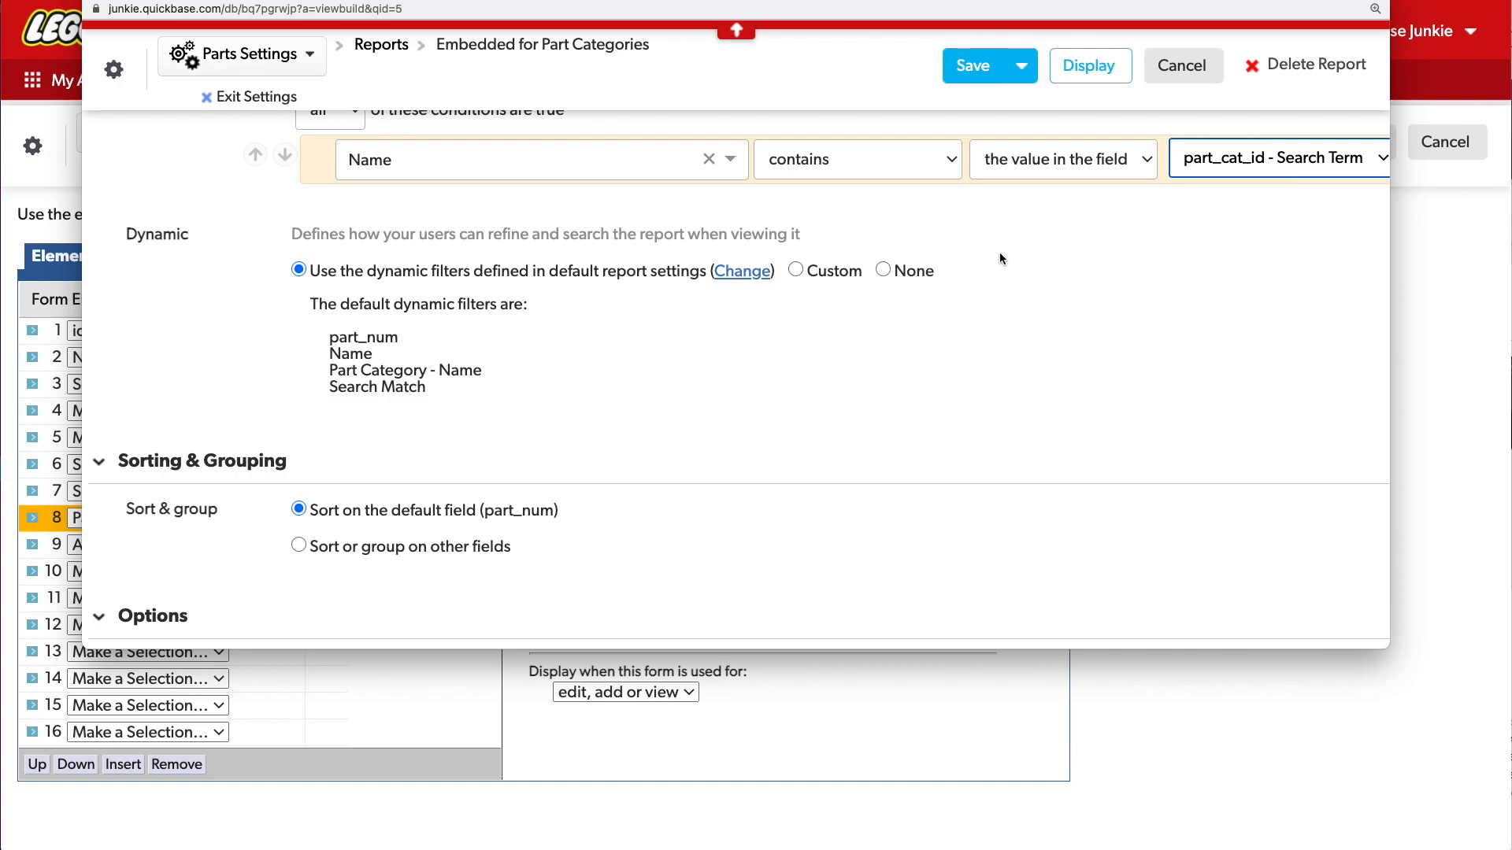
mouse_move(1068, 166)
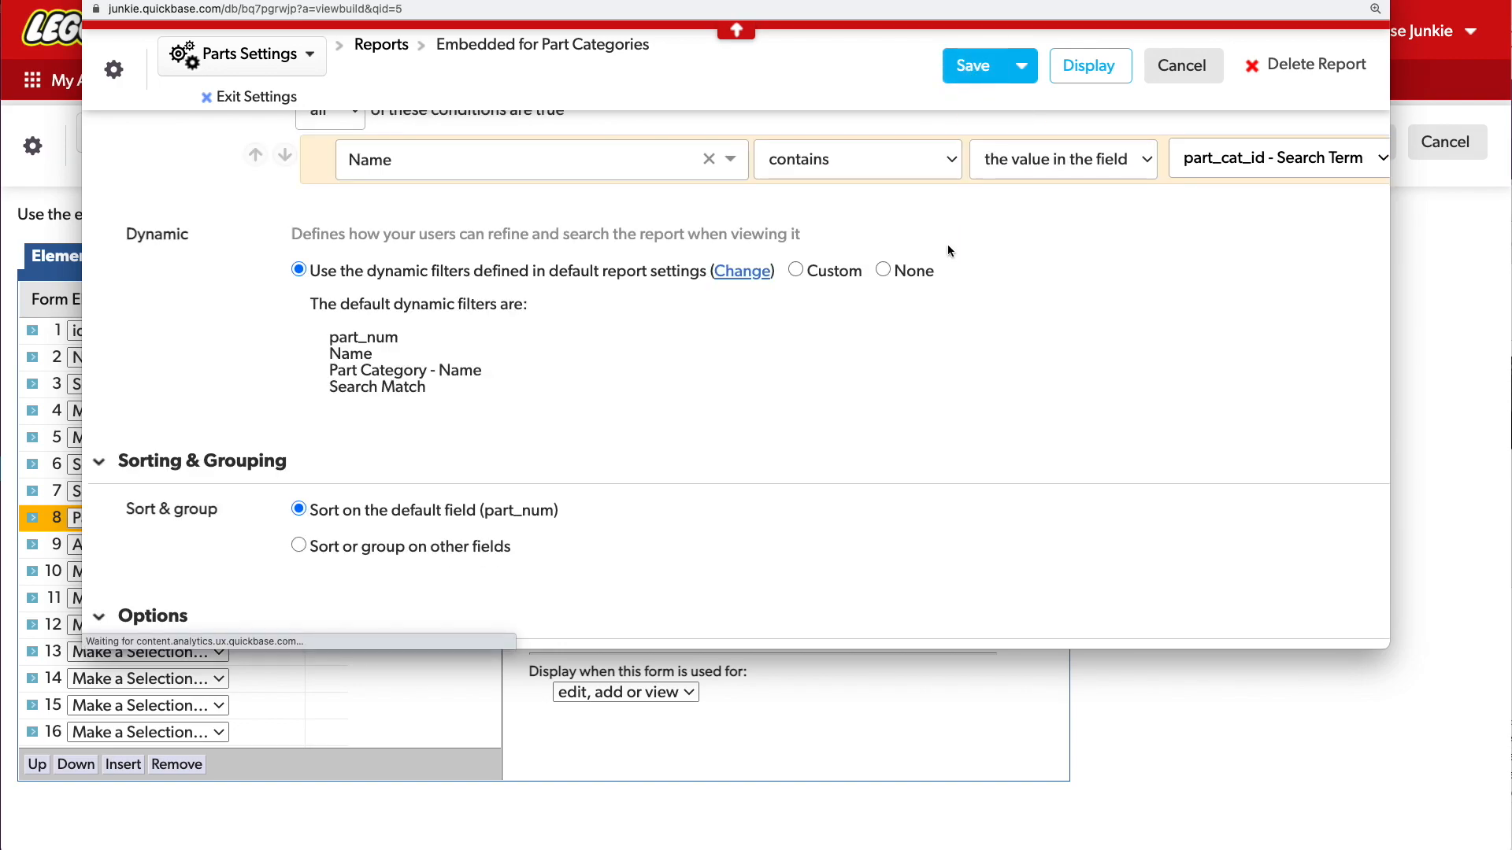
left_click(970, 66)
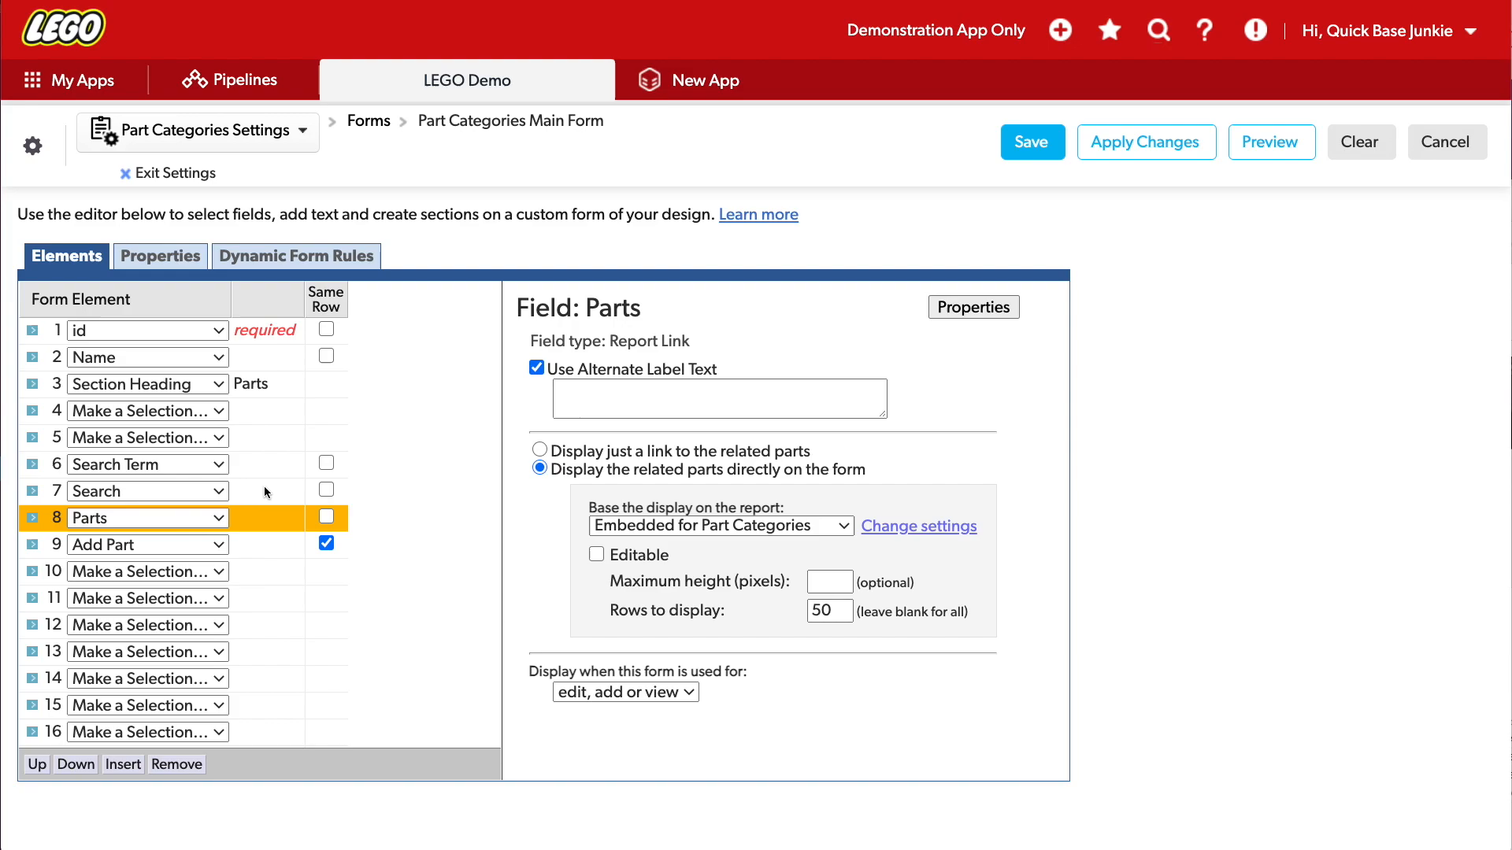
mouse_move(255, 472)
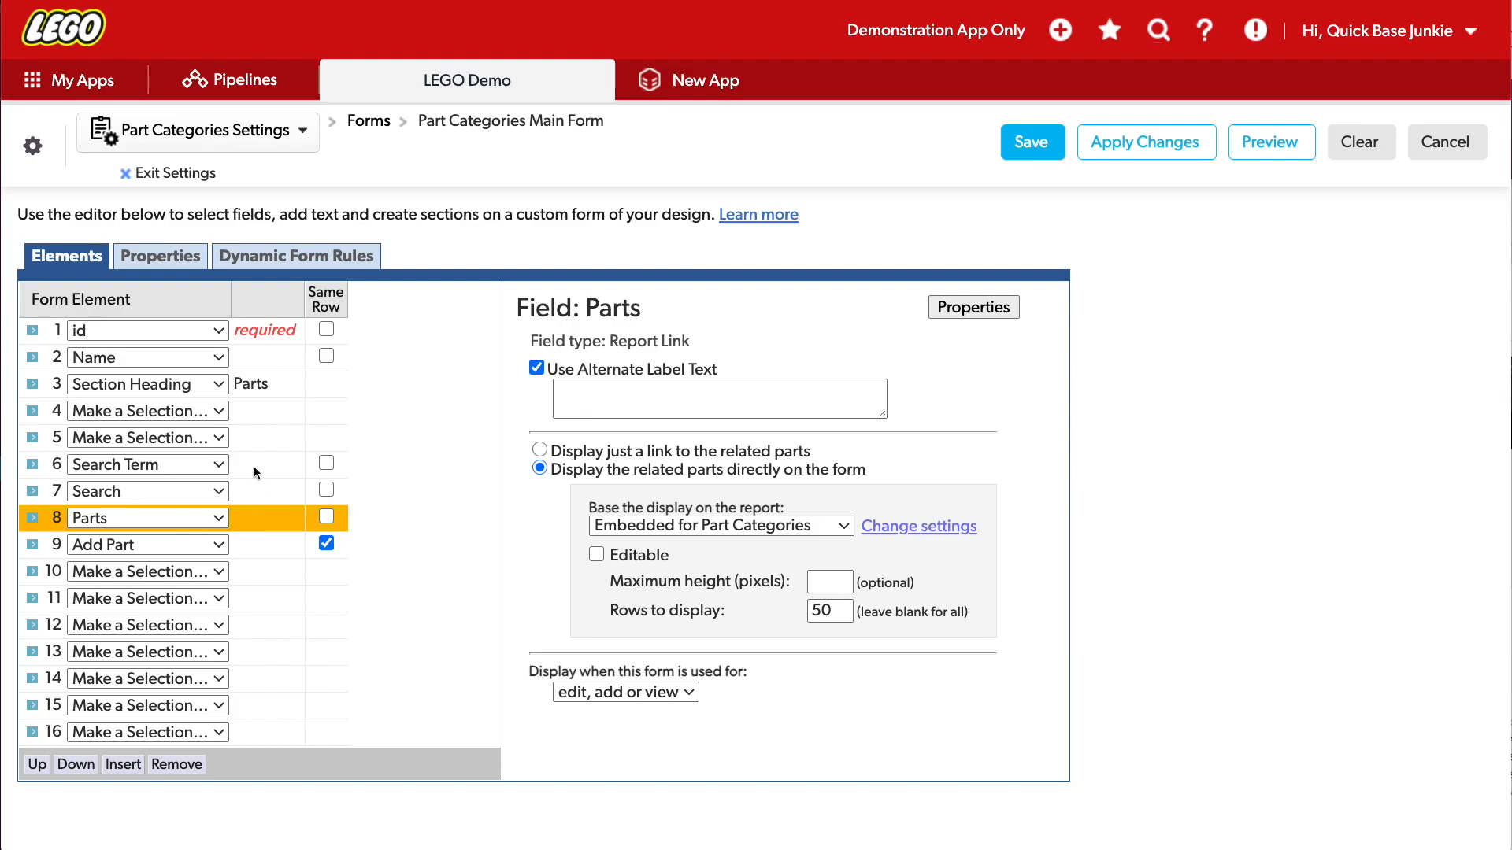
Step: Save the Part Categories form layout
left_click(144, 490)
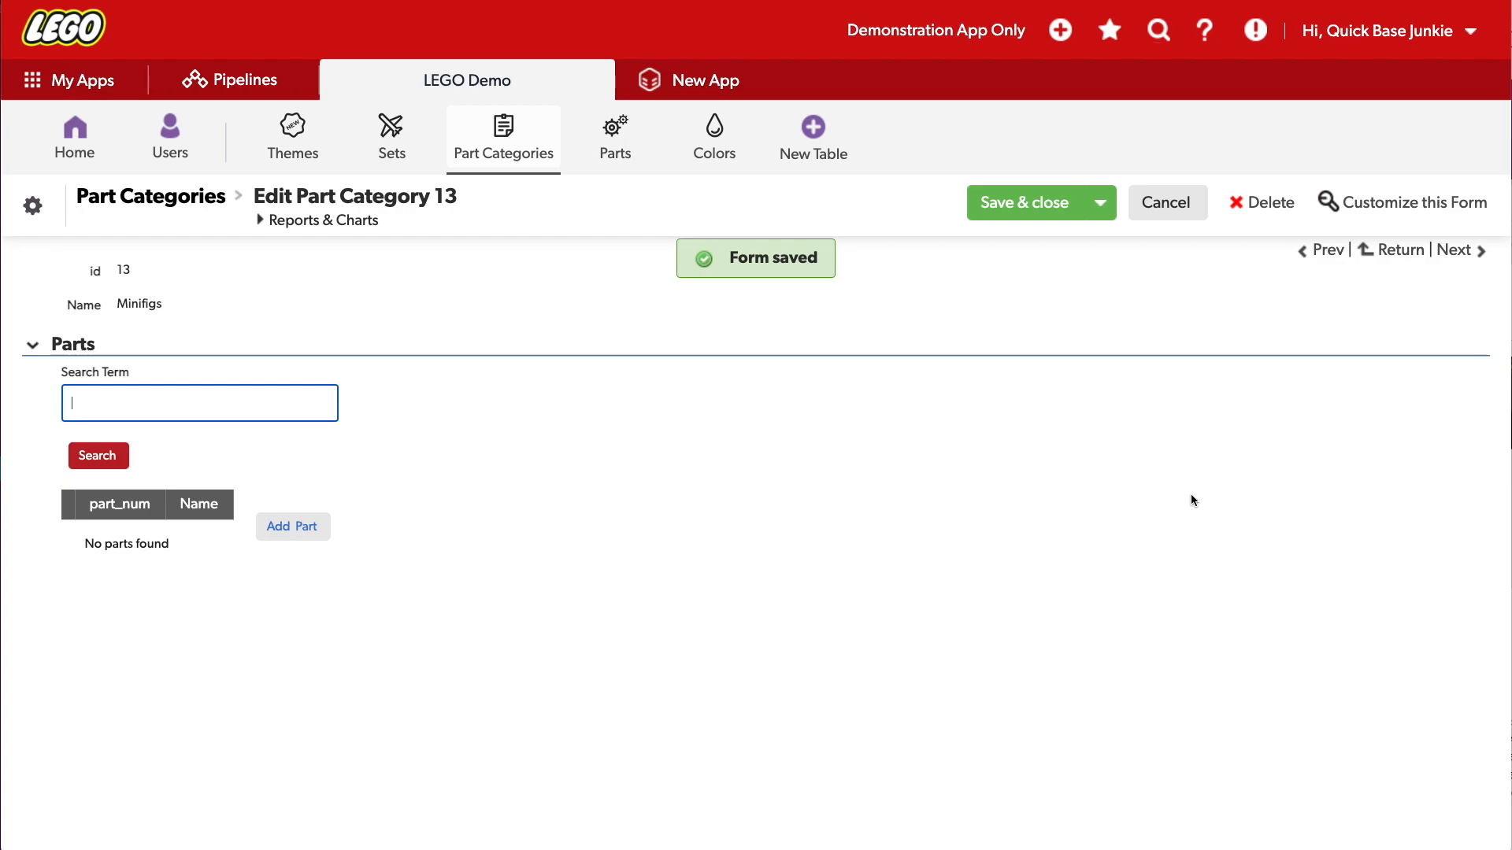
Step: Search Minifigs for 'princess', returning 26 matching parts
type("princess")
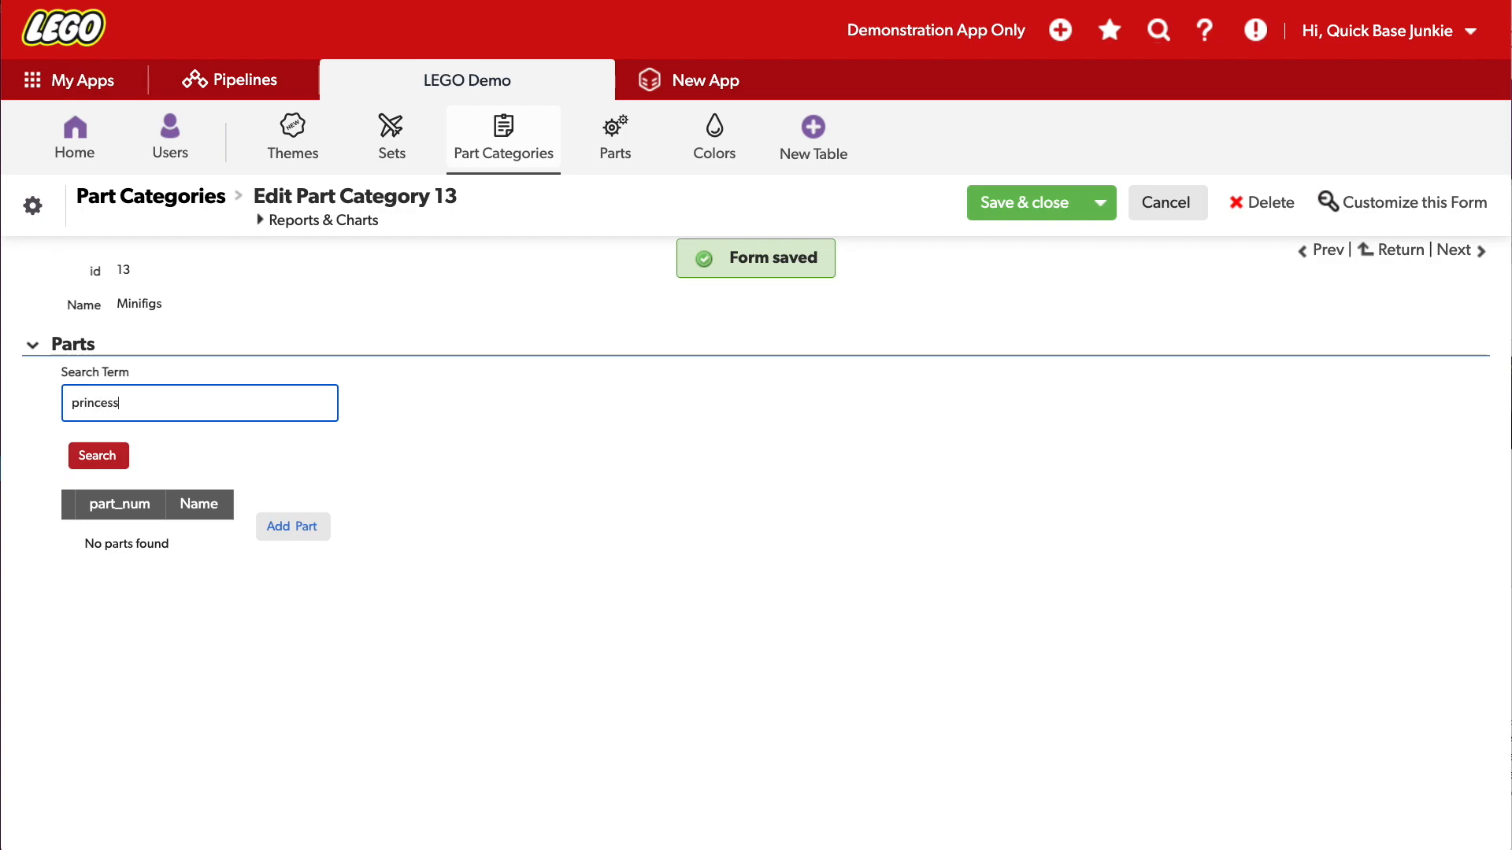
left_click(98, 455)
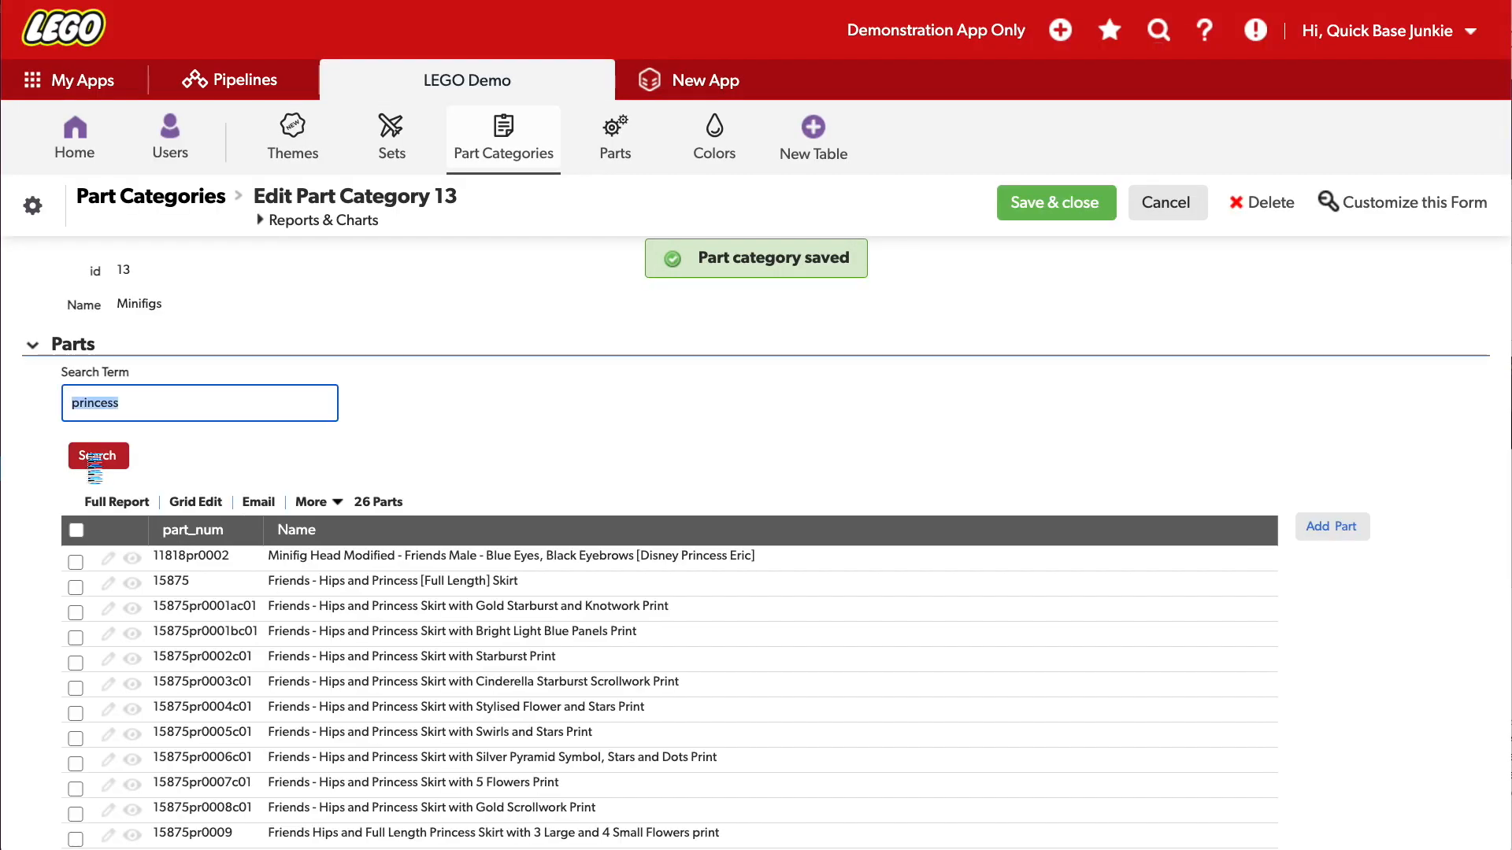
scroll("down", 3)
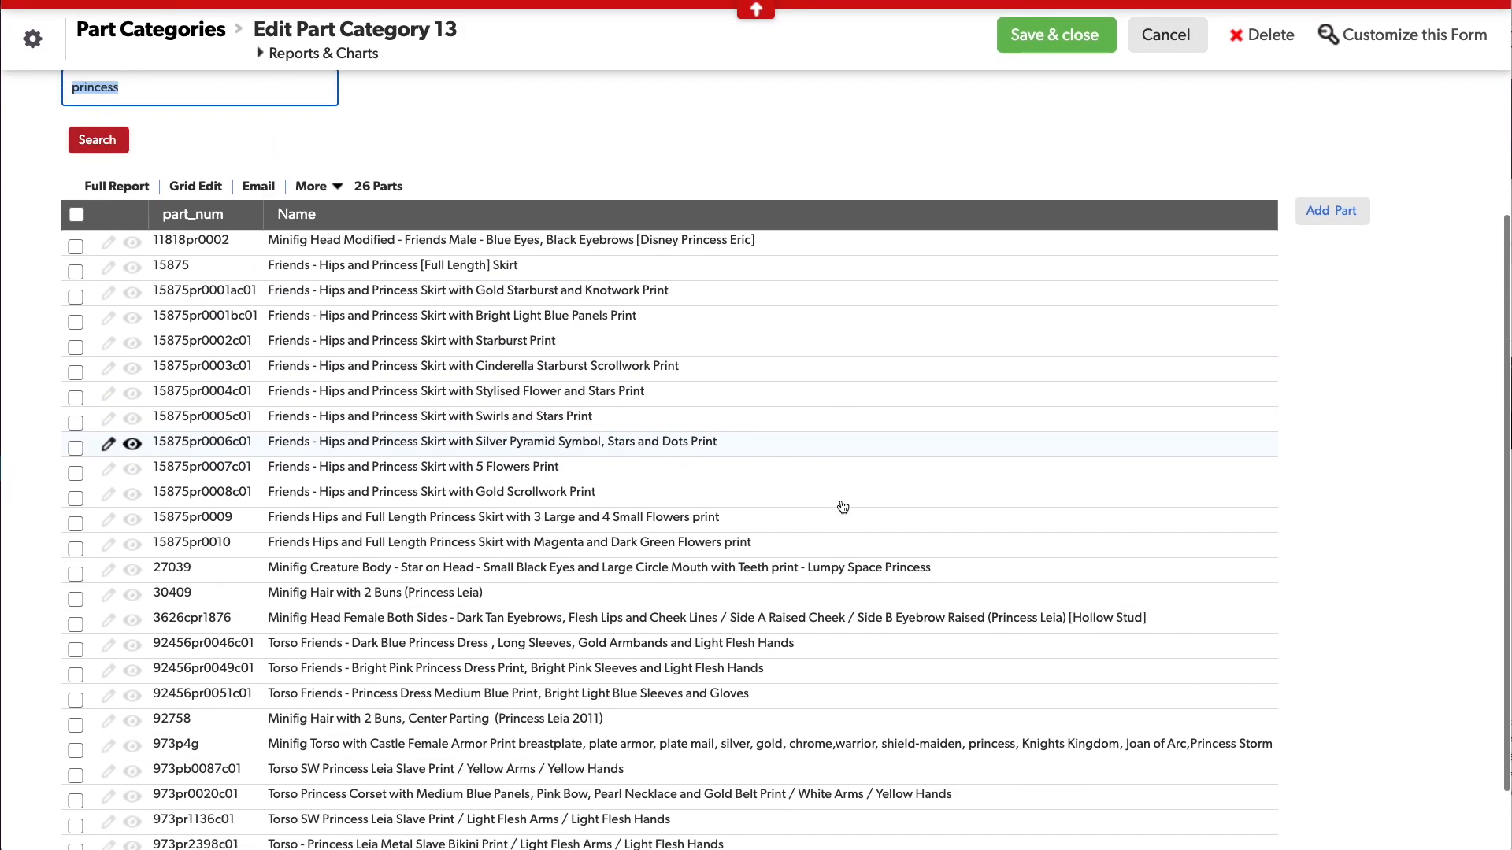
left_click(1053, 35)
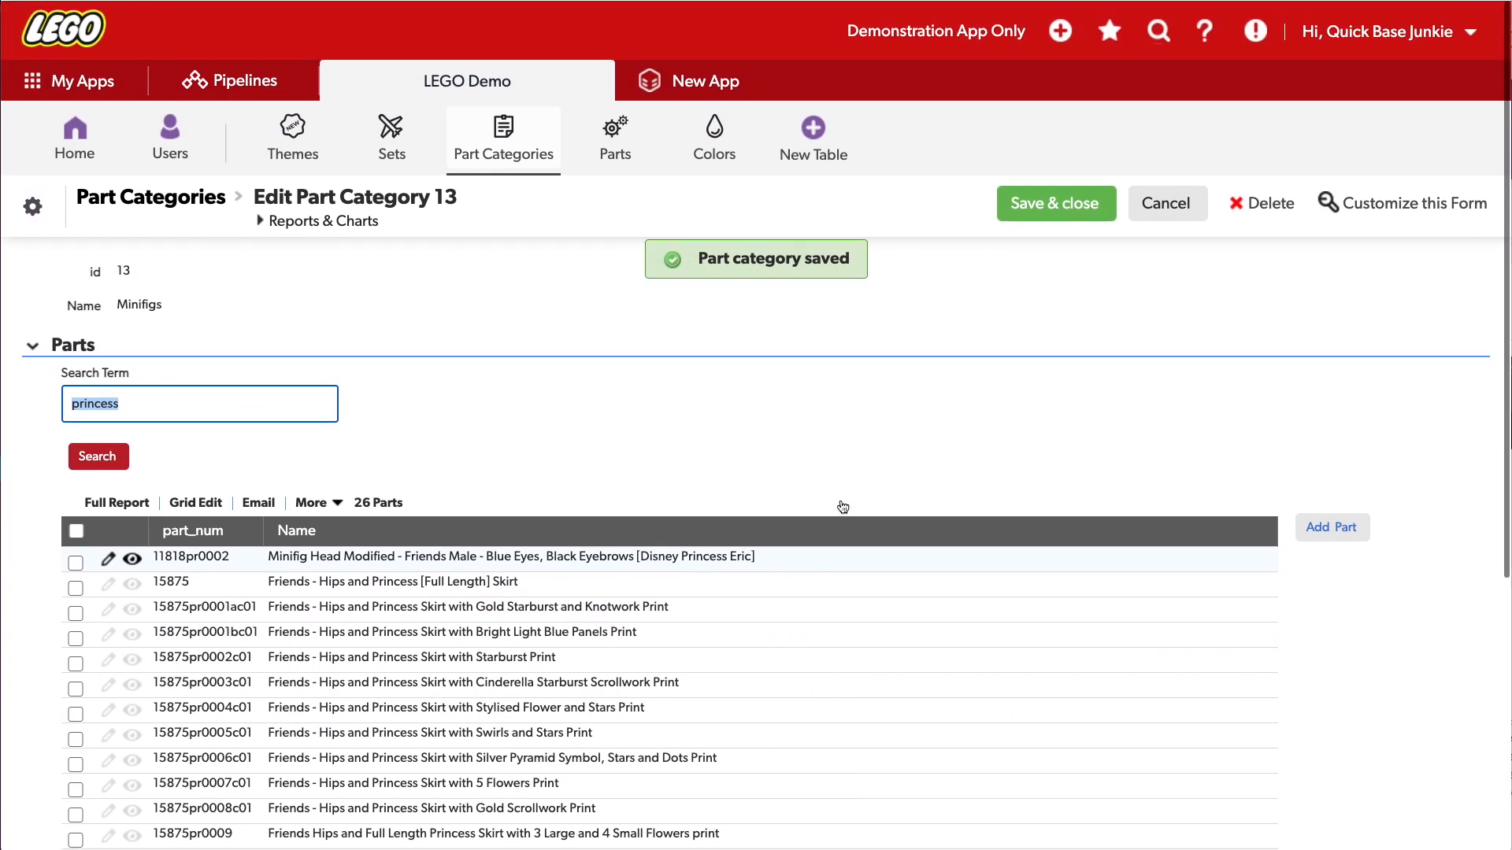
Step: Clear the Search Term and search again, showing no parts
left_click(200, 404)
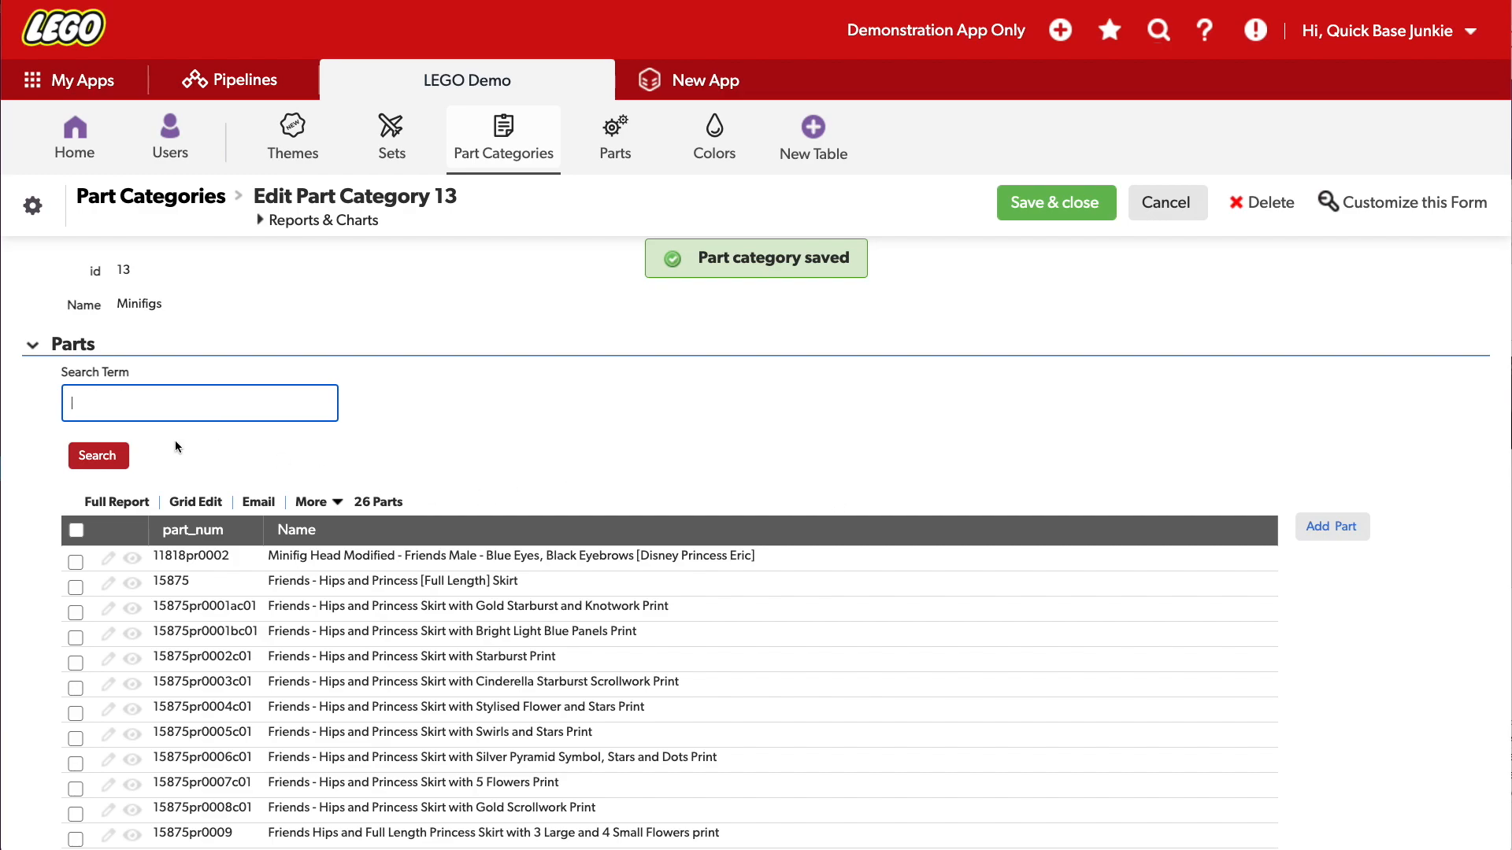
left_click(96, 455)
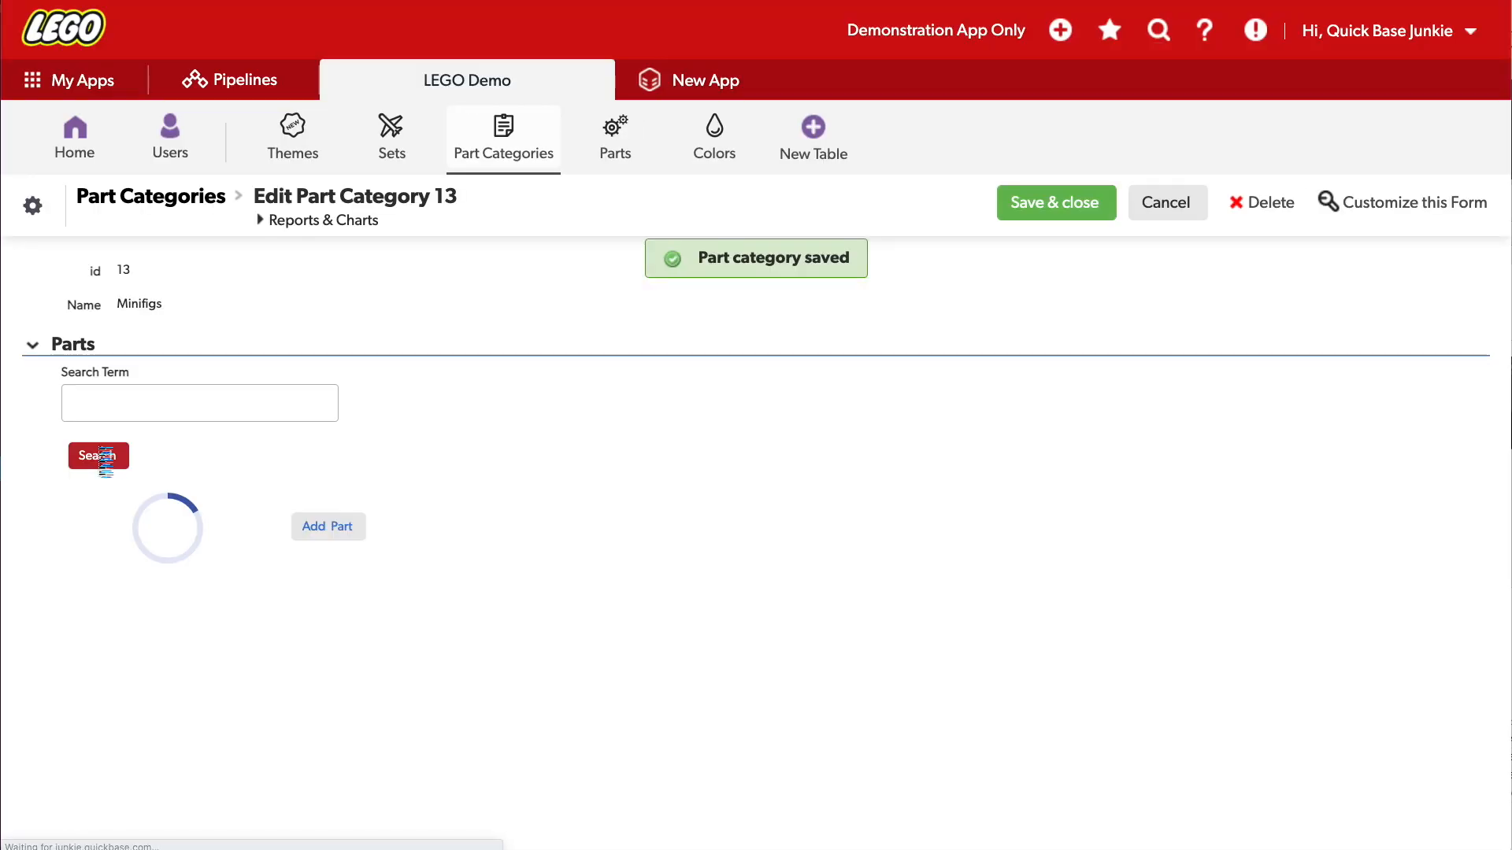
left_click(96, 456)
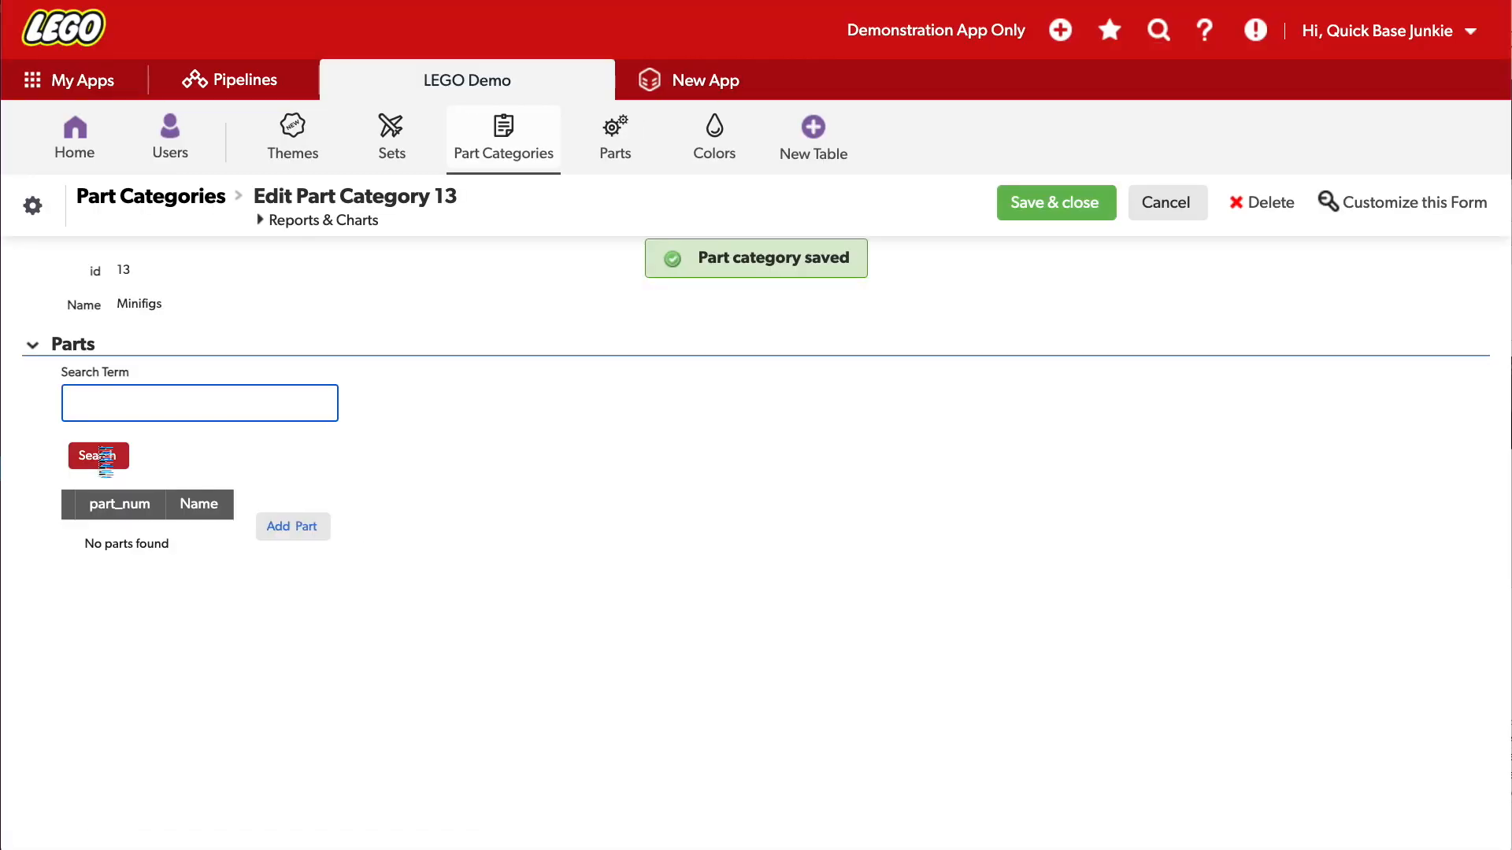
left_click(199, 402)
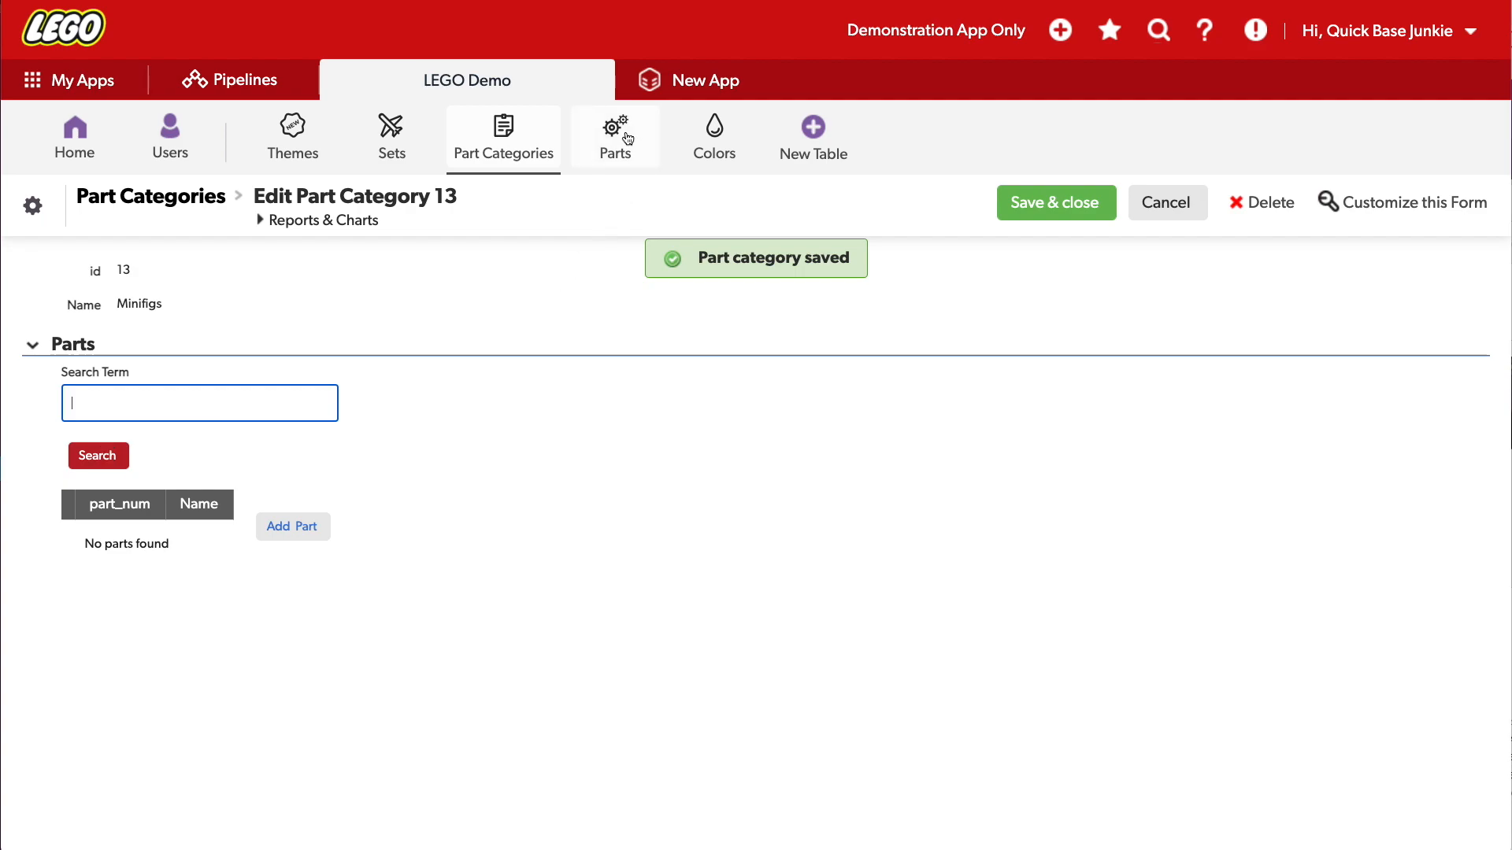
Step: Add a new Formula-Text field named Search Match to the Parts table
left_click(615, 135)
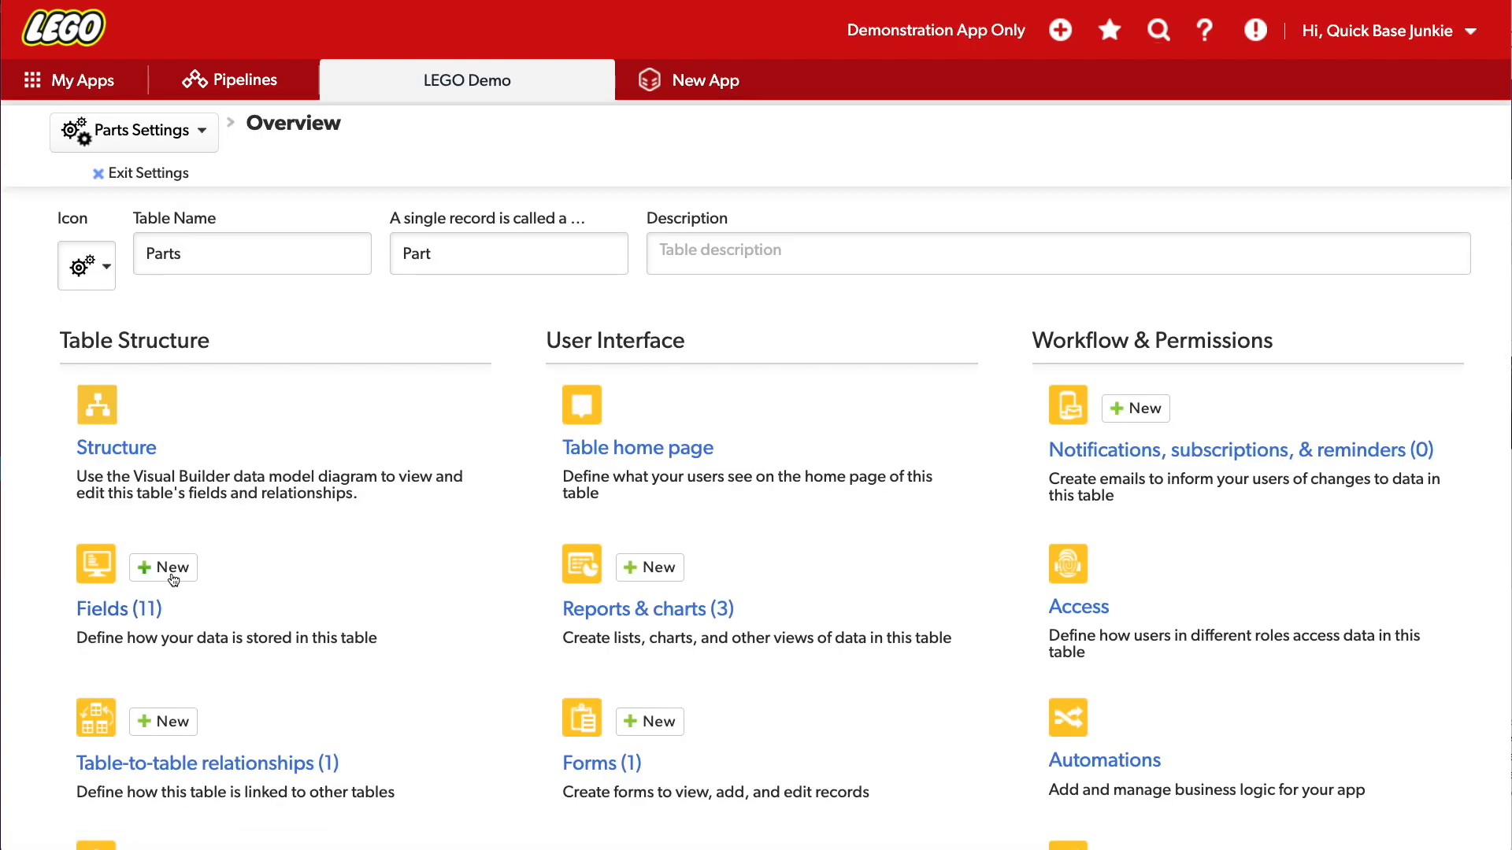
left_click(162, 567)
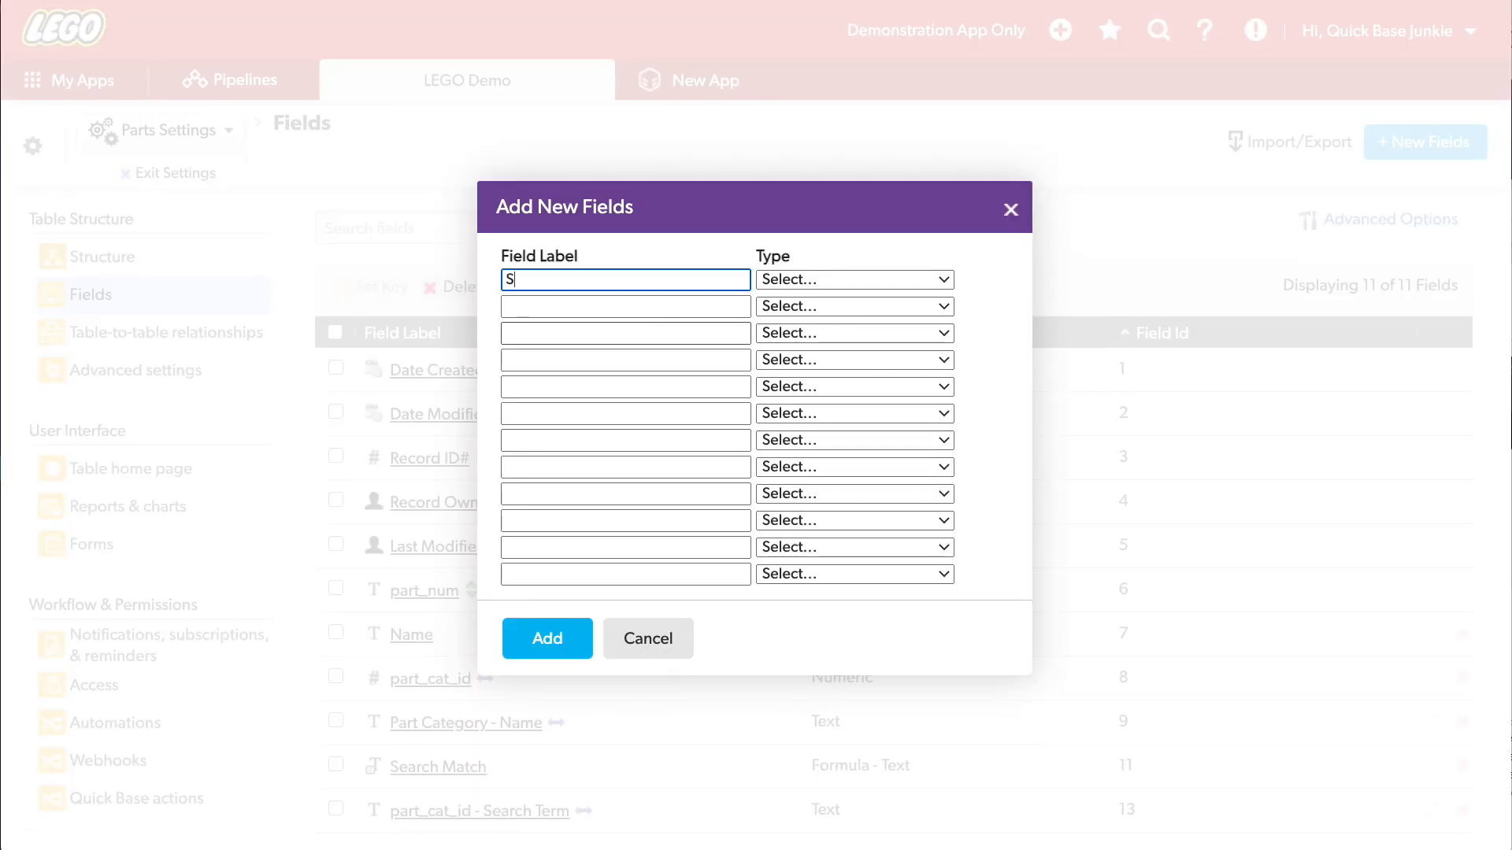
type("Search Match")
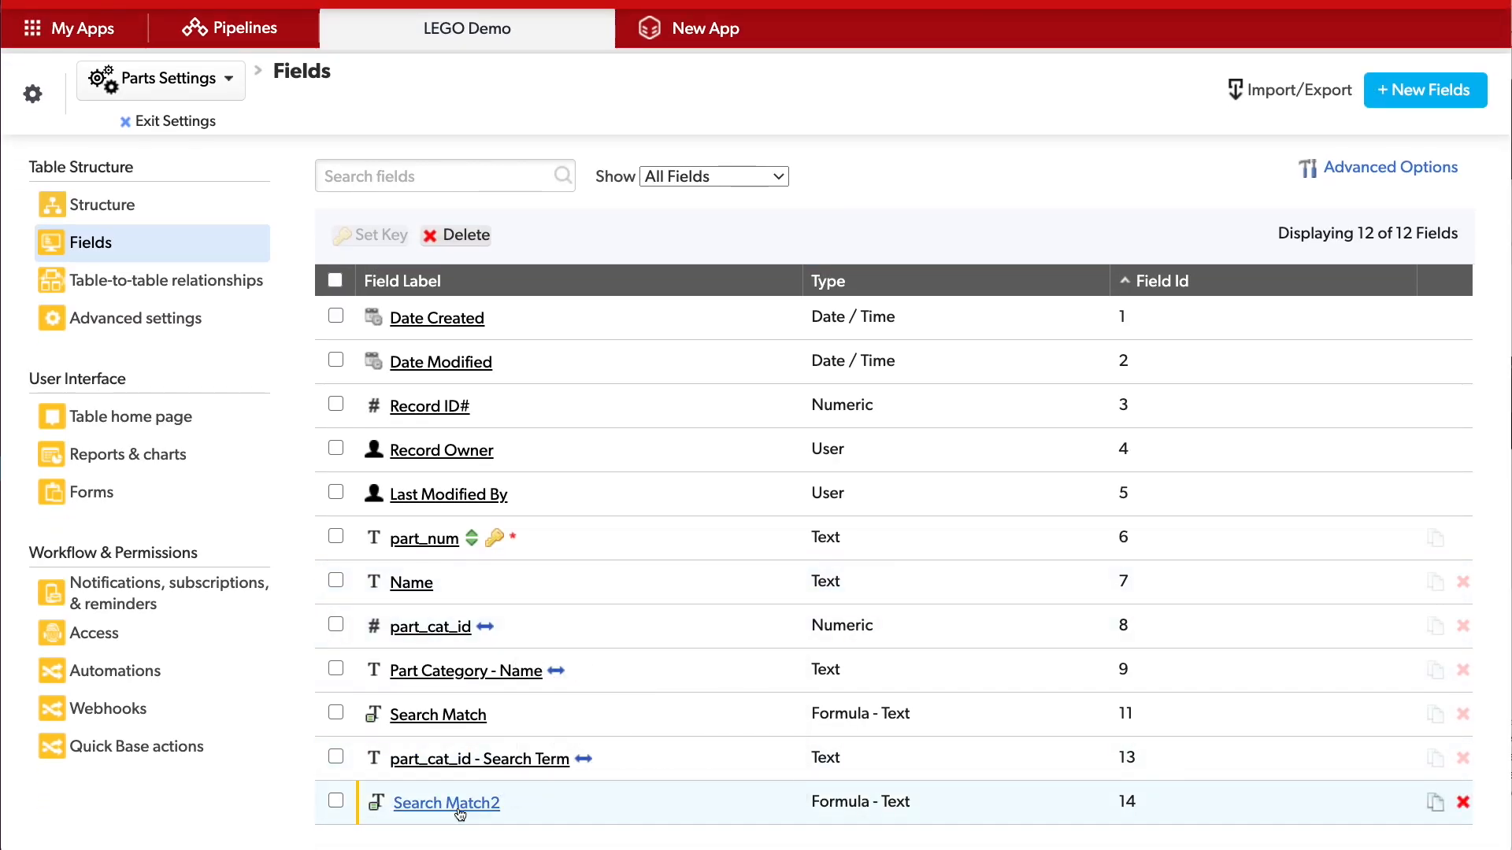
Step: Start the Search Match2 formula with If([part_cat_id - Search Term]
left_click(446, 803)
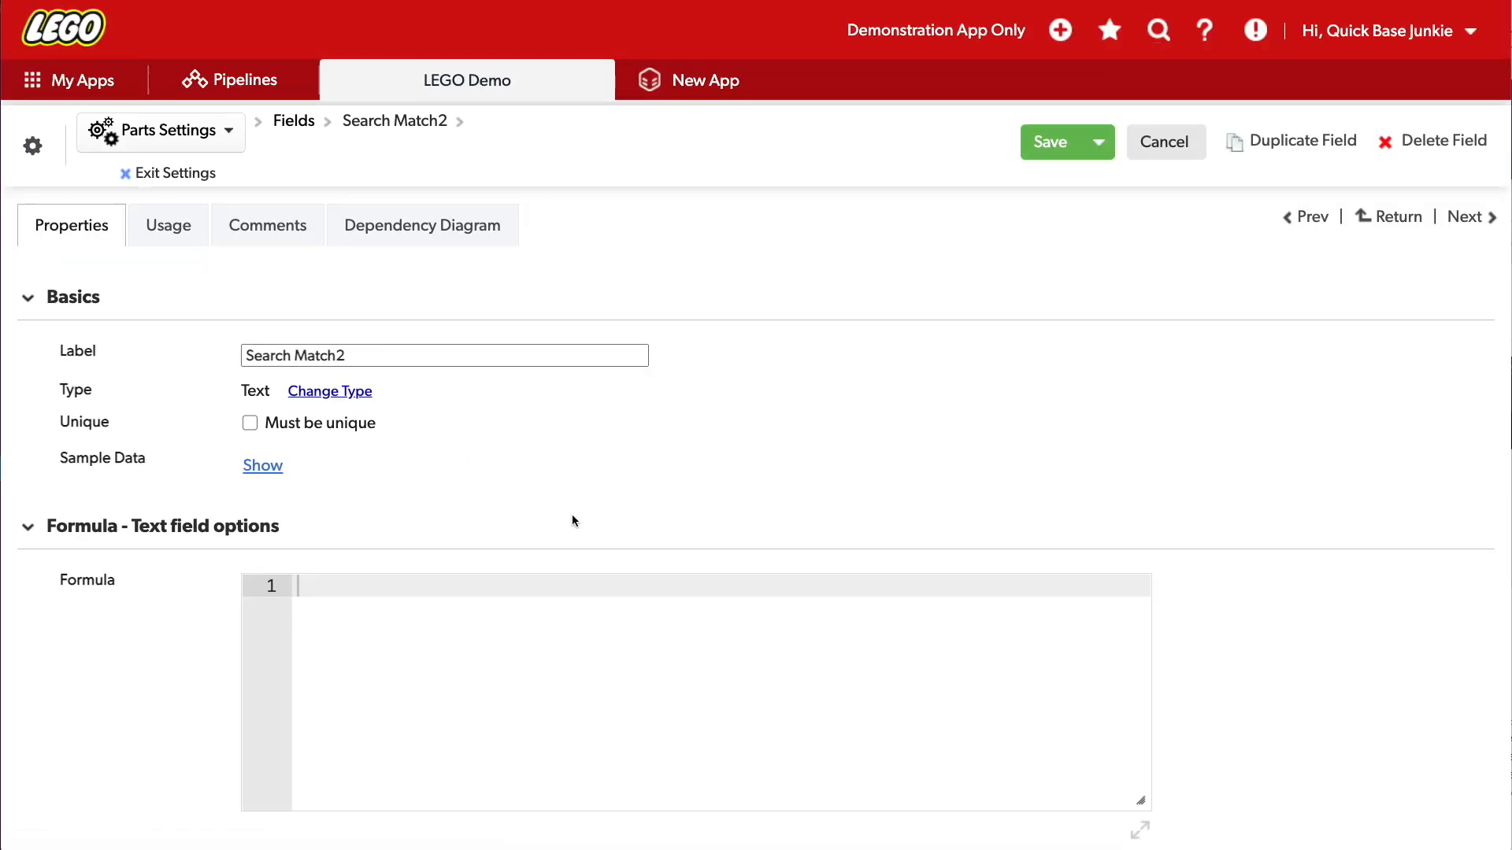
type("If(")
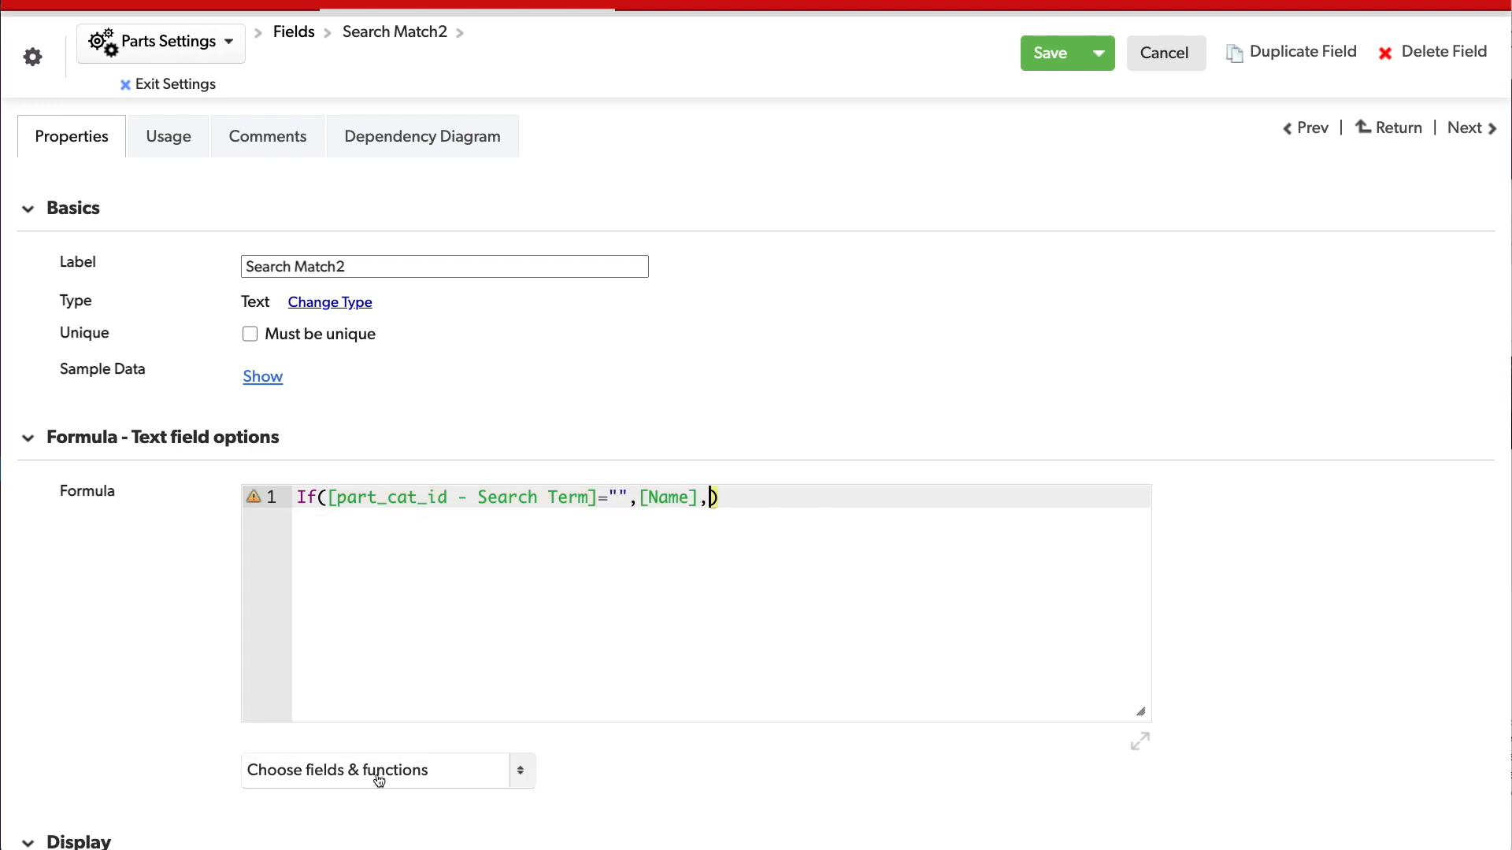
type("[part_cat_id - Search Term]")
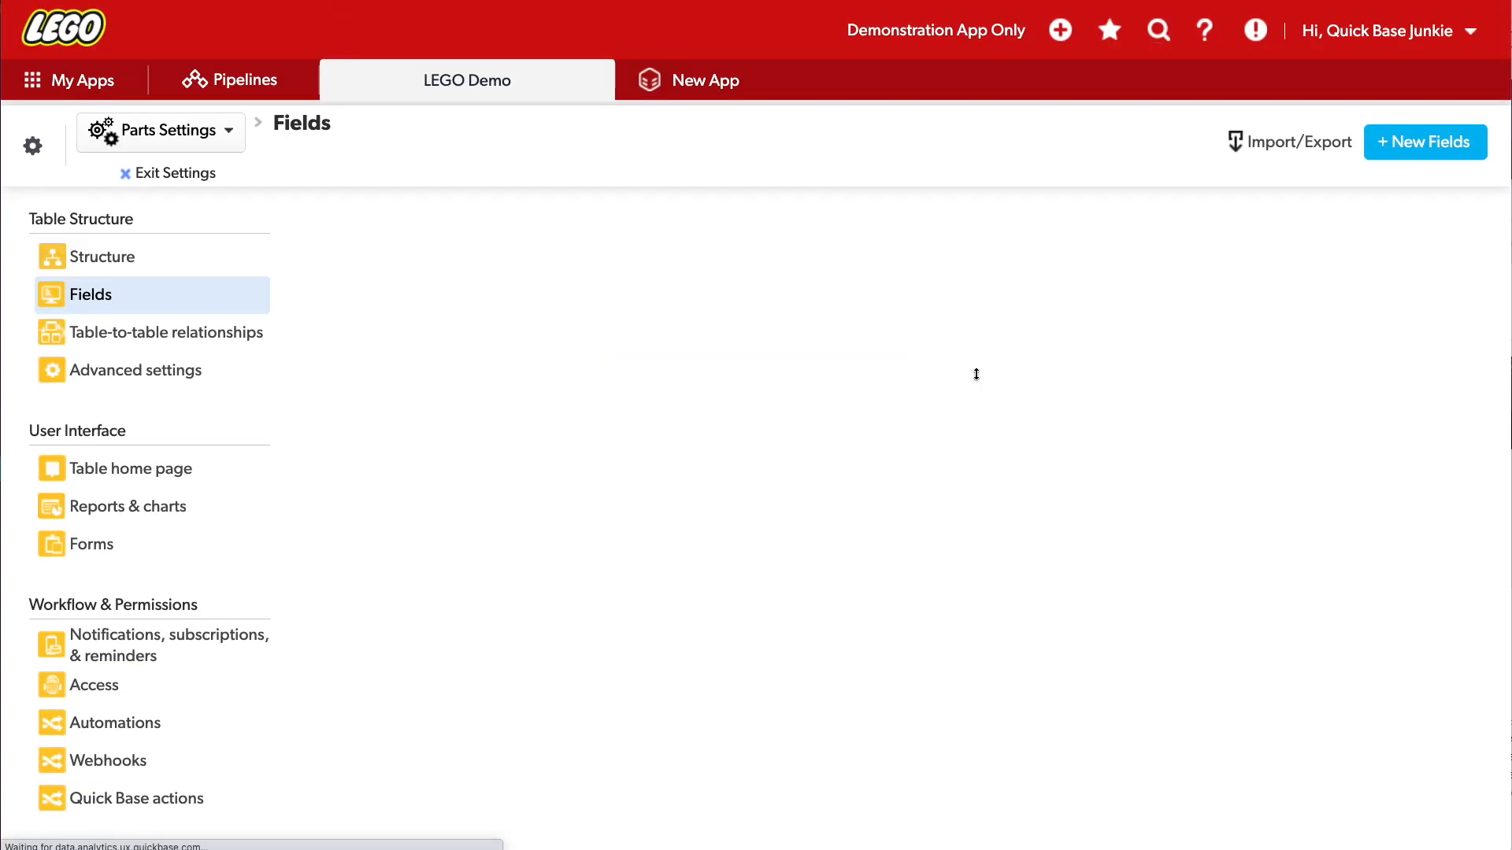
Step: Open the Minifigs record's Part Categories form in the layout editor
left_click(177, 173)
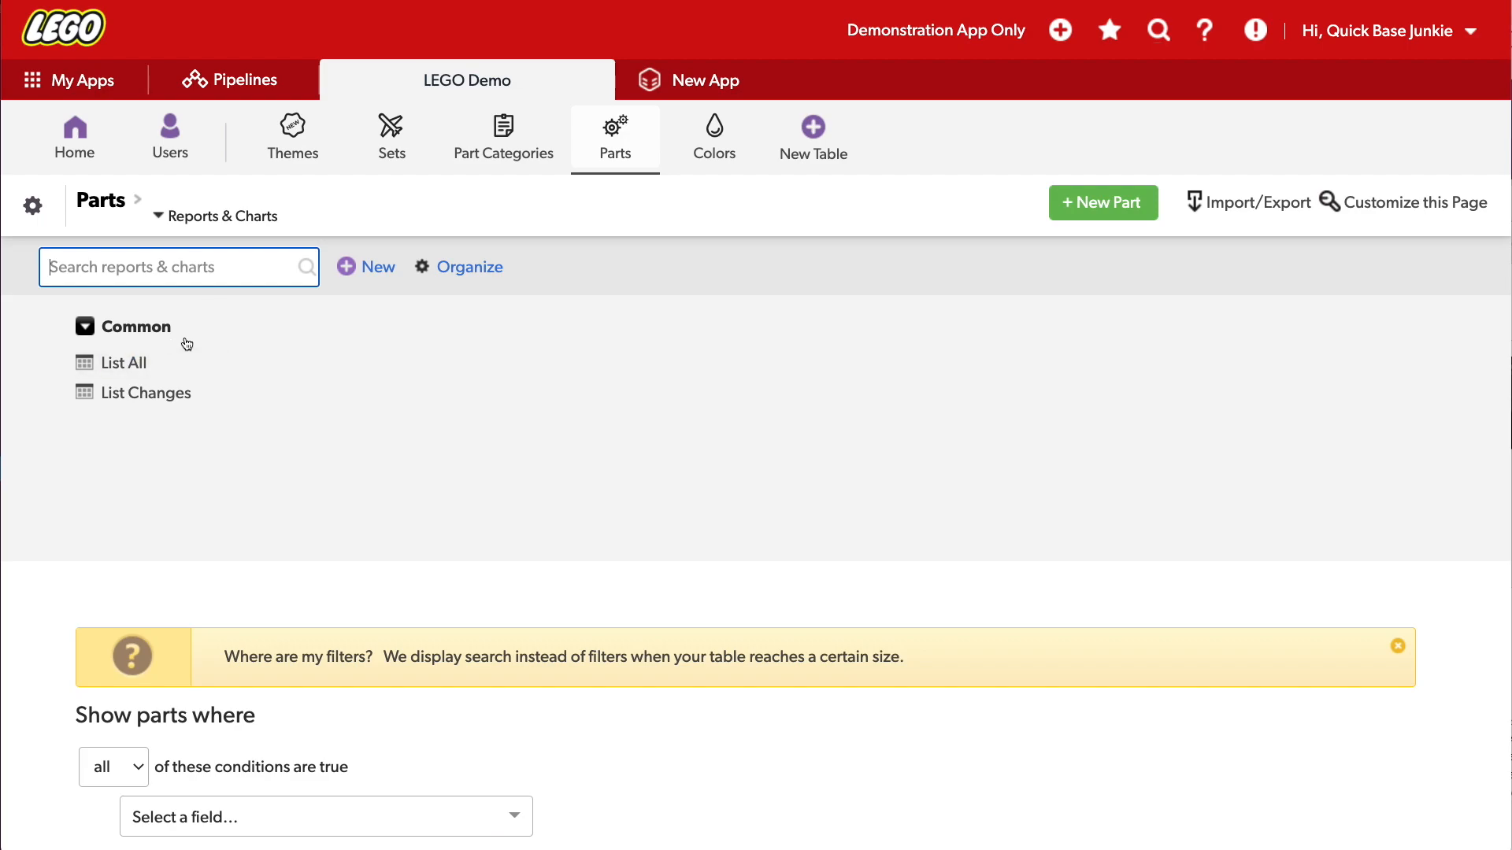
mouse_move(503, 140)
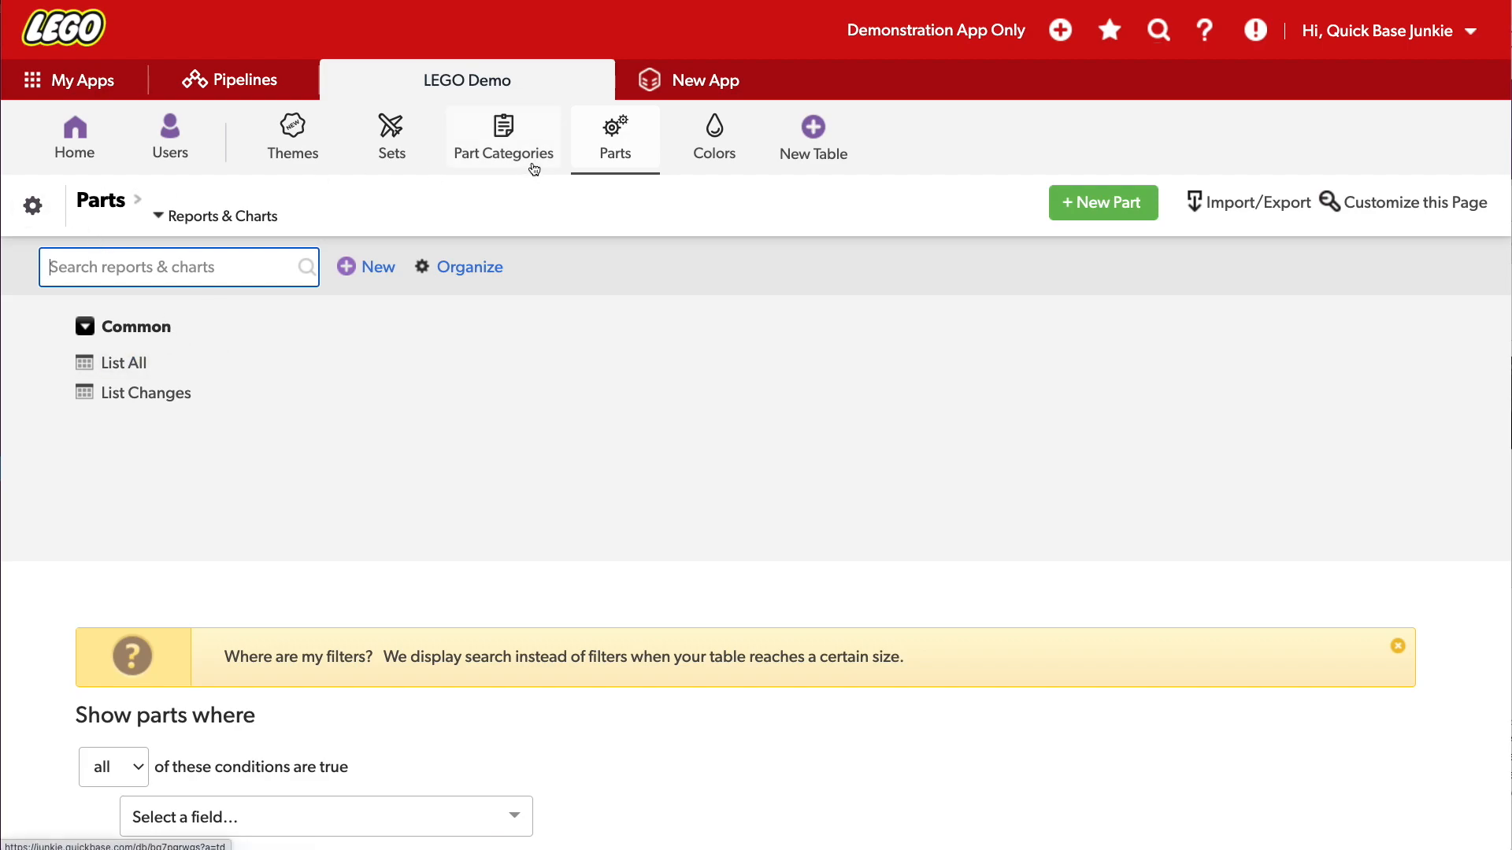
left_click(503, 134)
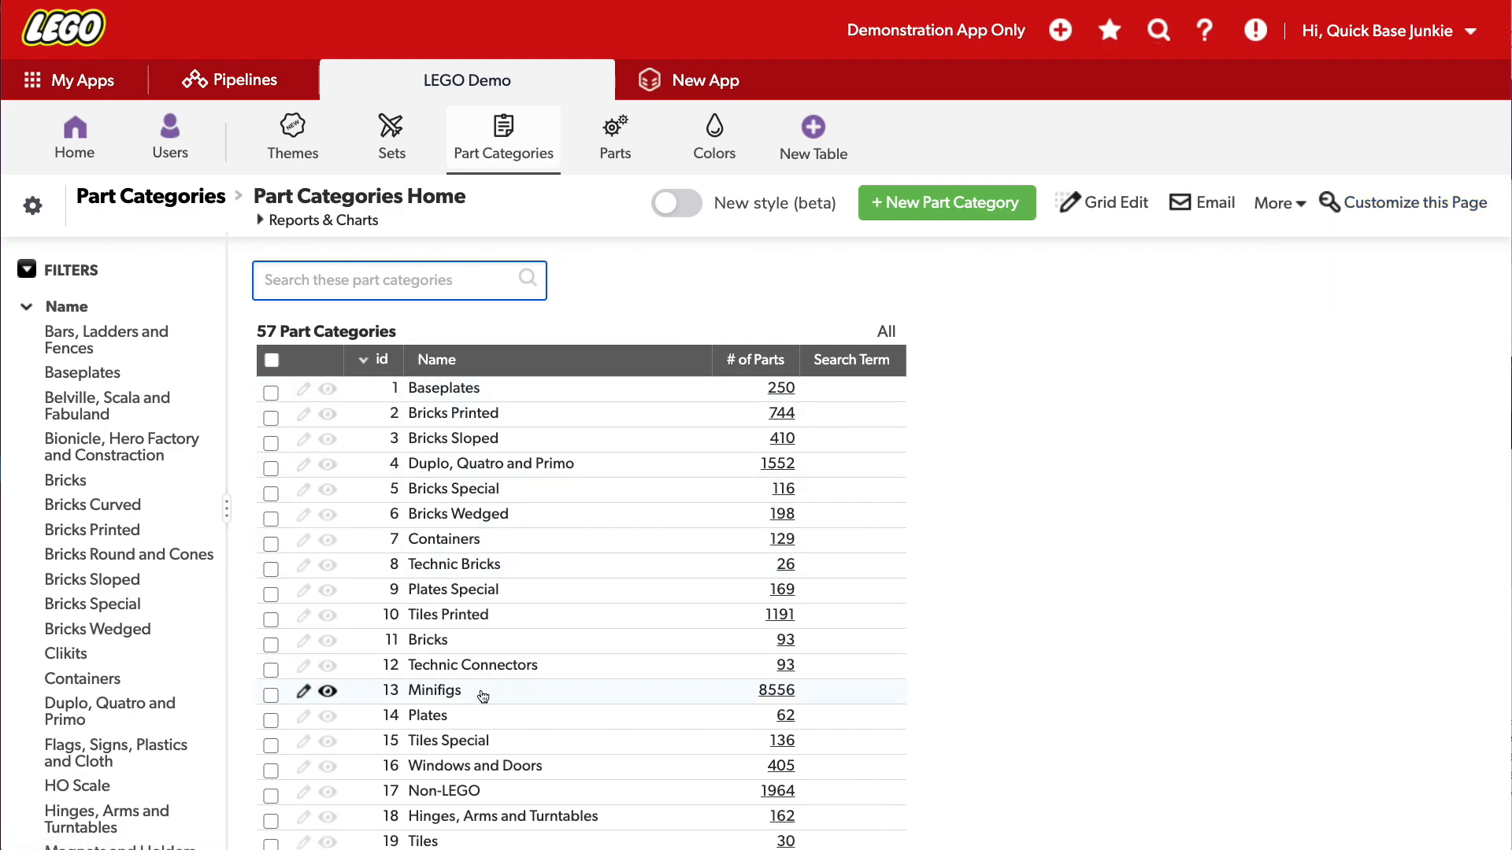
left_click(328, 691)
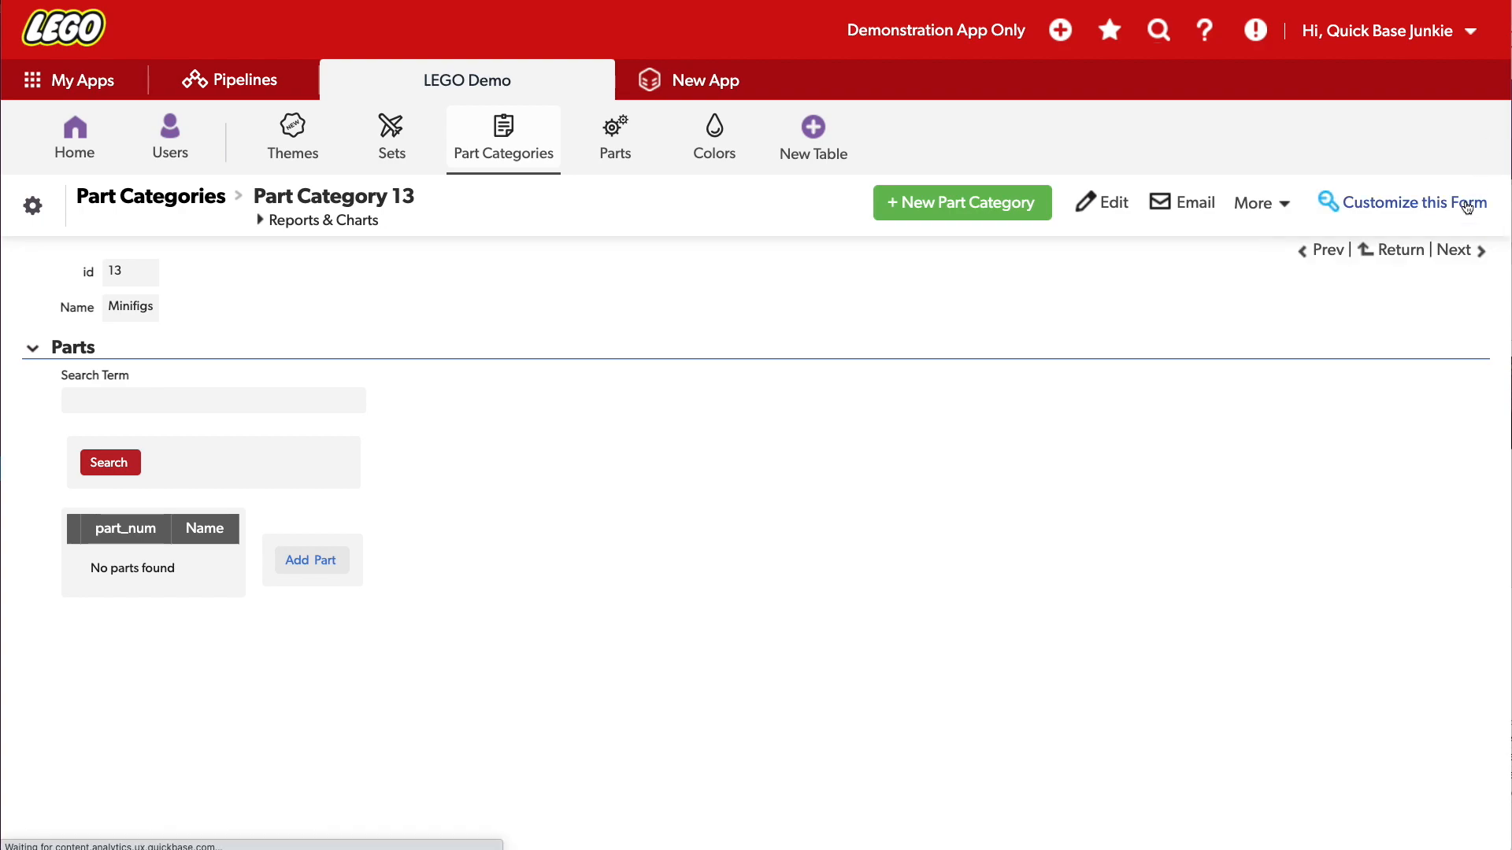
left_click(1399, 203)
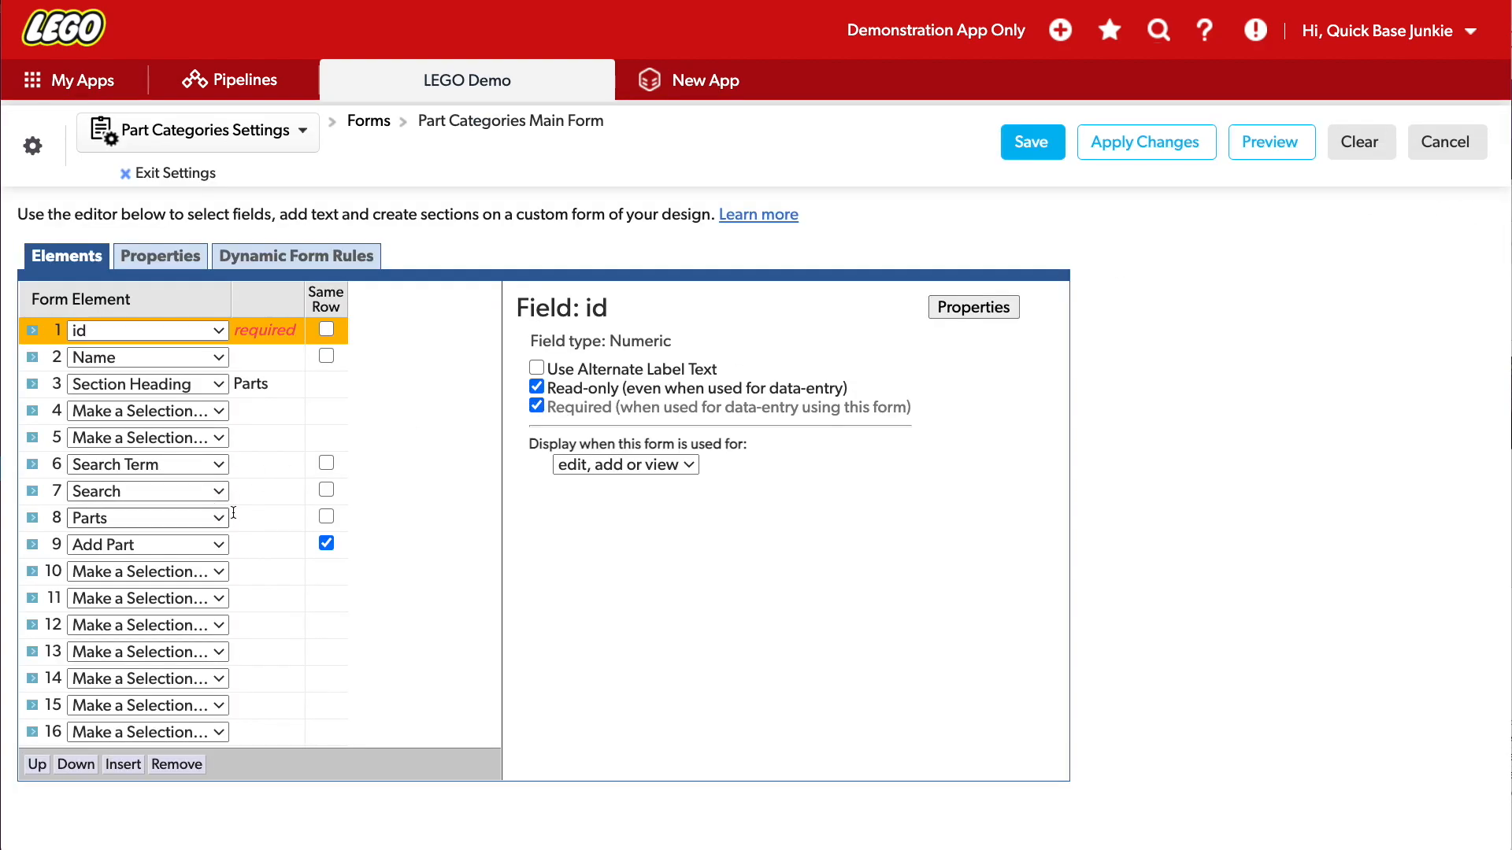
mouse_move(258, 530)
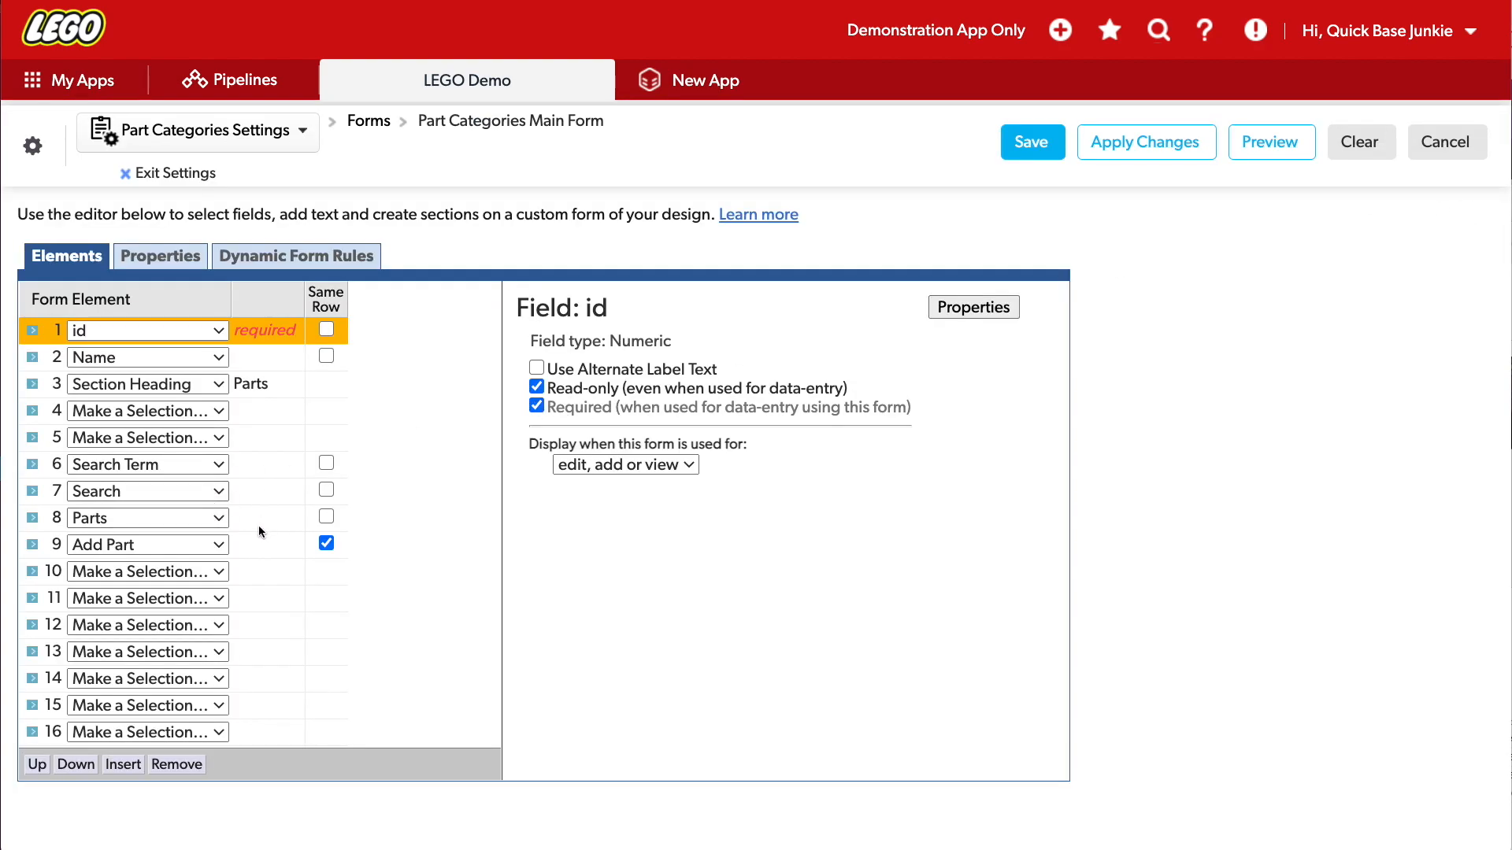
Step: Change the embedded Parts report to filter Name against Search Match2, and save
left_click(130, 518)
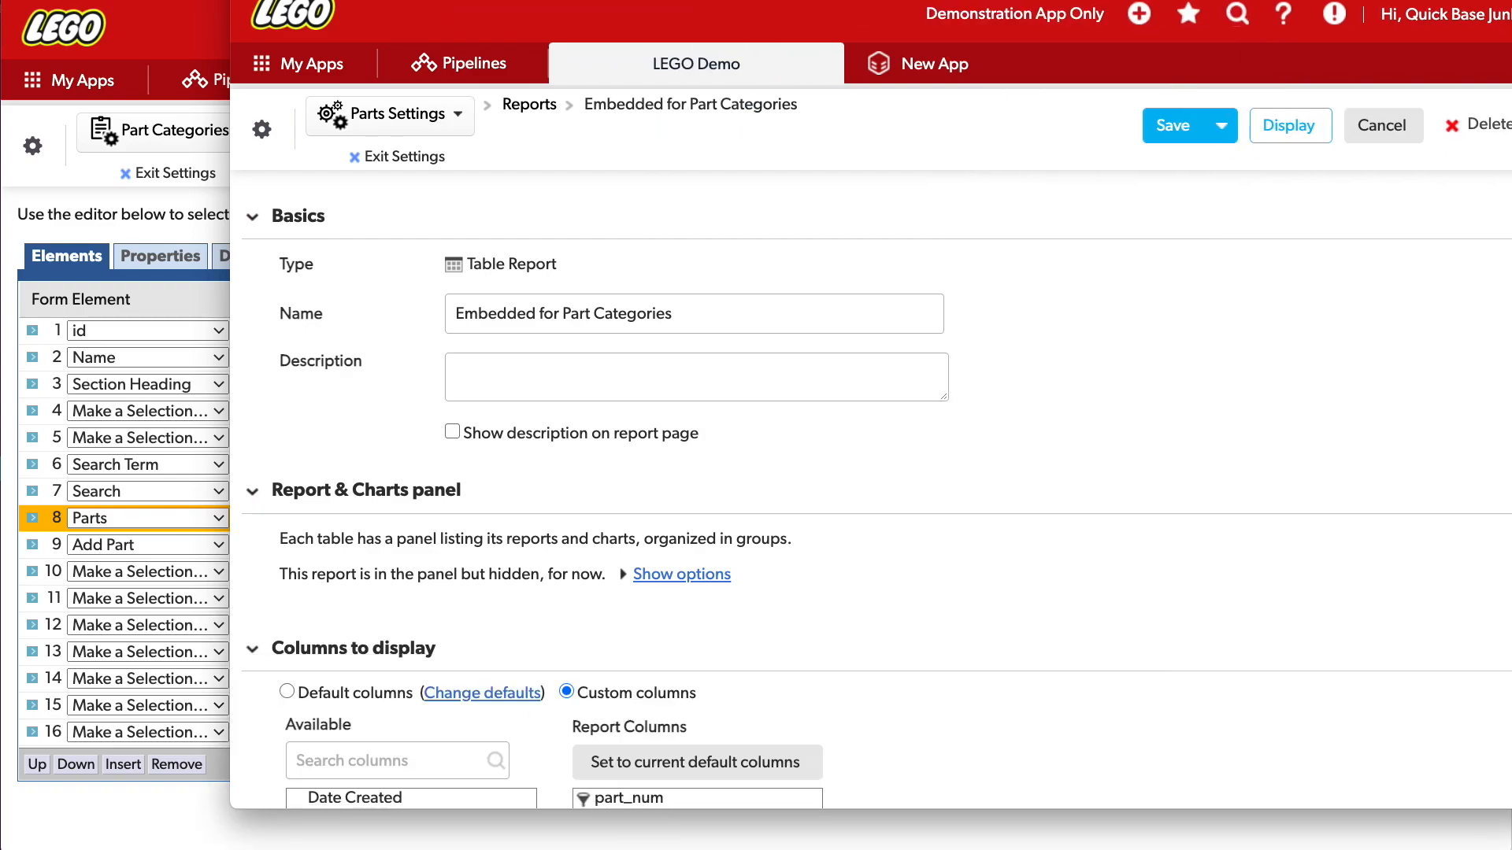
scroll("down", 3)
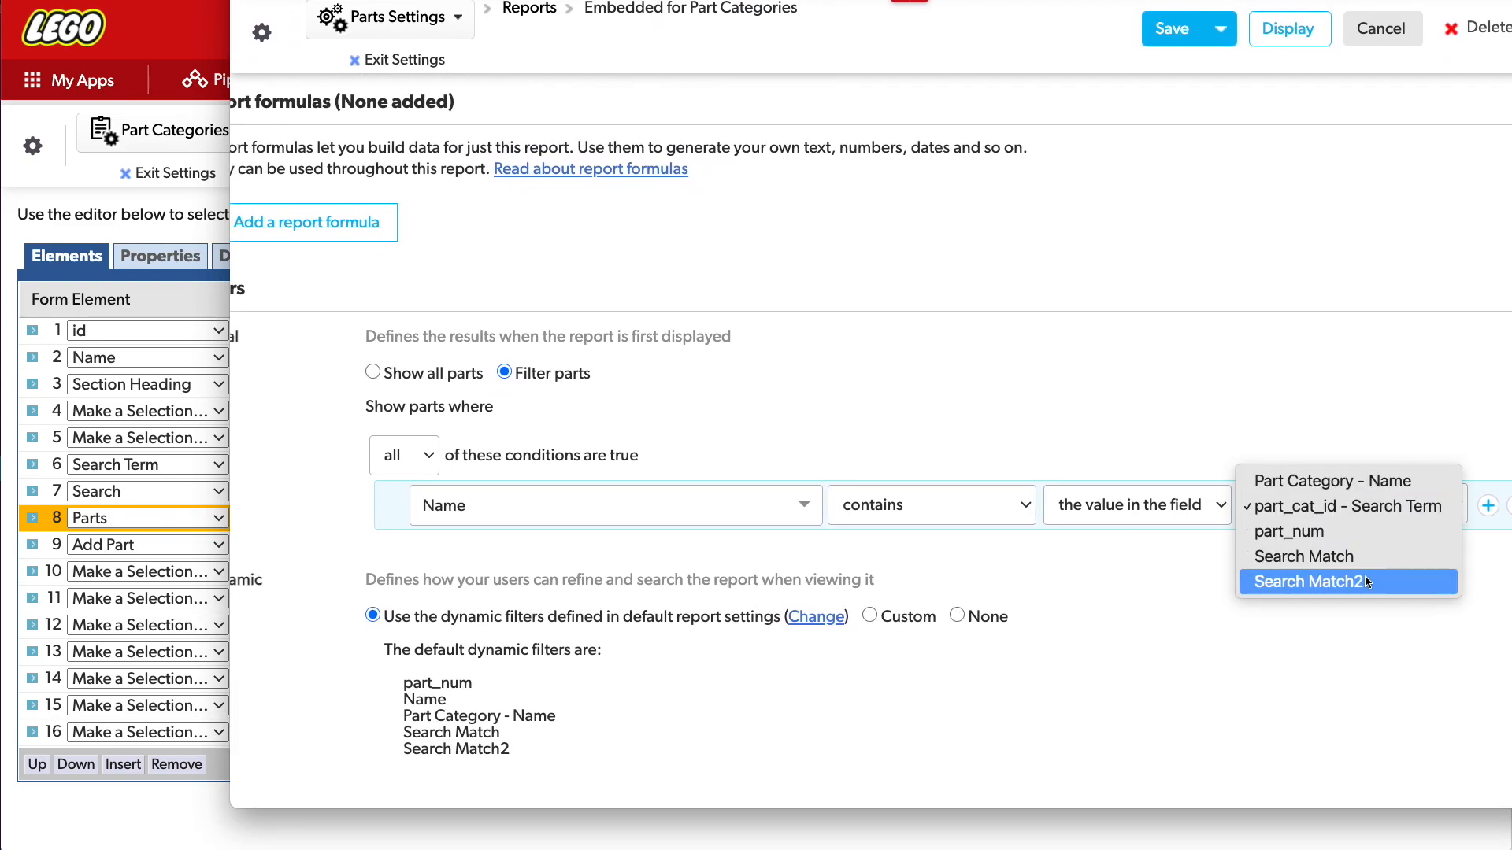
left_click(1311, 581)
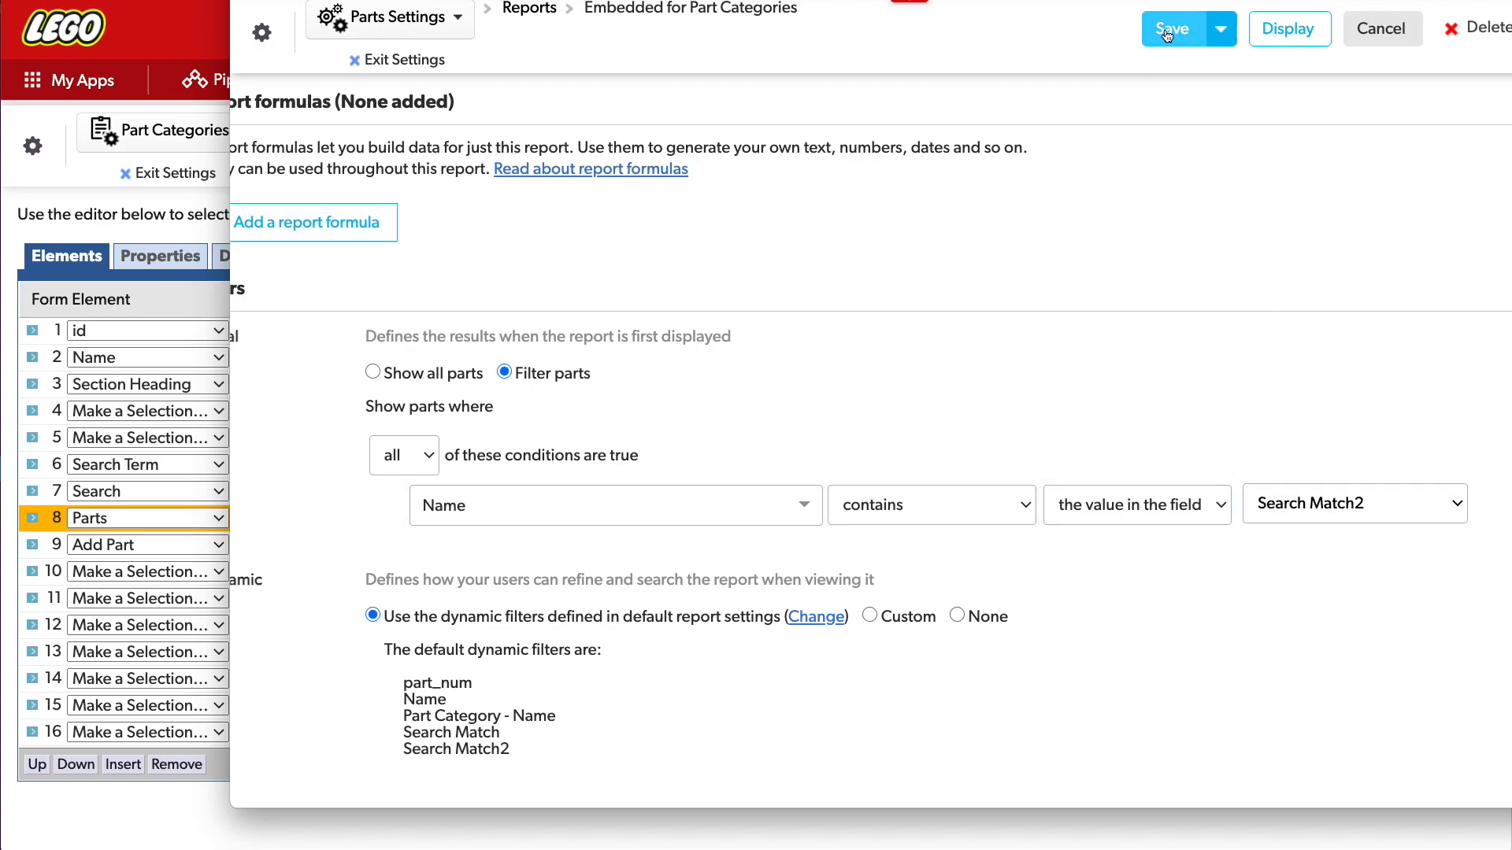
left_click(1170, 28)
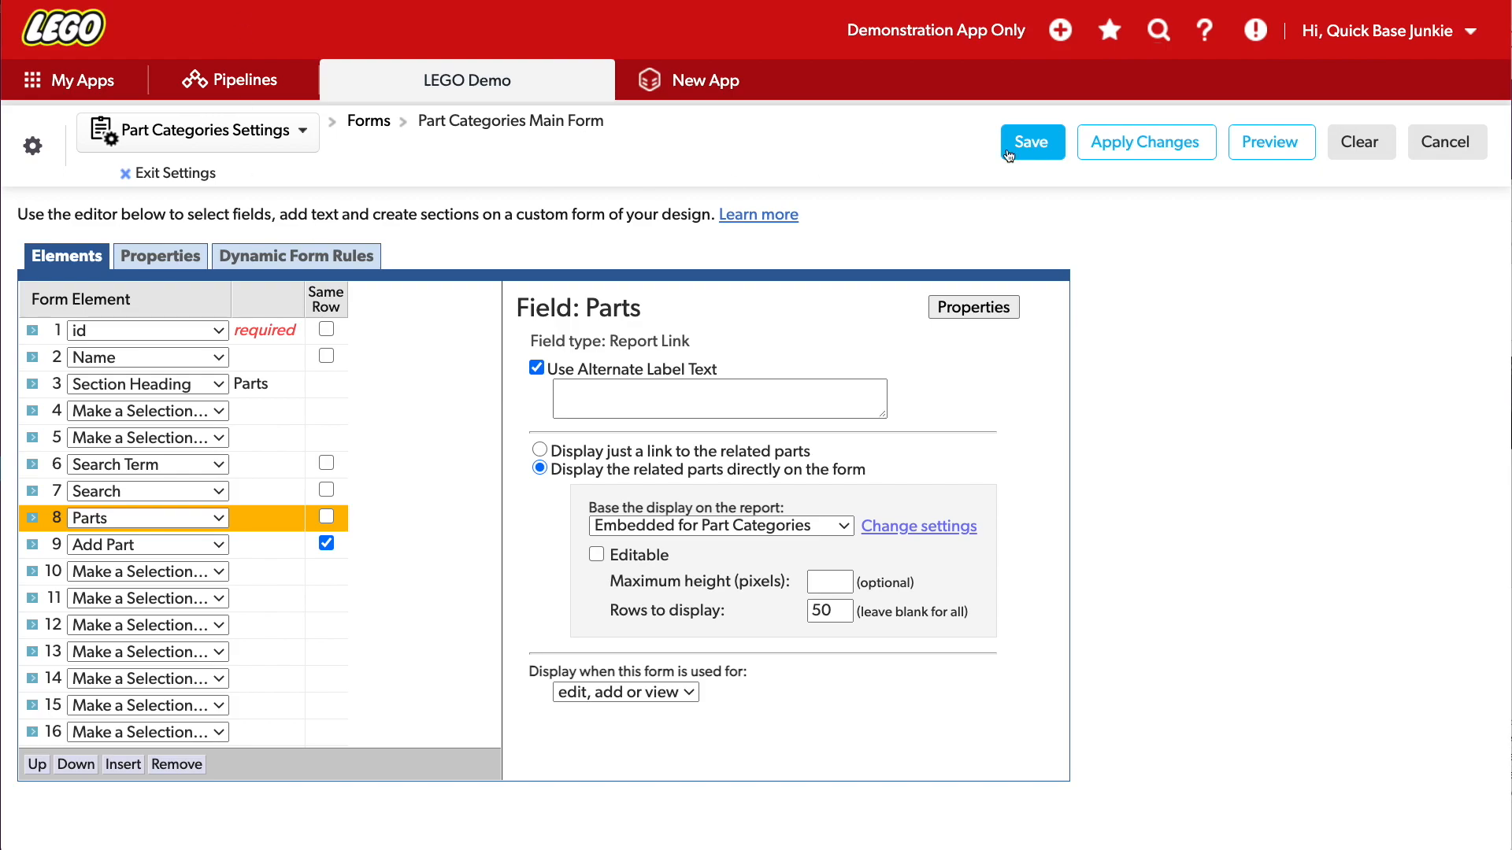
Step: Save the form and search Minifigs for 'batman', returning 93 parts
left_click(1030, 142)
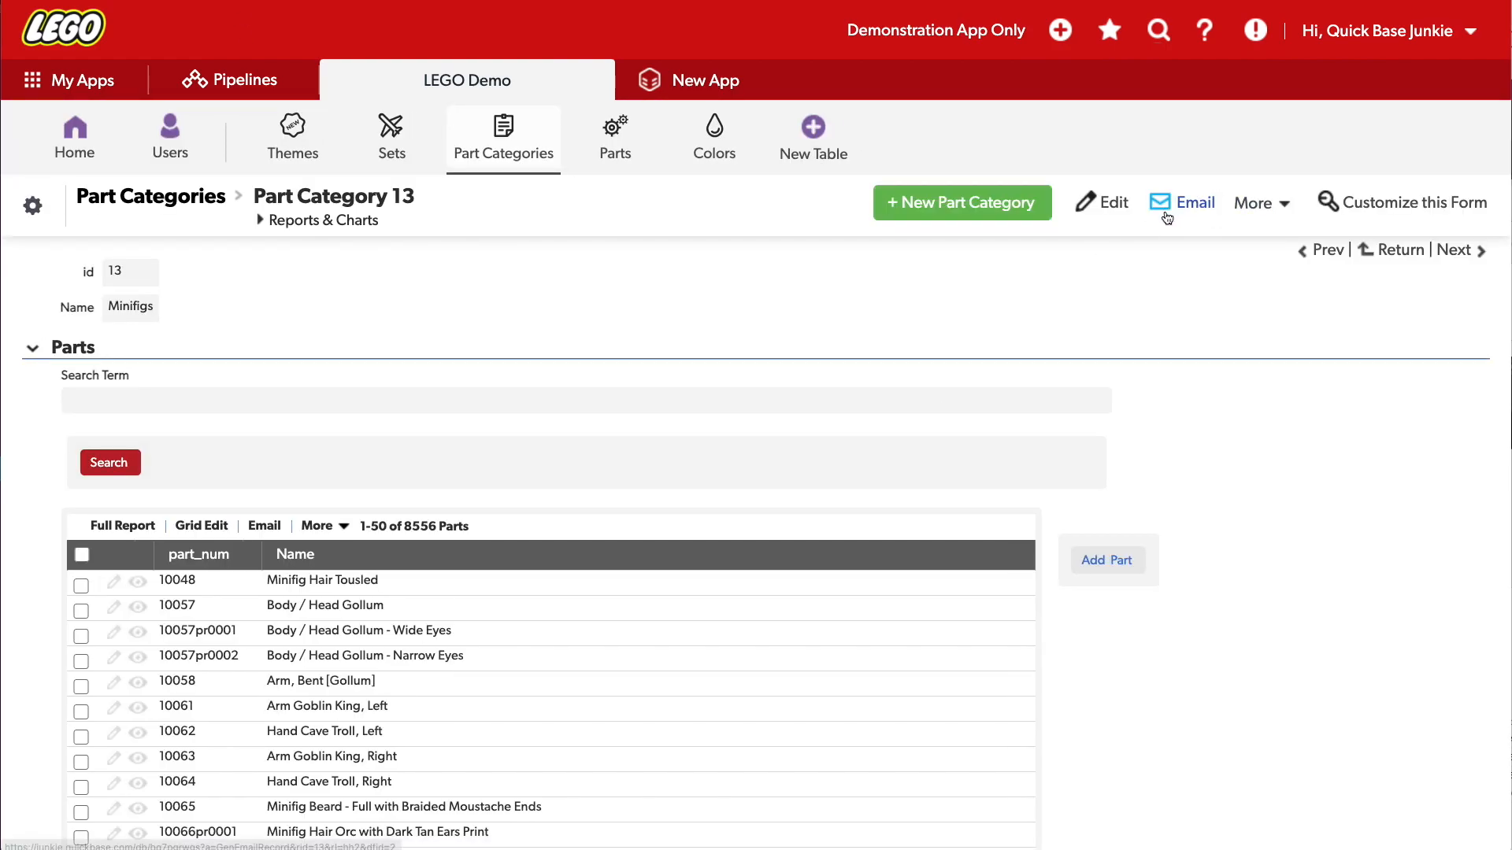
mouse_move(1068, 249)
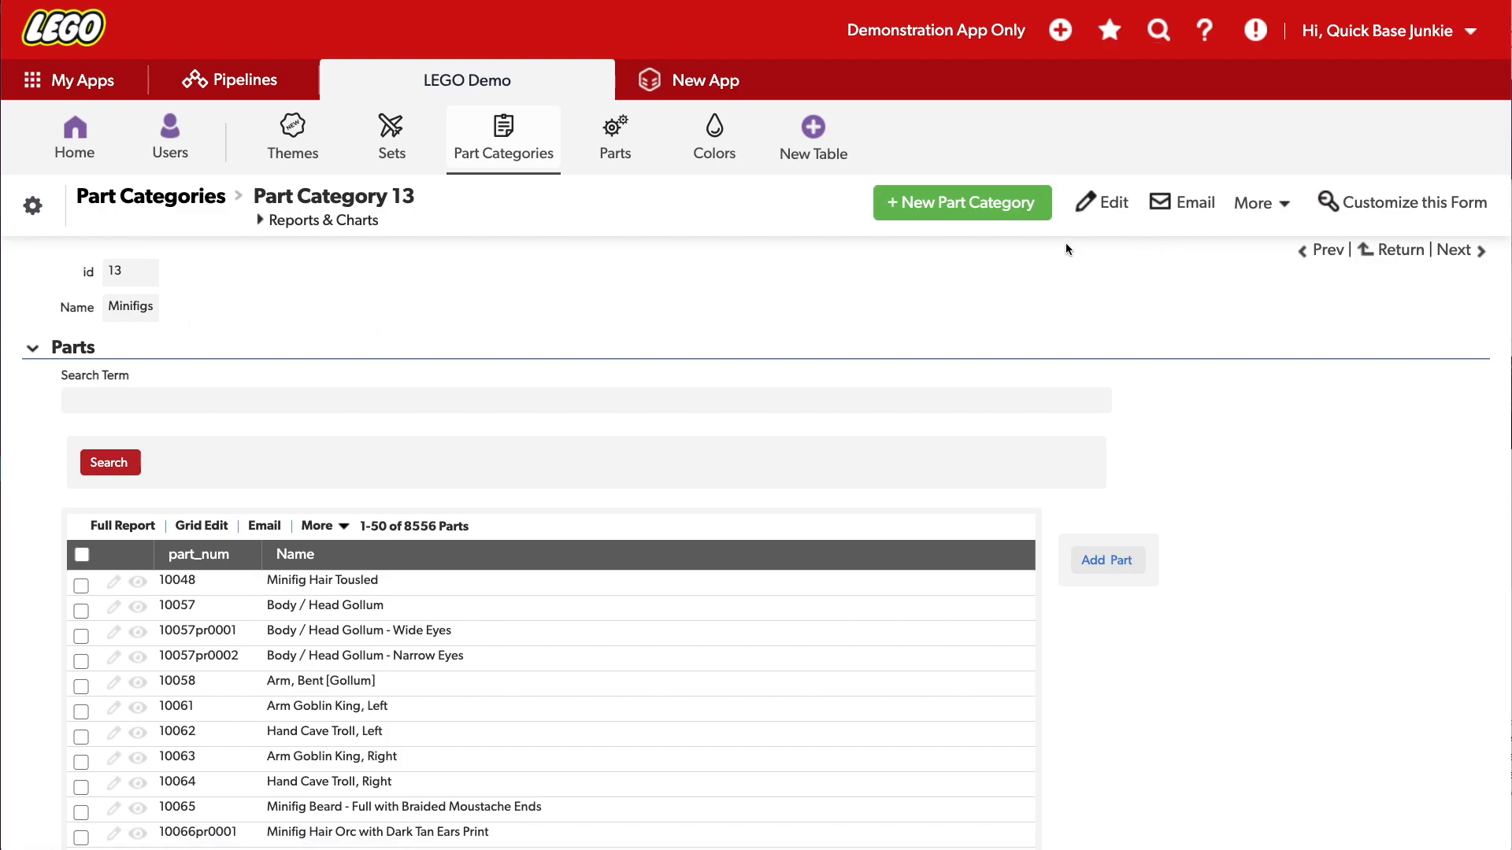
left_click(1100, 203)
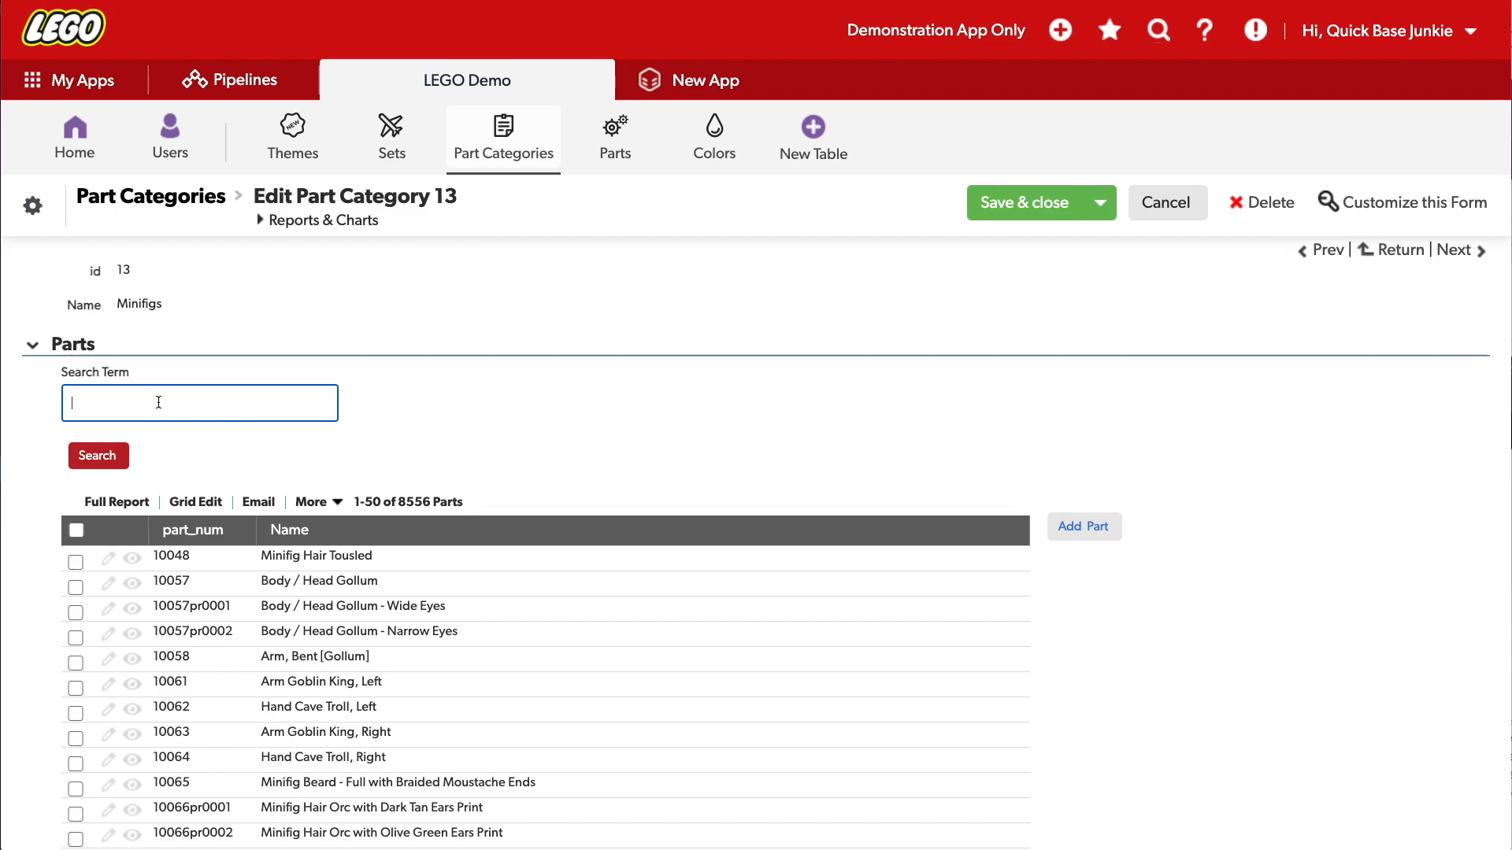
type("b")
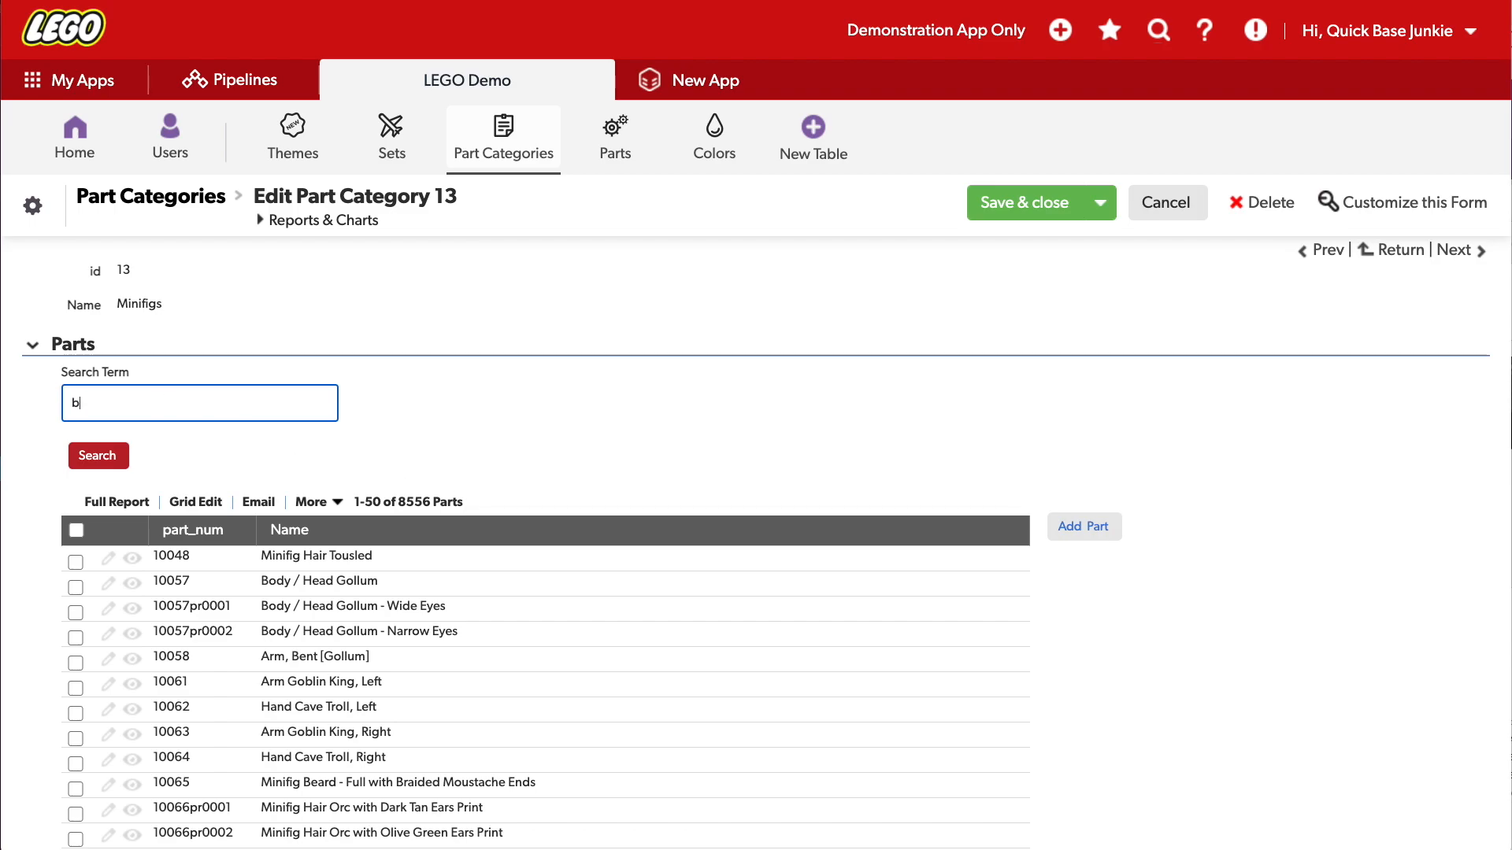
type("atman")
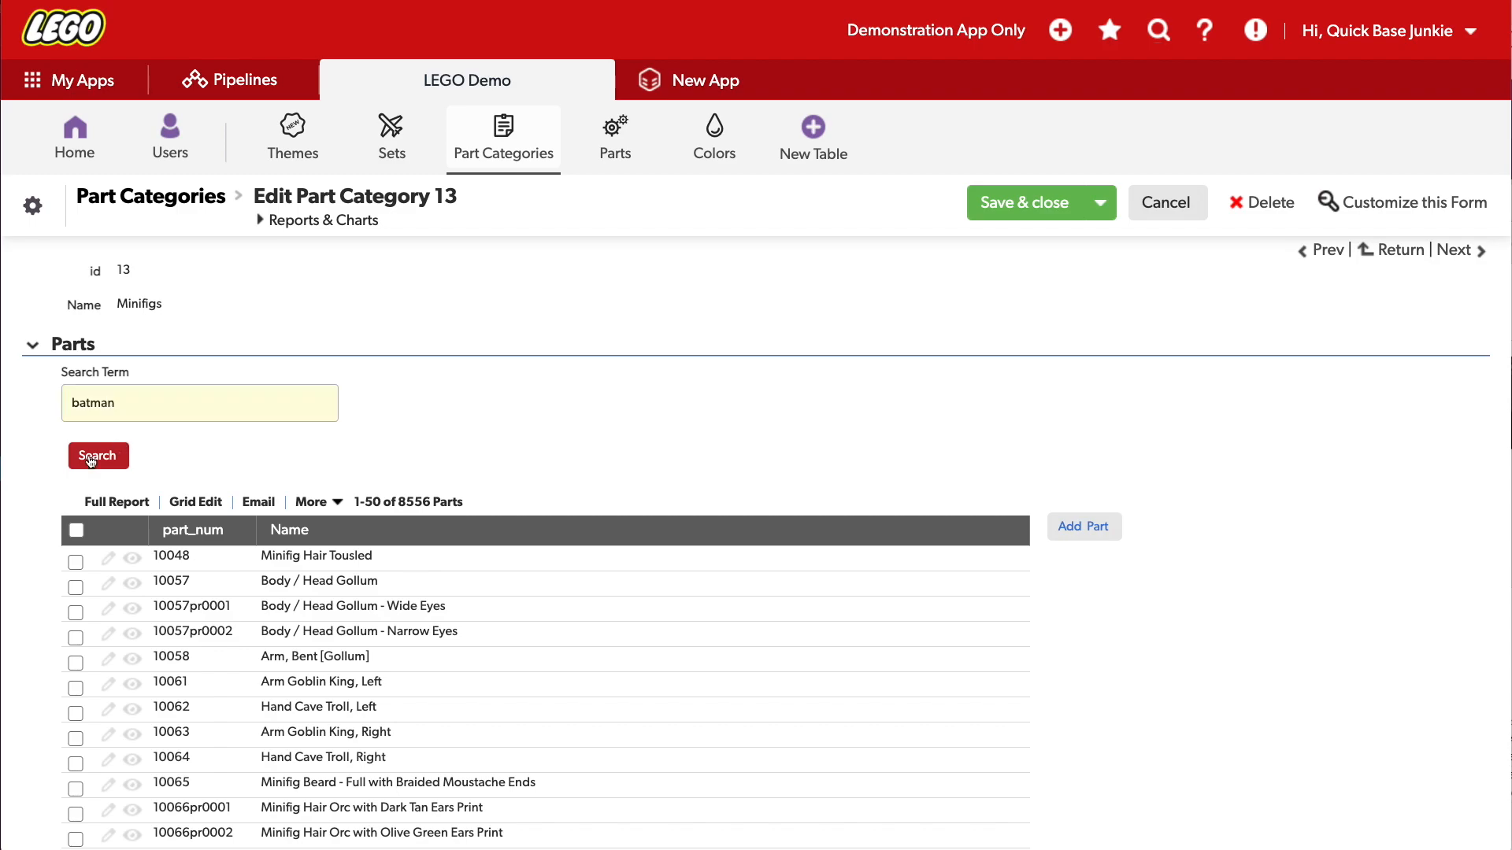
left_click(98, 455)
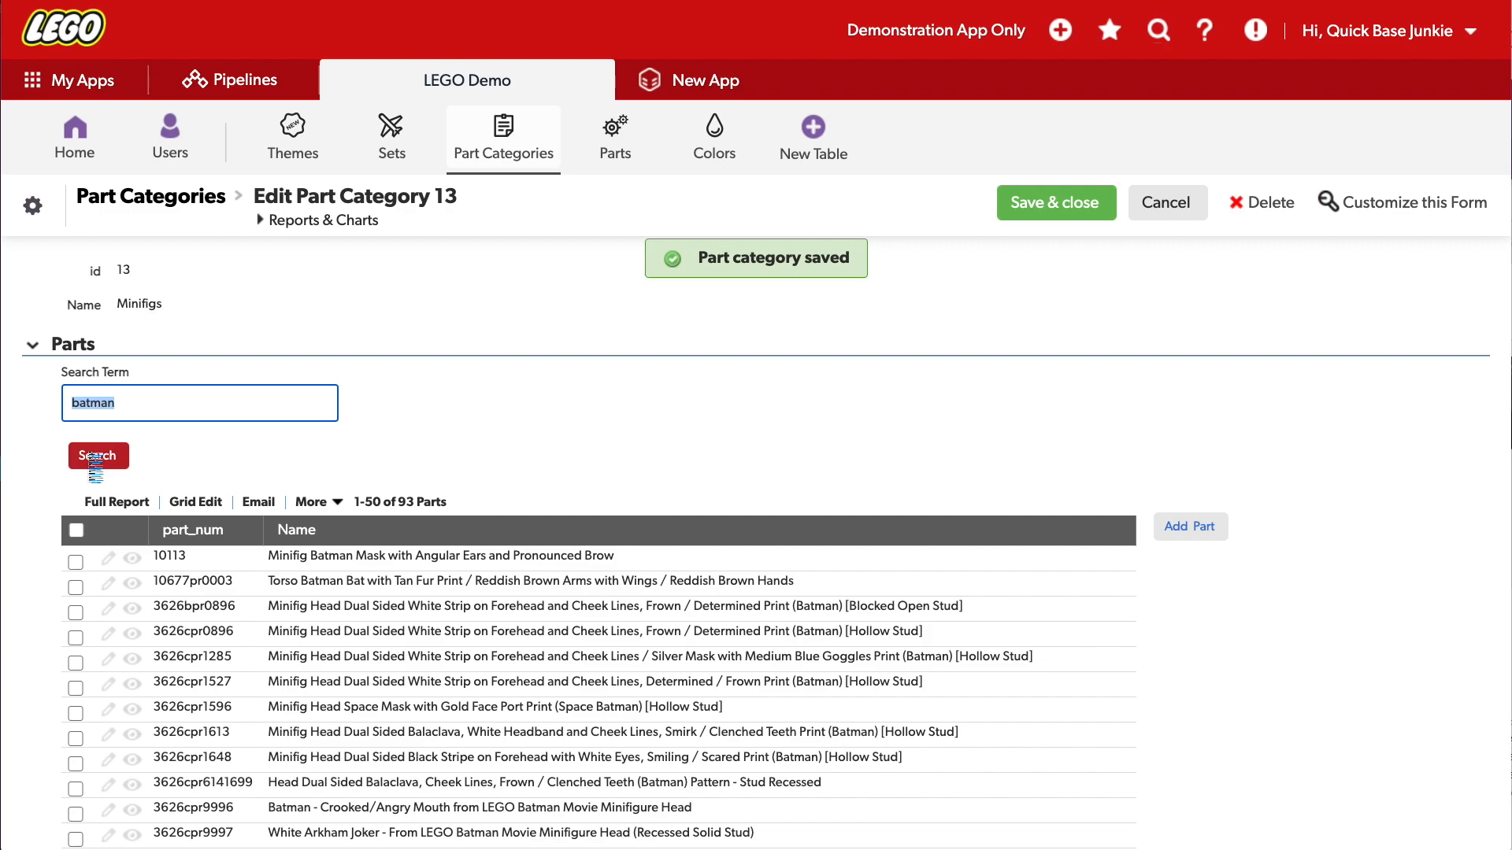
Step: Scroll through the batman results, then back up to the Search Term
scroll("down", 3)
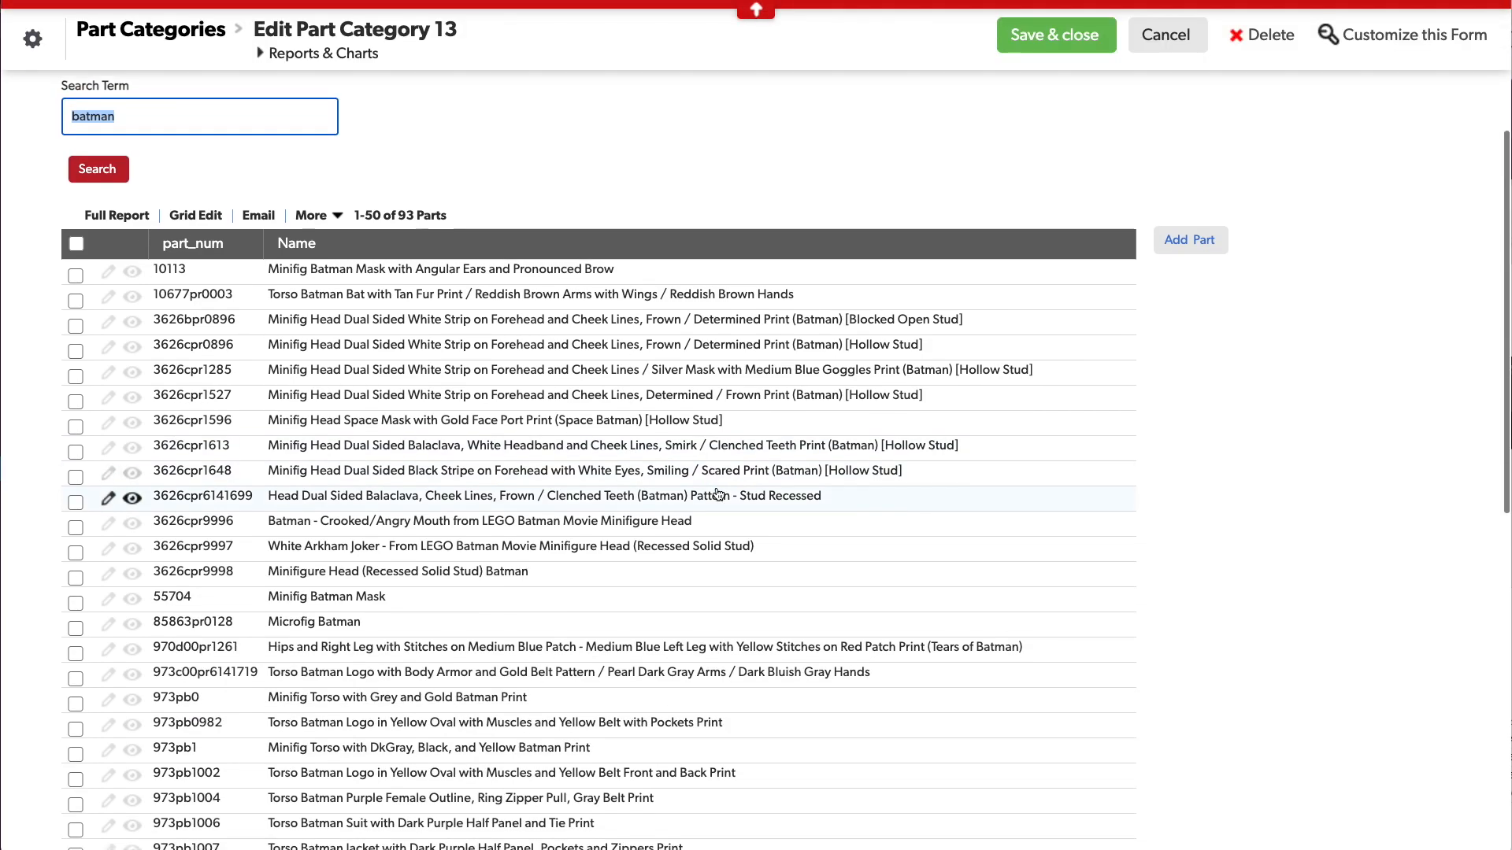
scroll("down", 3)
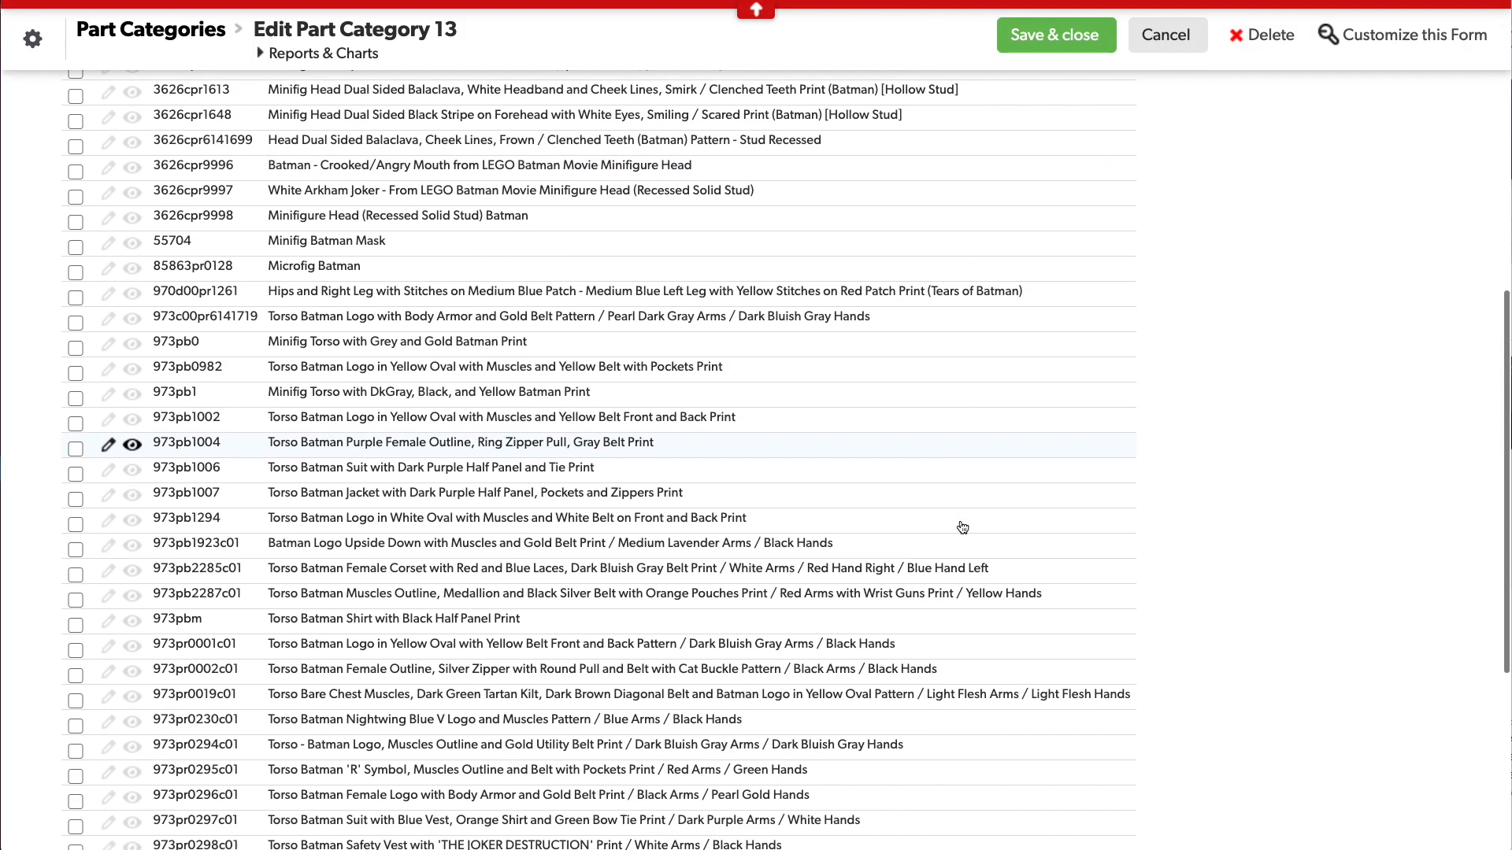
scroll("down", 3)
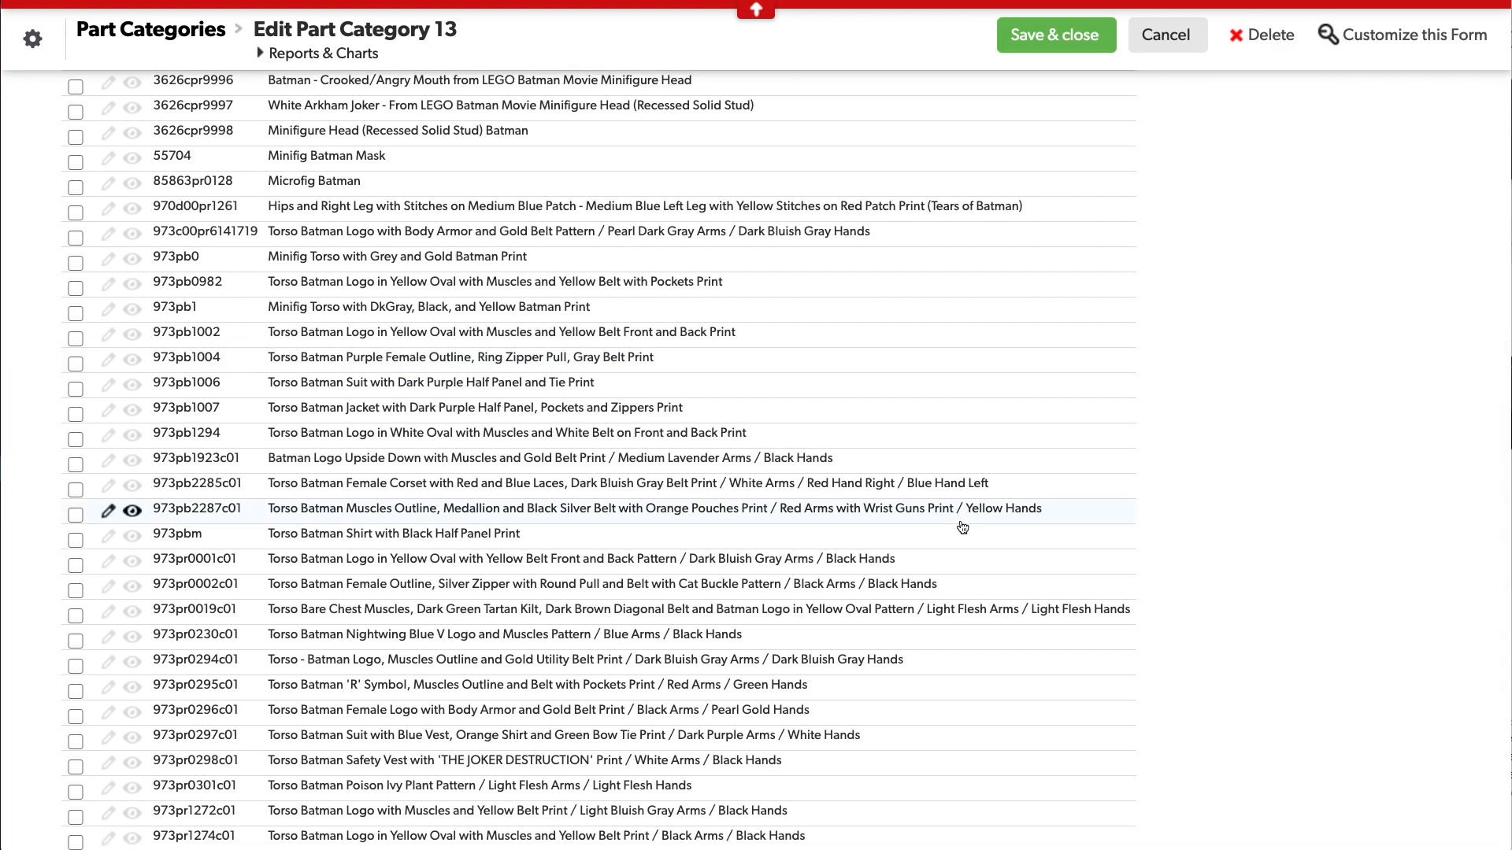
left_click(1056, 34)
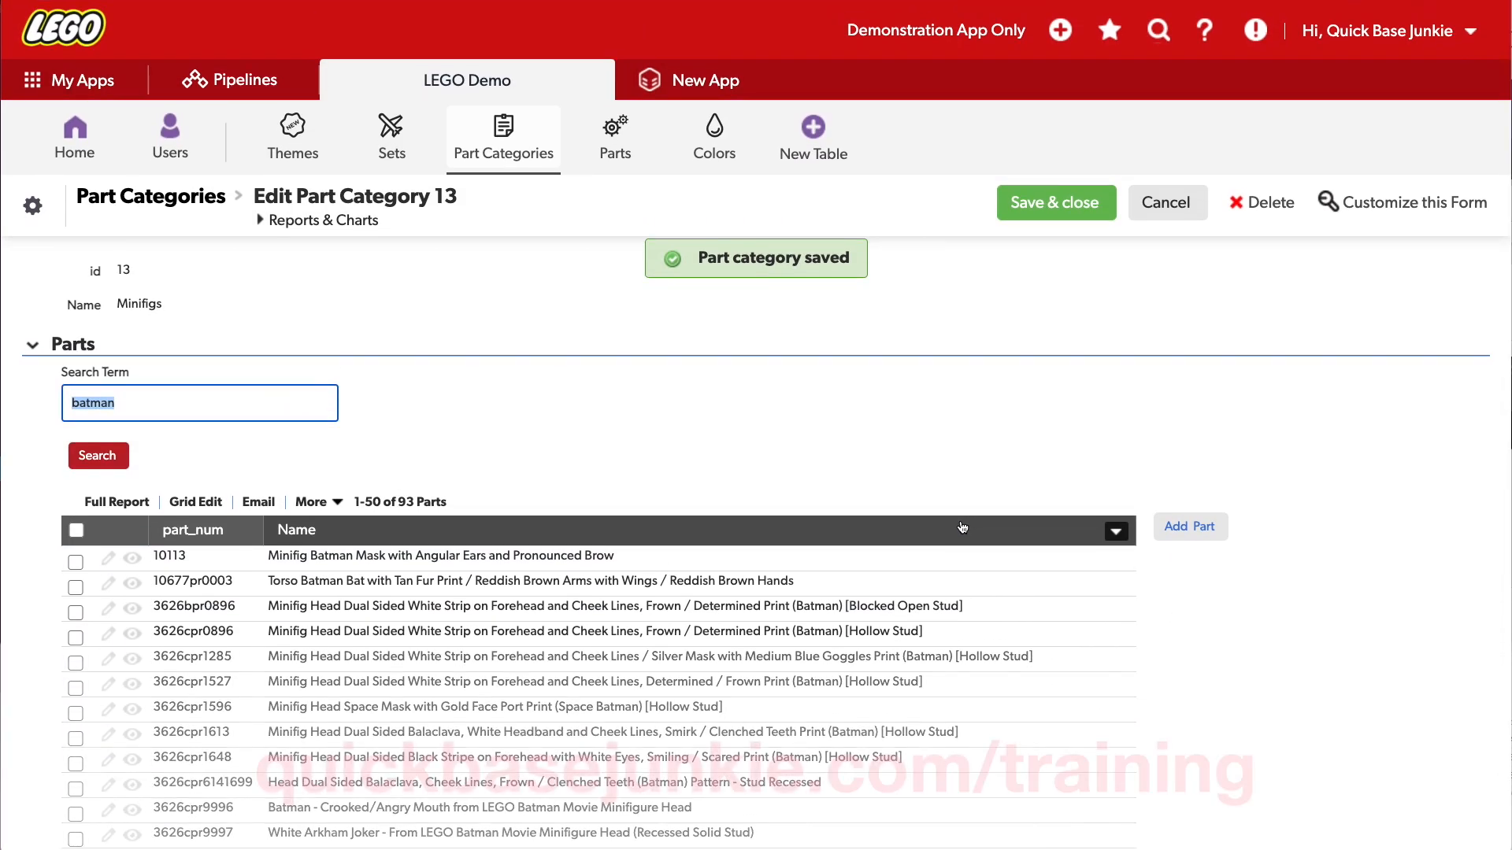